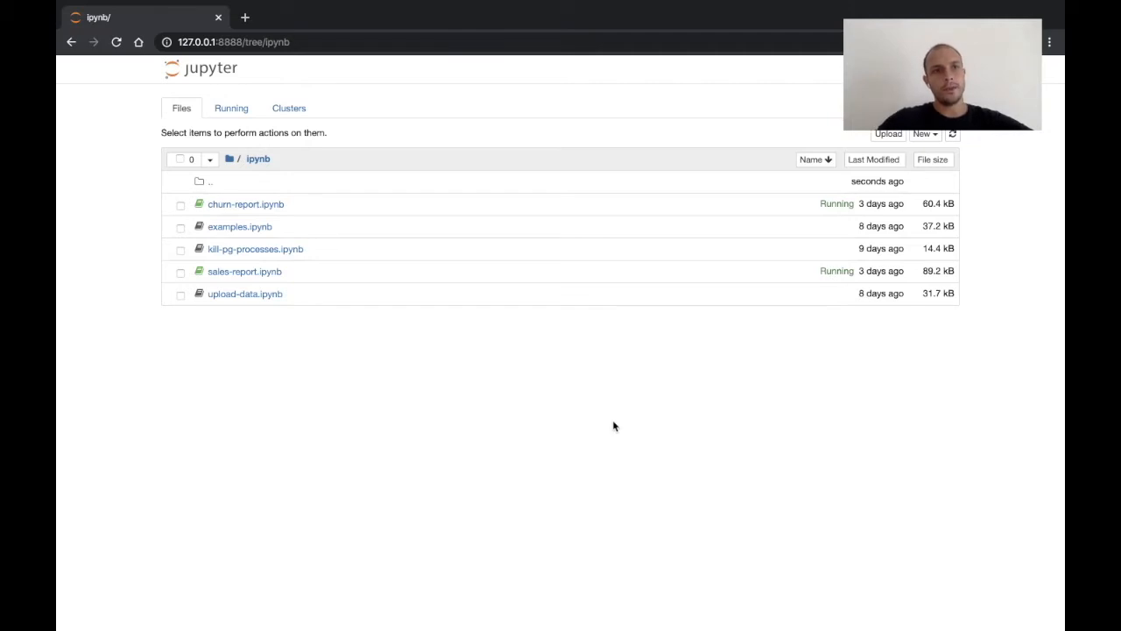
mouse_move(301, 192)
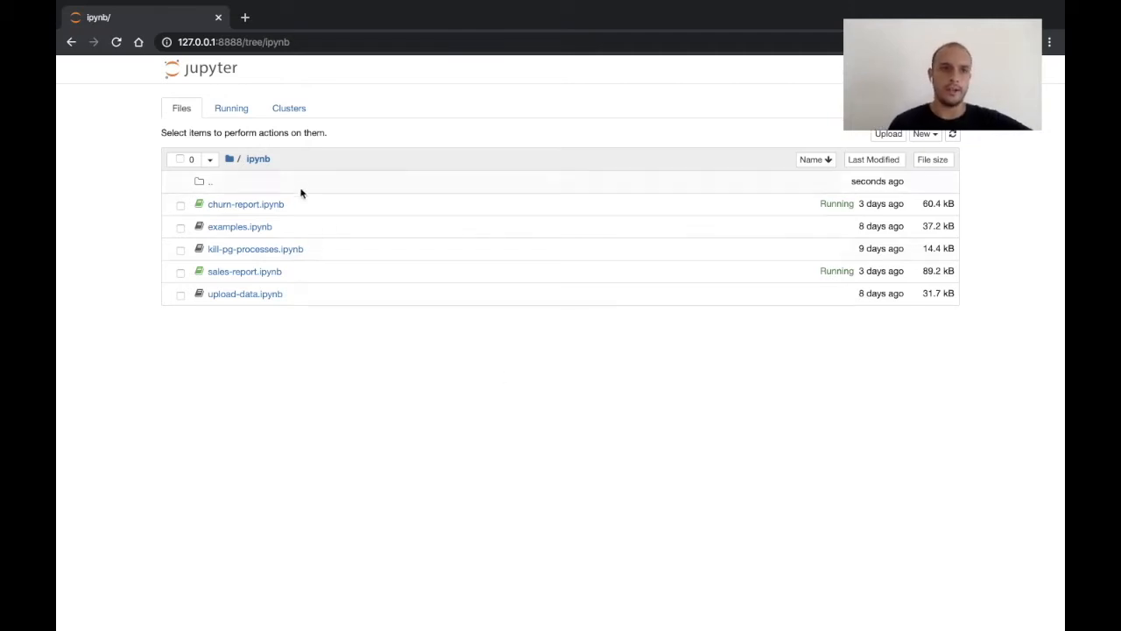
mouse_move(246, 208)
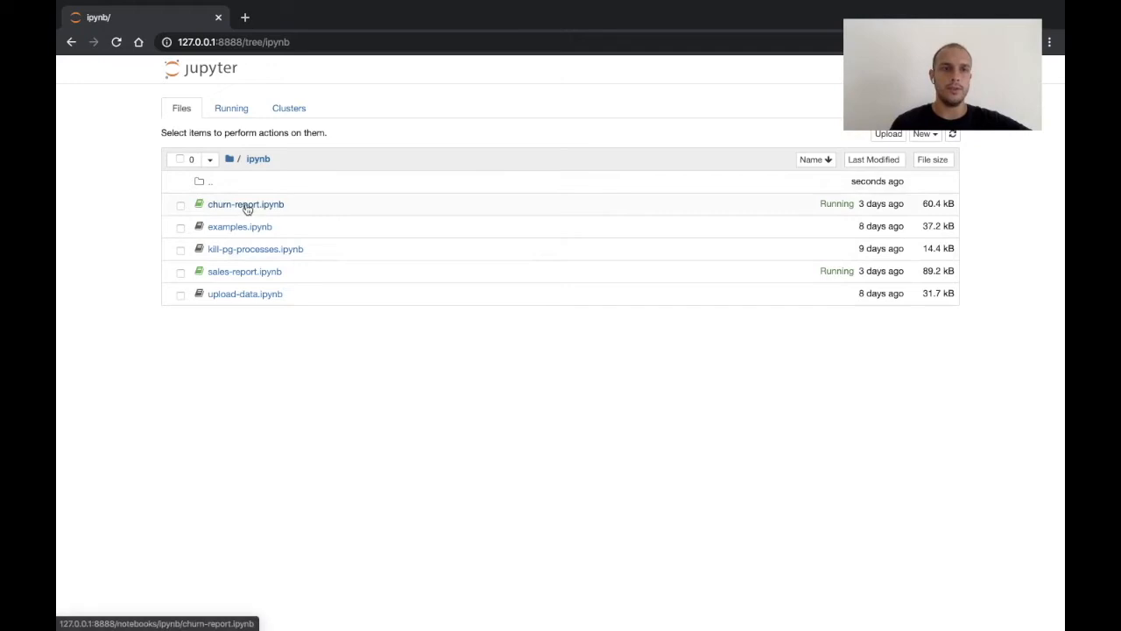
Open churn-report.ipynb and look through its connection code and sales_month SQL cells.
click(245, 203)
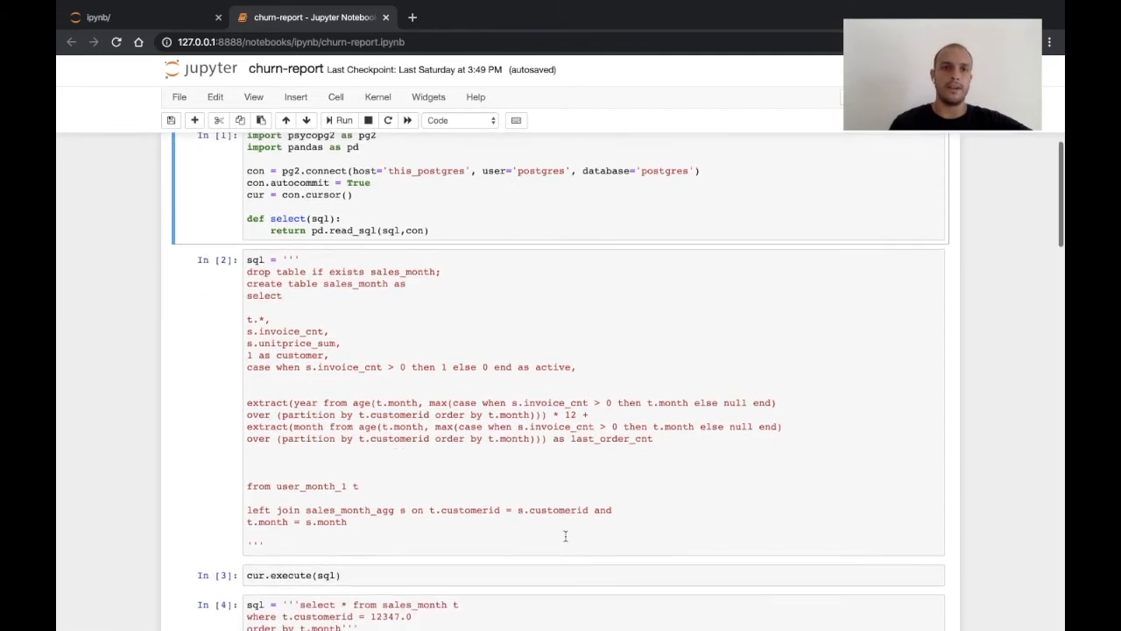
scroll(down, 3)
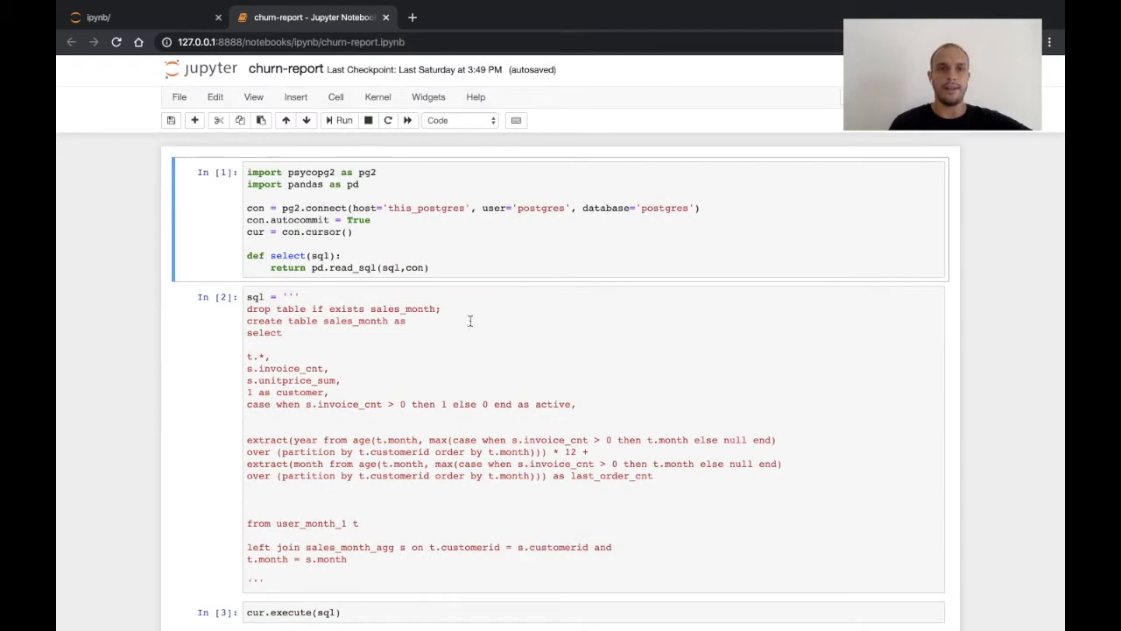
mouse_move(486, 508)
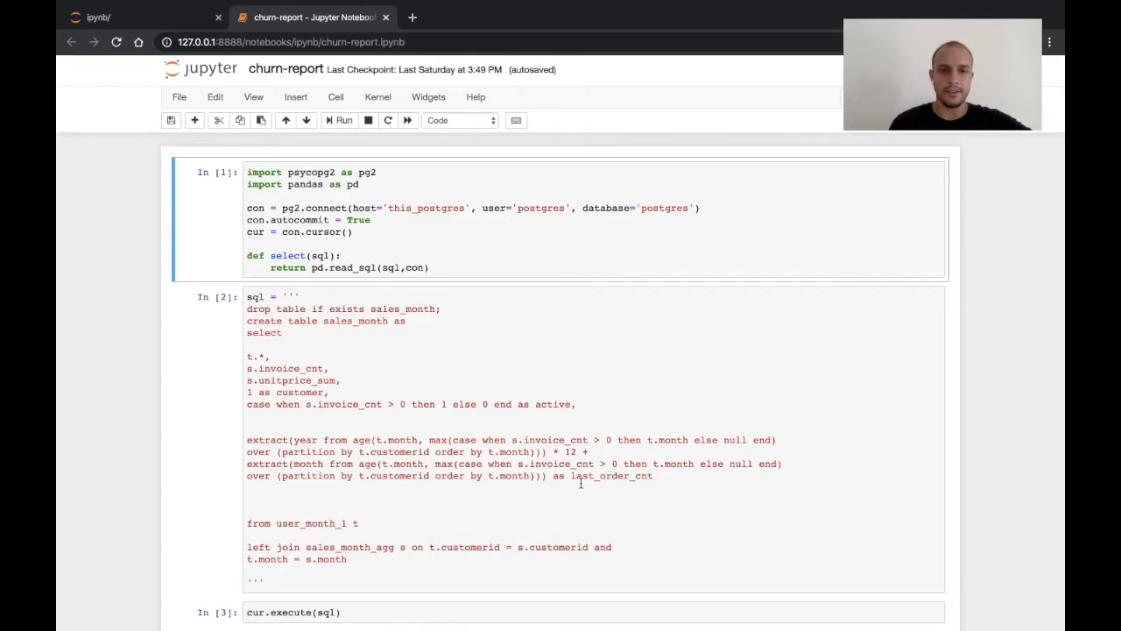
scroll(down, 3)
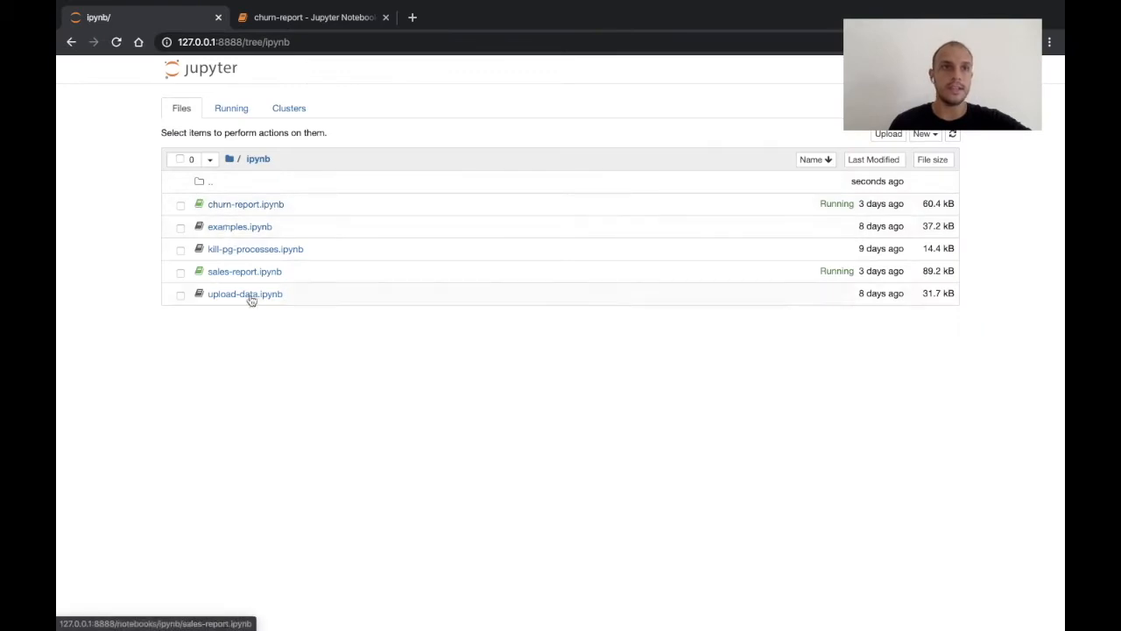
mouse_move(228, 215)
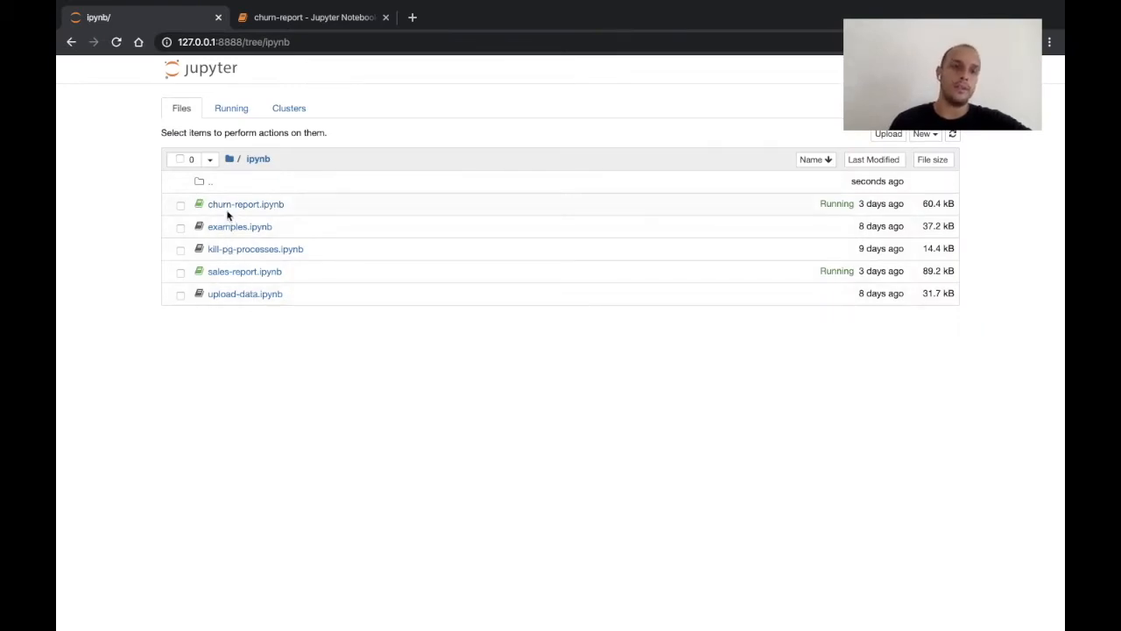
mouse_move(259, 270)
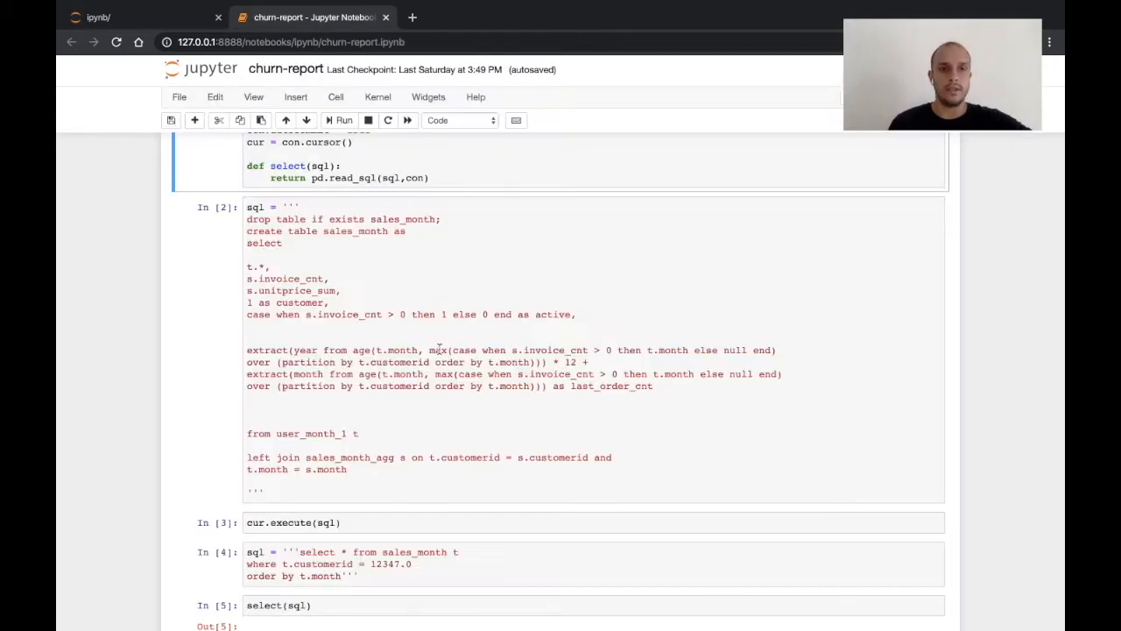
scroll(up, 3)
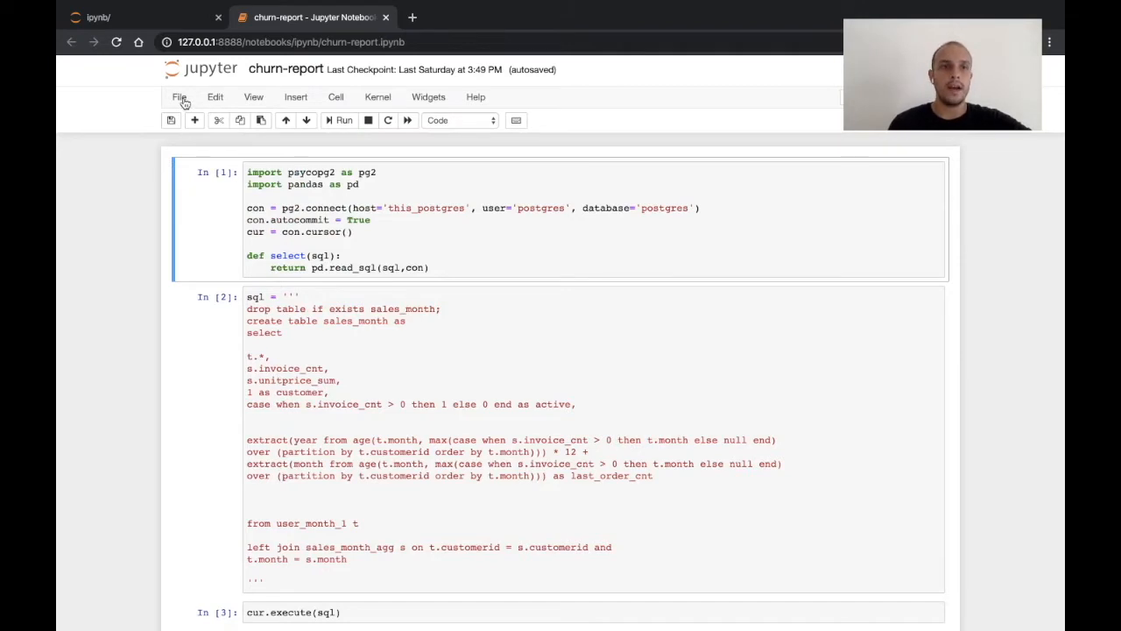
Duplicate the notebook via File > Make a Copy, opening churn-report-Copy1.
click(179, 97)
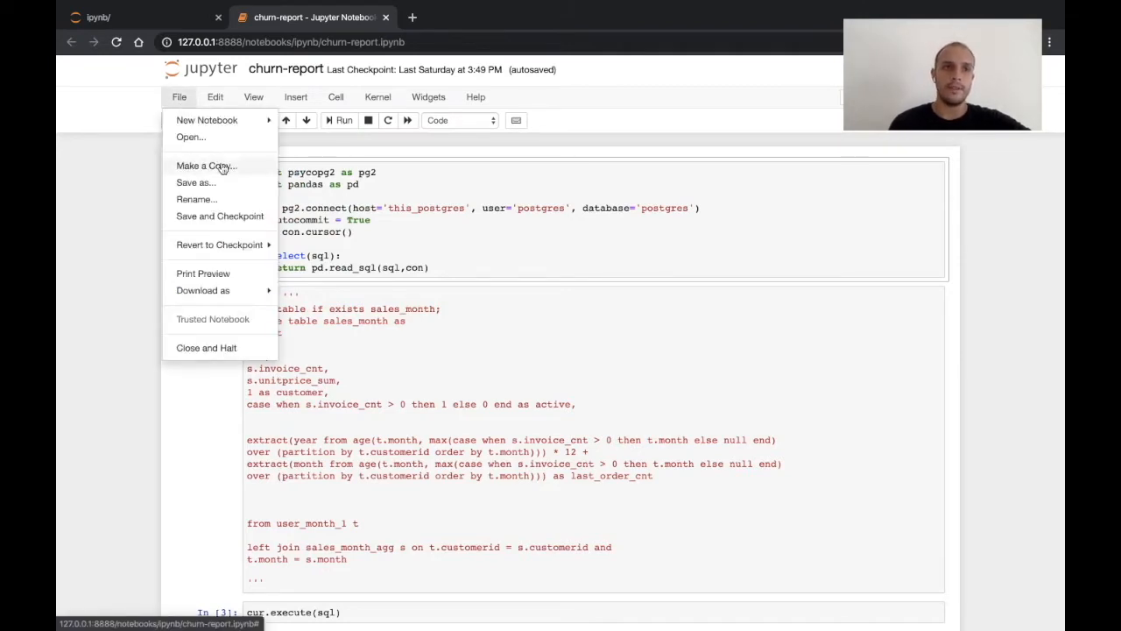
click(202, 165)
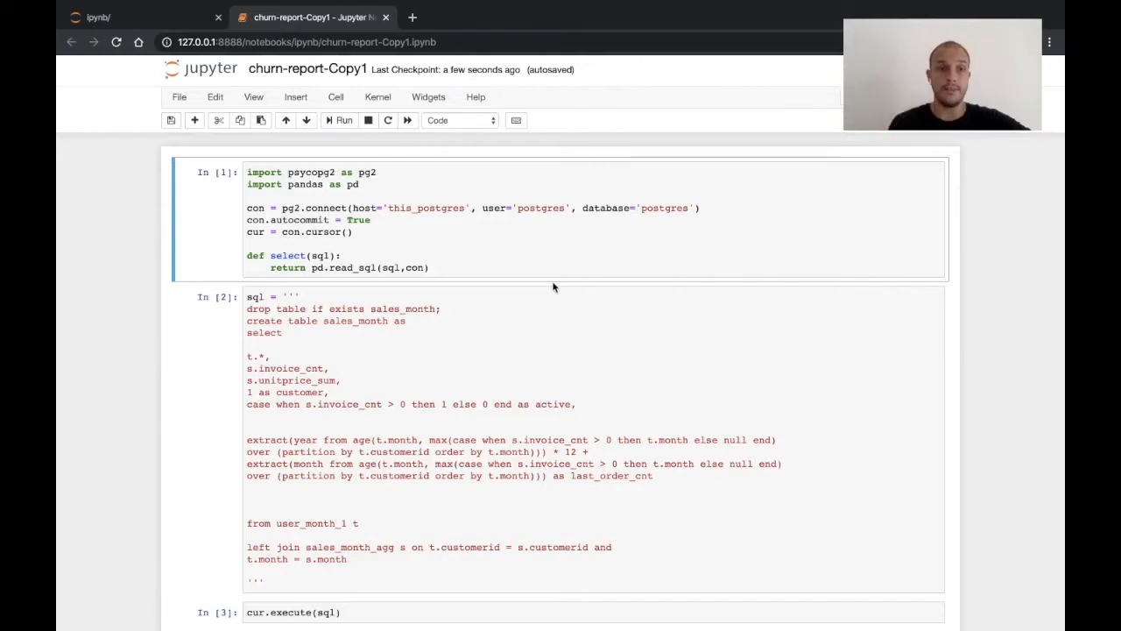
Scroll through the copied notebook's per-month output for customer 12347.
scroll(down, 3)
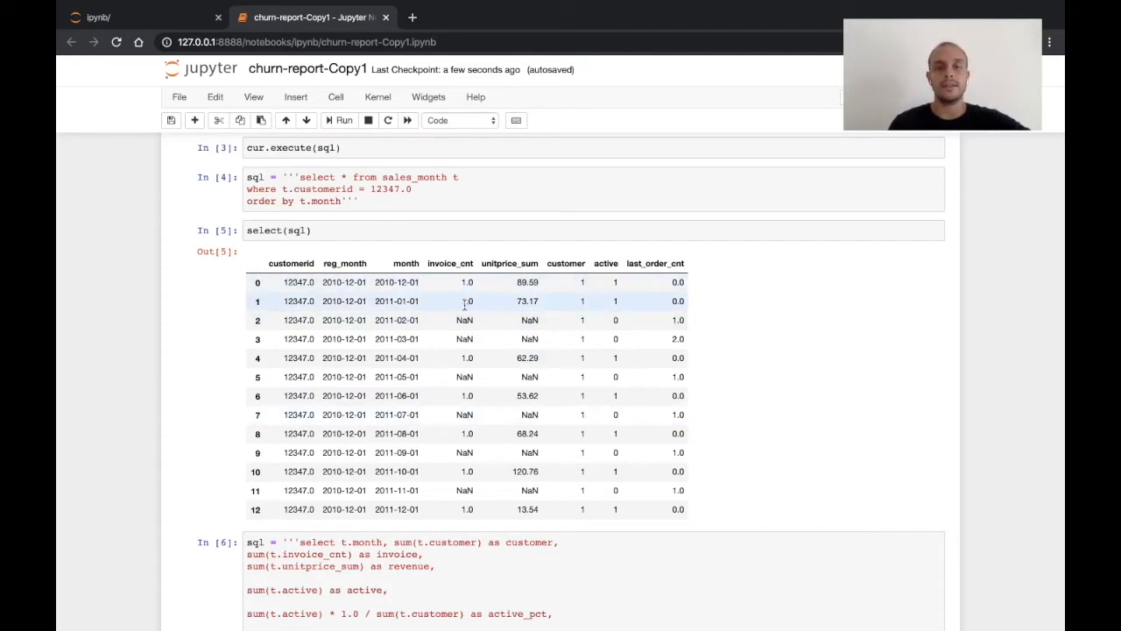
mouse_move(523, 407)
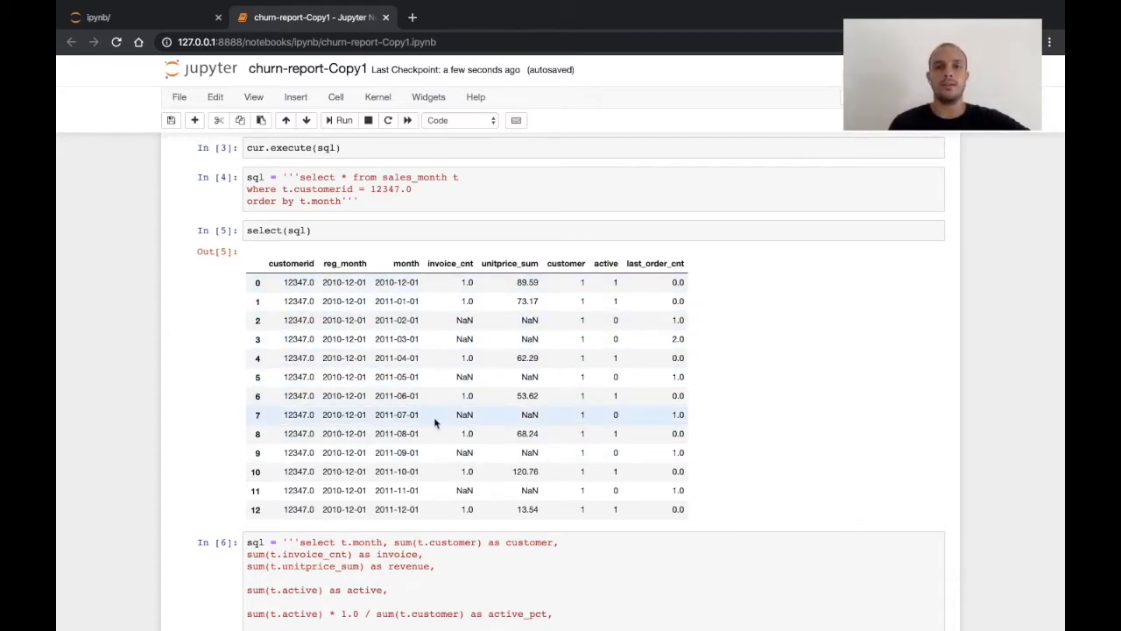
mouse_move(669, 310)
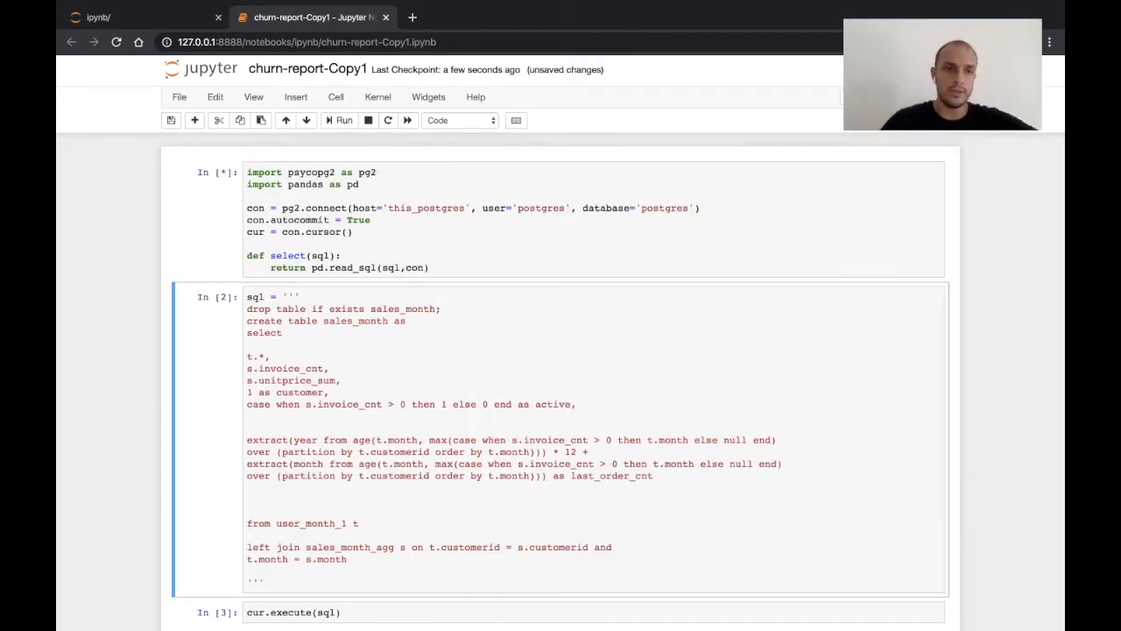
Add 'case when t.reg_month = t.month then 1 else 0 end as new' to the sales_month query and re-run.
click(366, 375)
text(case)
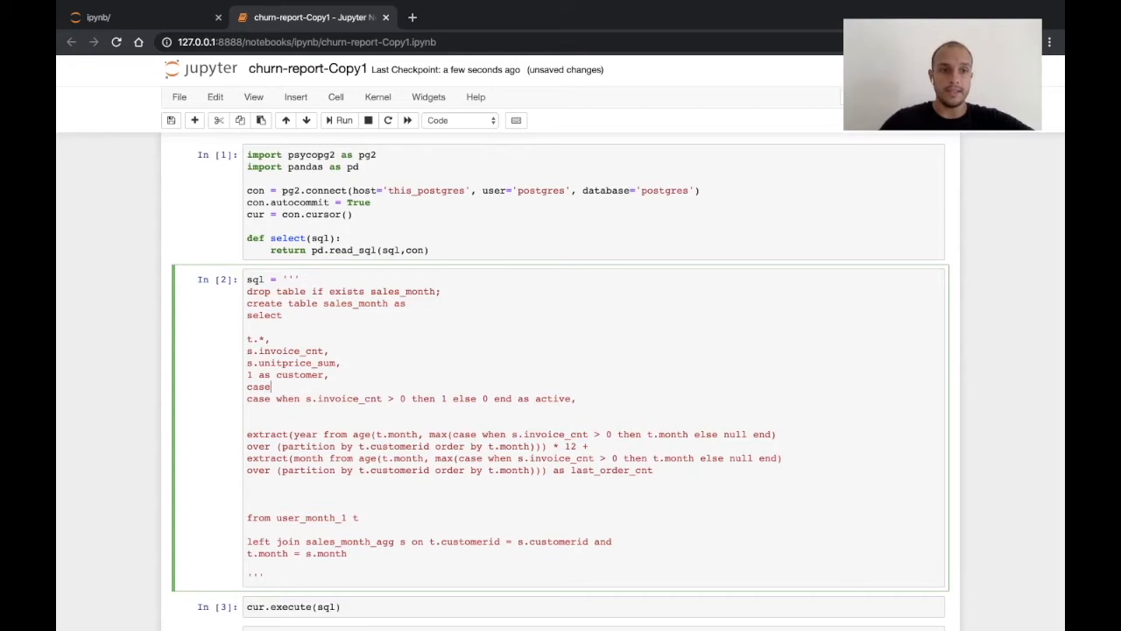
text(when t.)
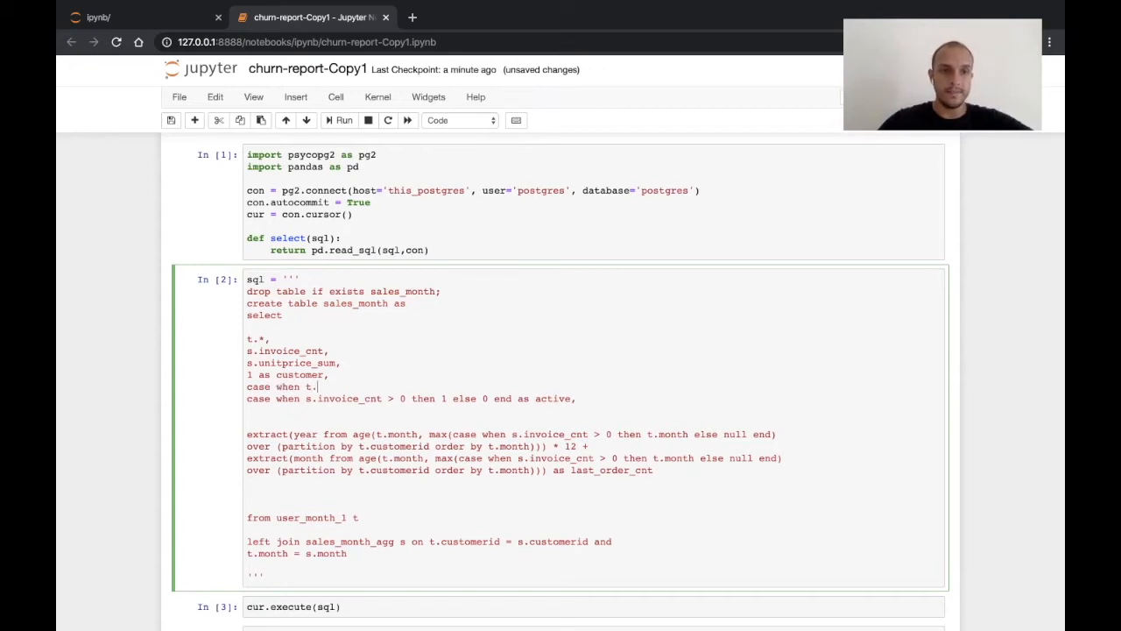
text(reg_month)
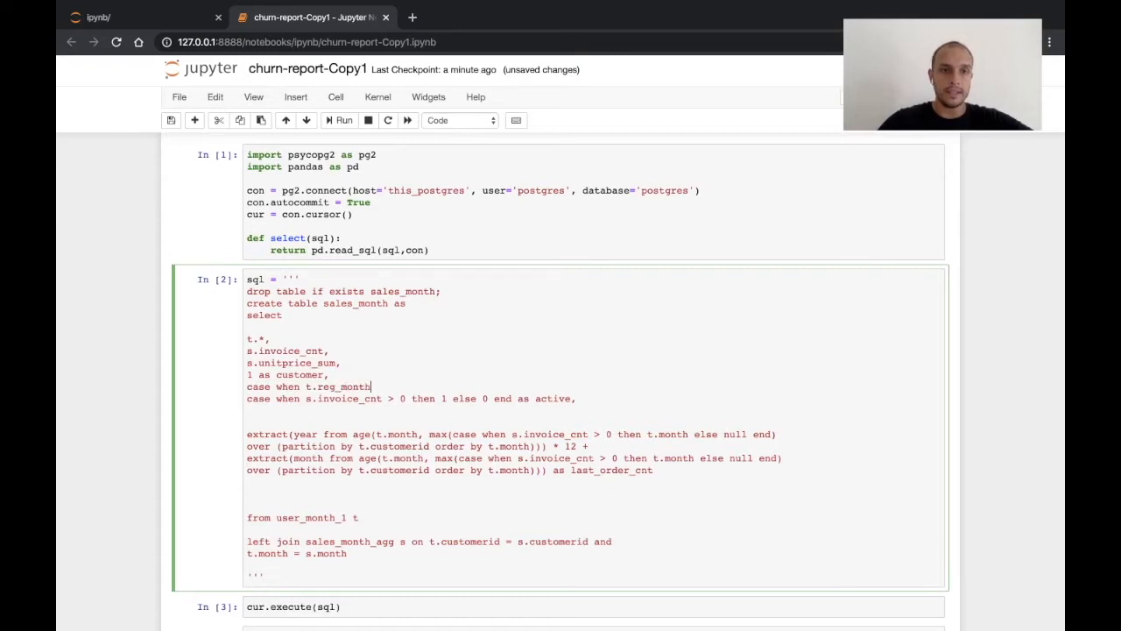
text(= t.month th)
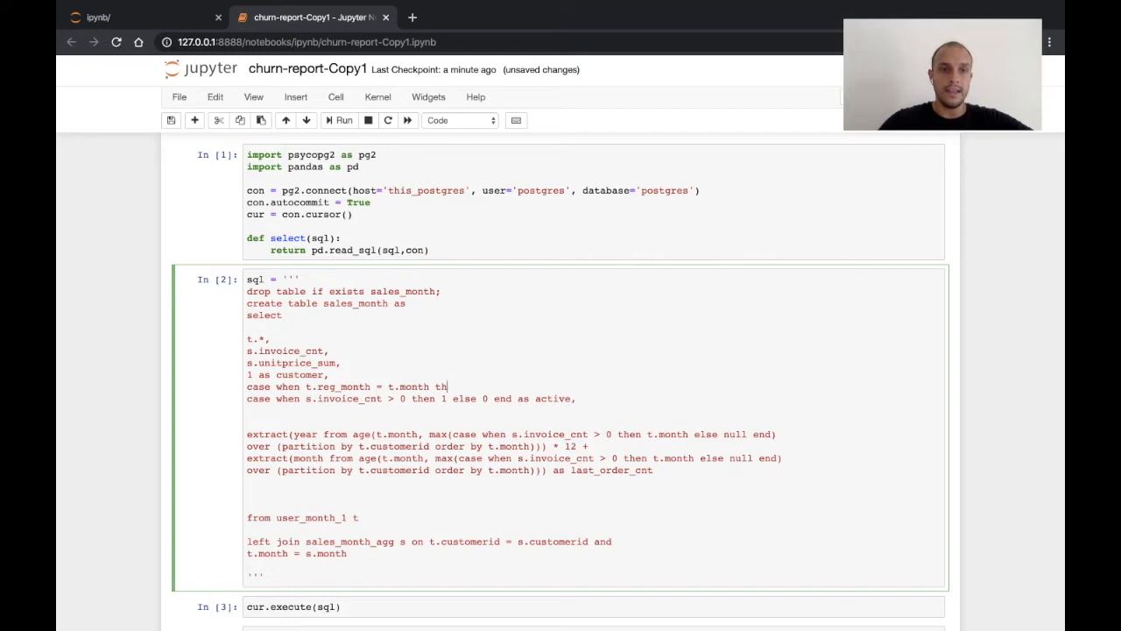
text(en 1 else 0 end as new,)
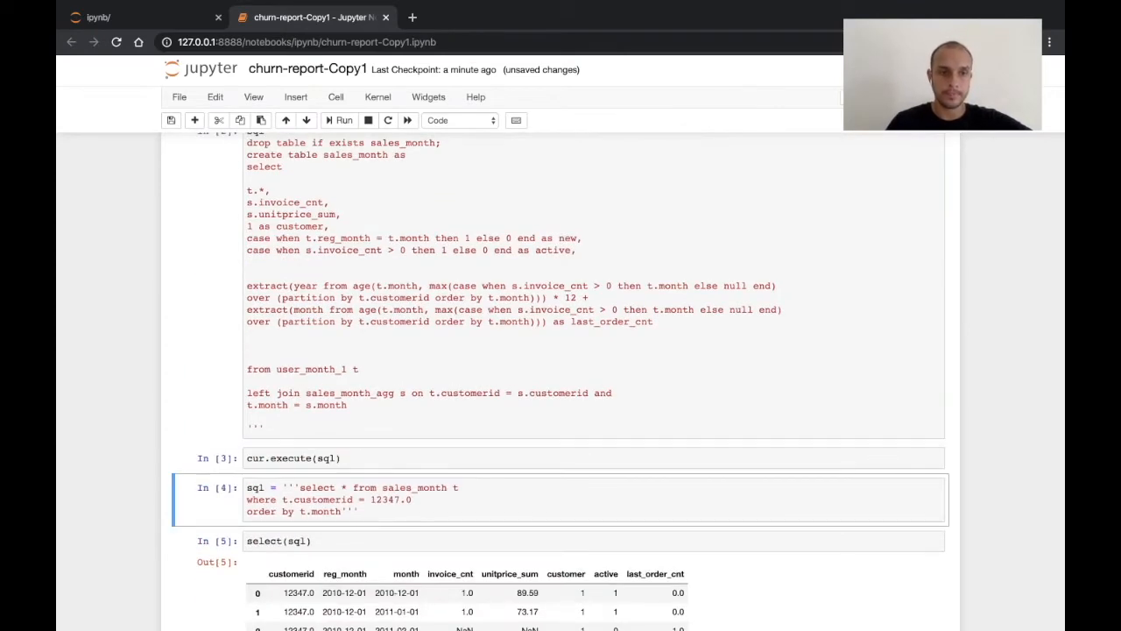
scroll(down, 3)
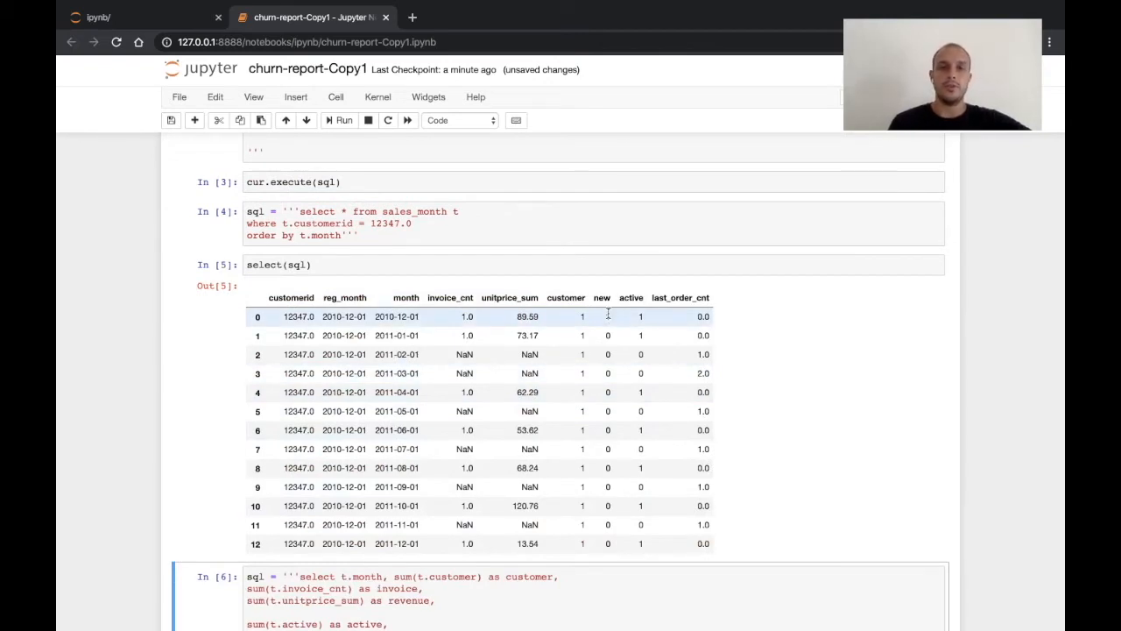
mouse_move(607, 318)
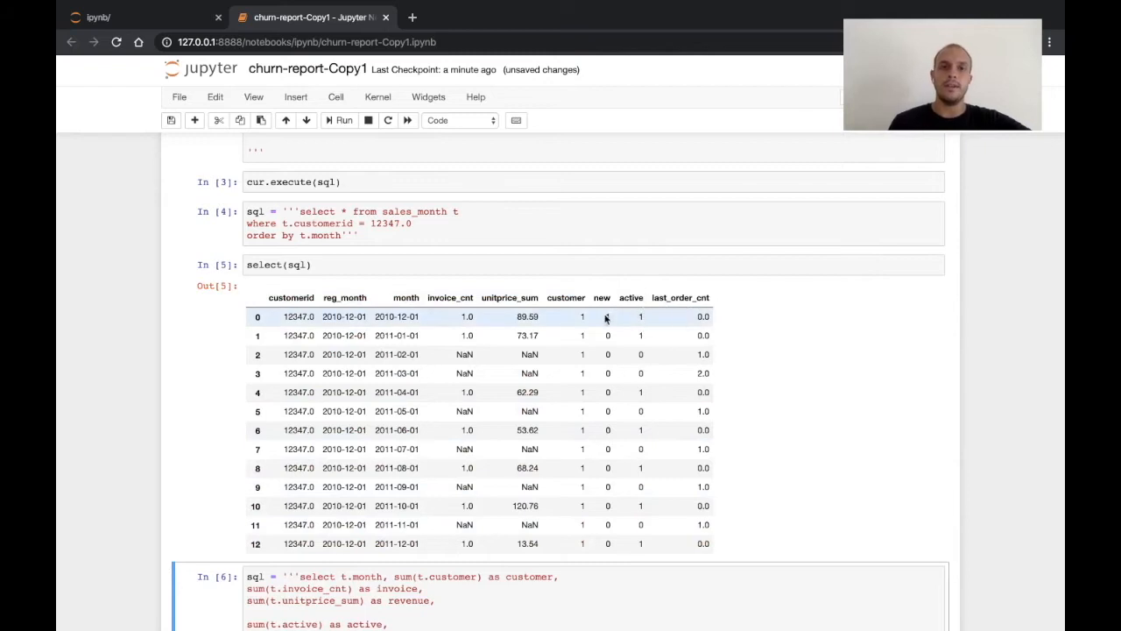
scroll(down, 3)
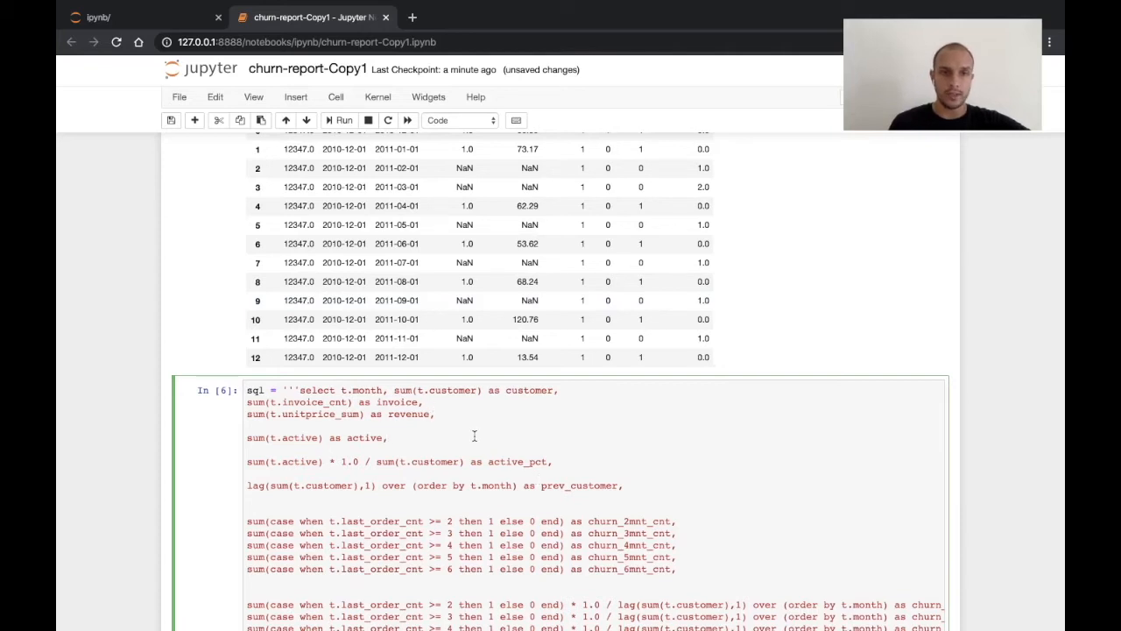
Add 'sum(t.new) as new' to the monthly aggregate query and re-run to show the new column.
click(559, 390)
text(su)
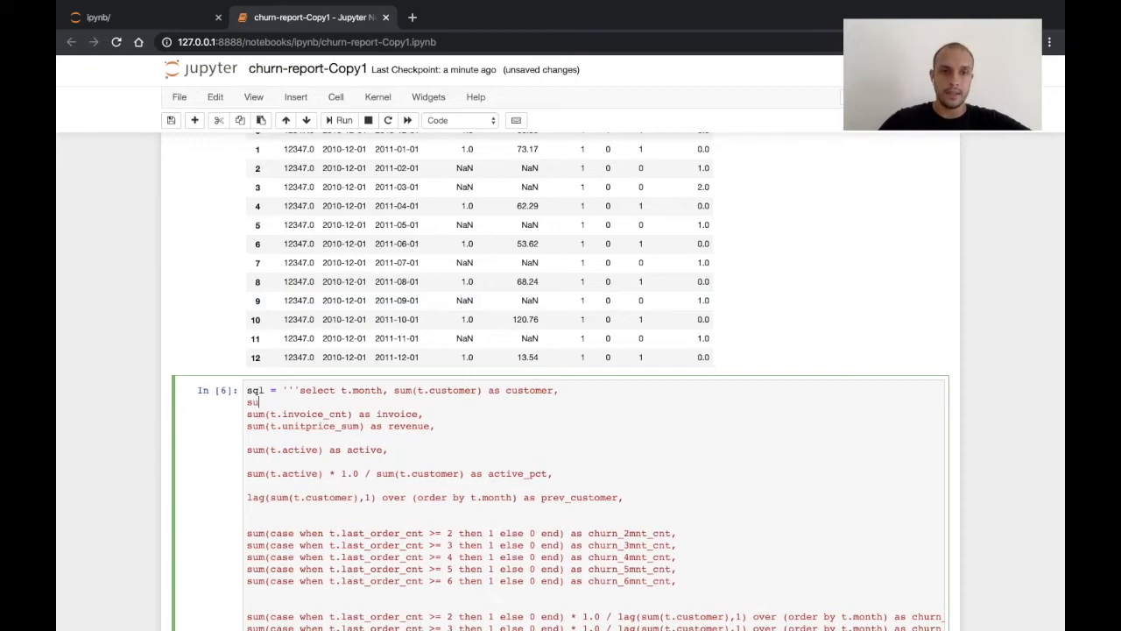
text(m(t.new))
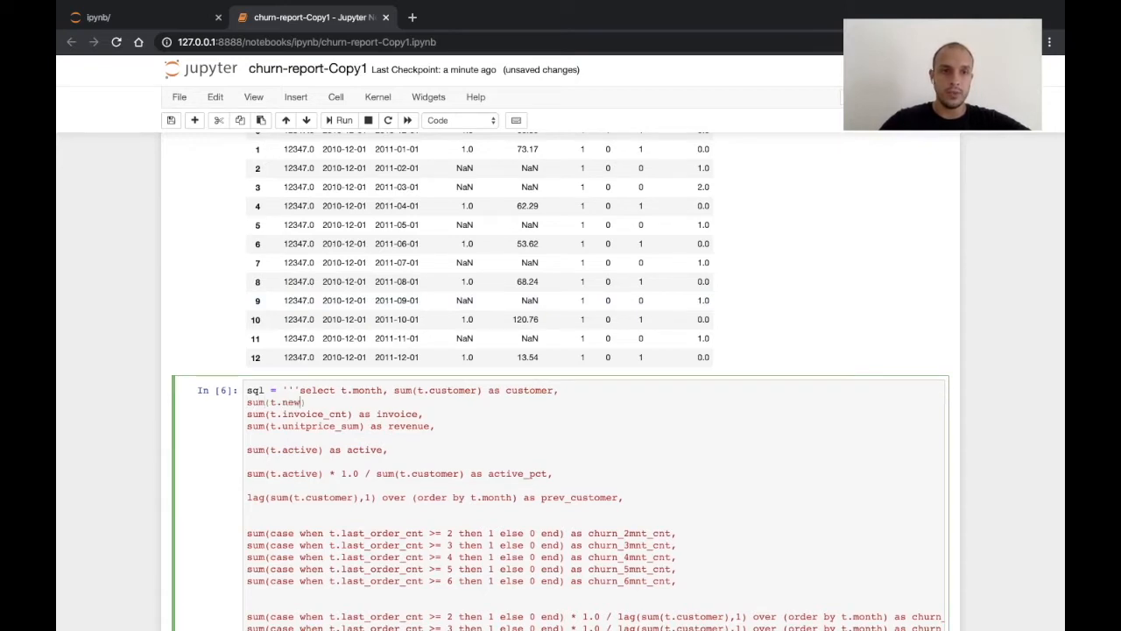
text(as n)
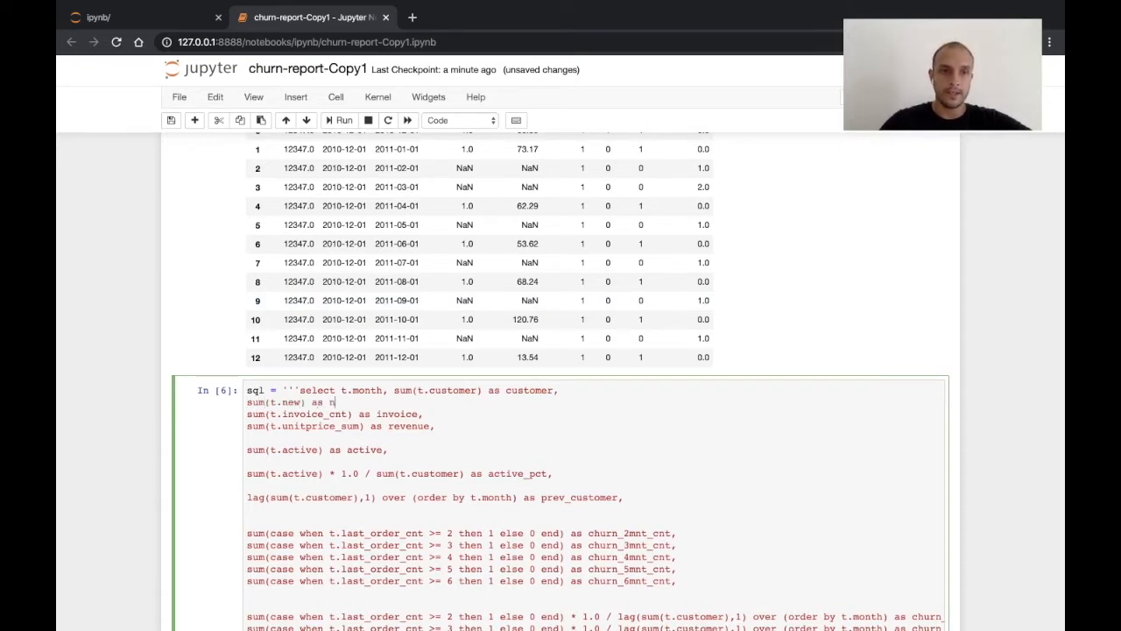
scroll(down, 3)
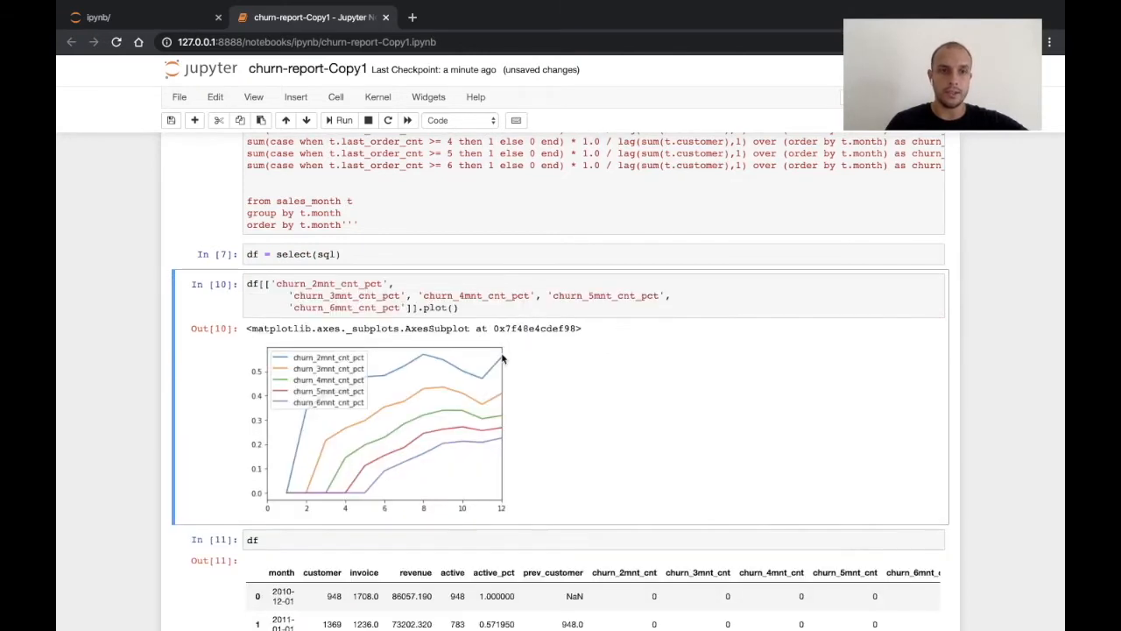
scroll(up, 3)
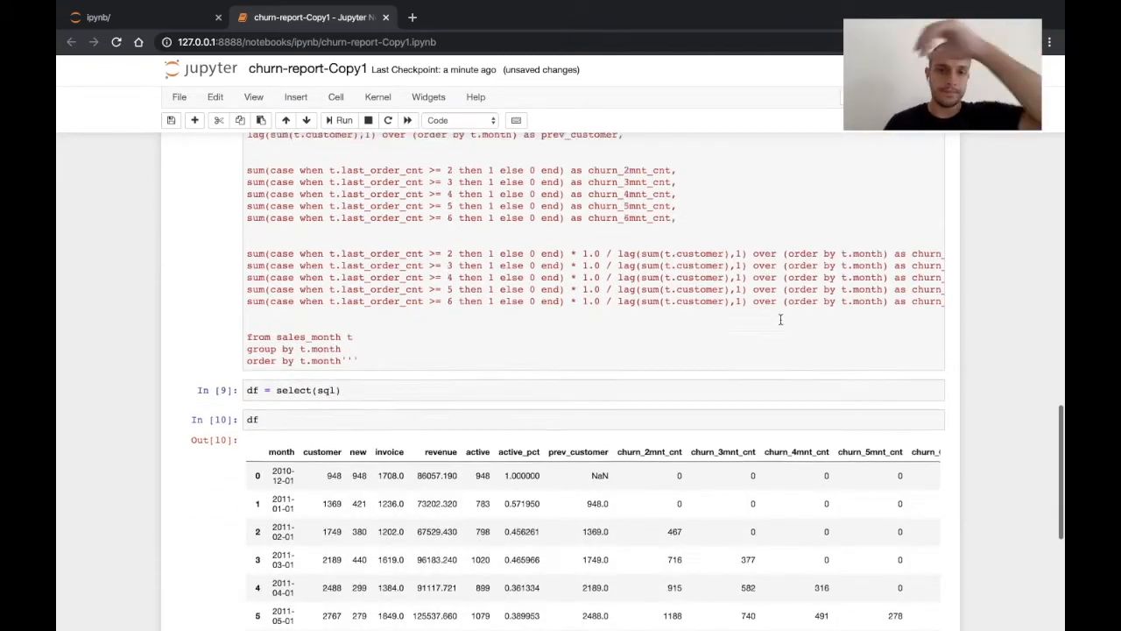
scroll(down, 3)
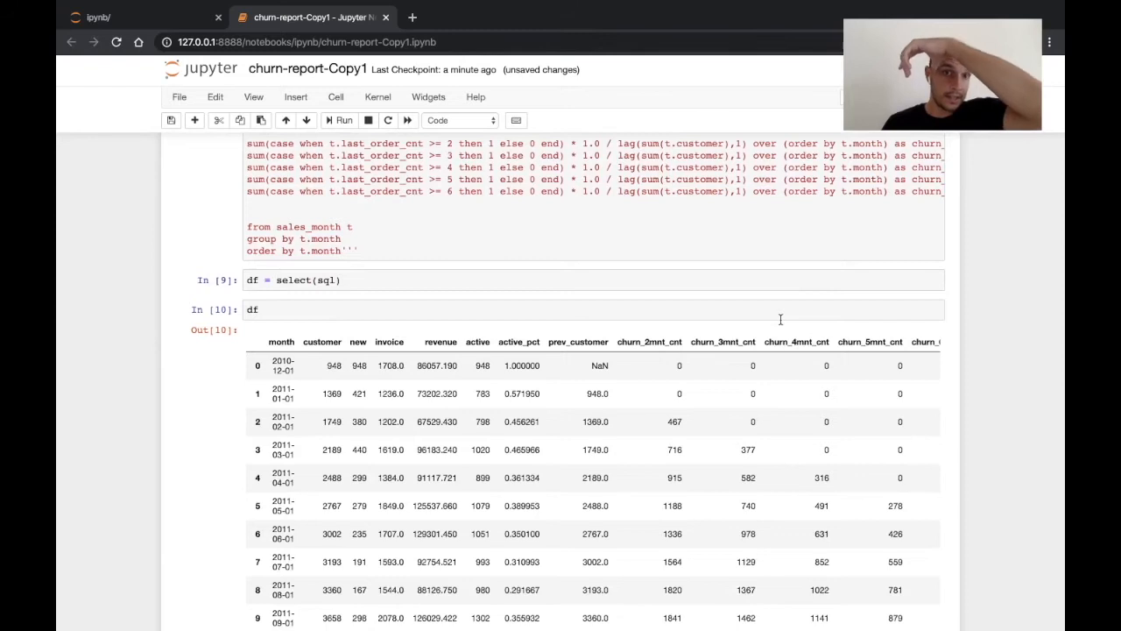
scroll(down, 3)
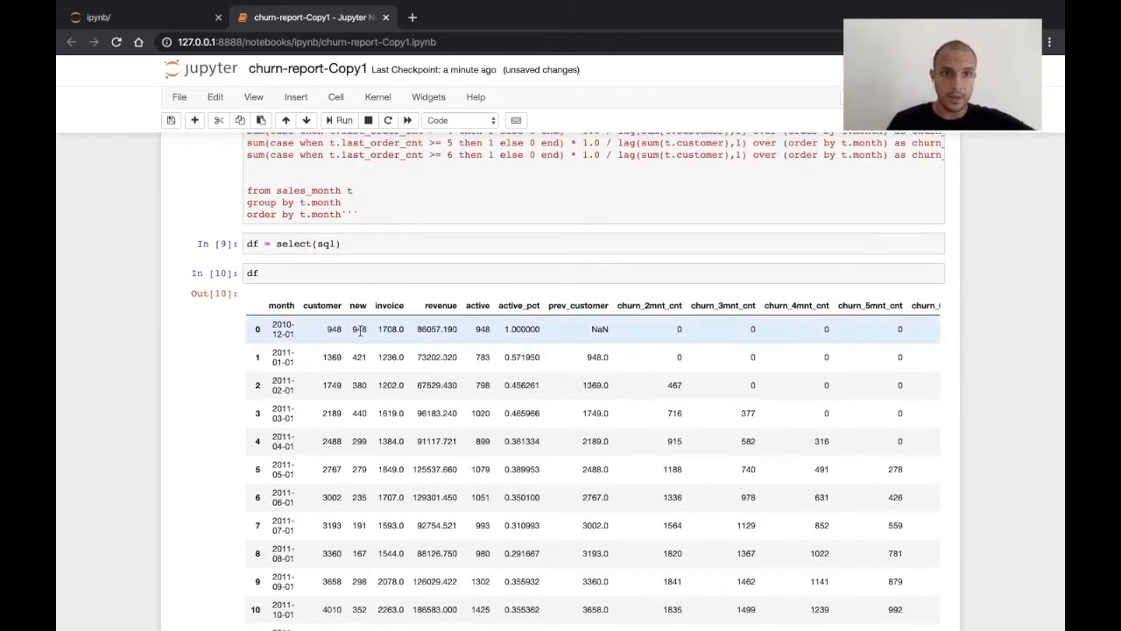
scroll(down, 3)
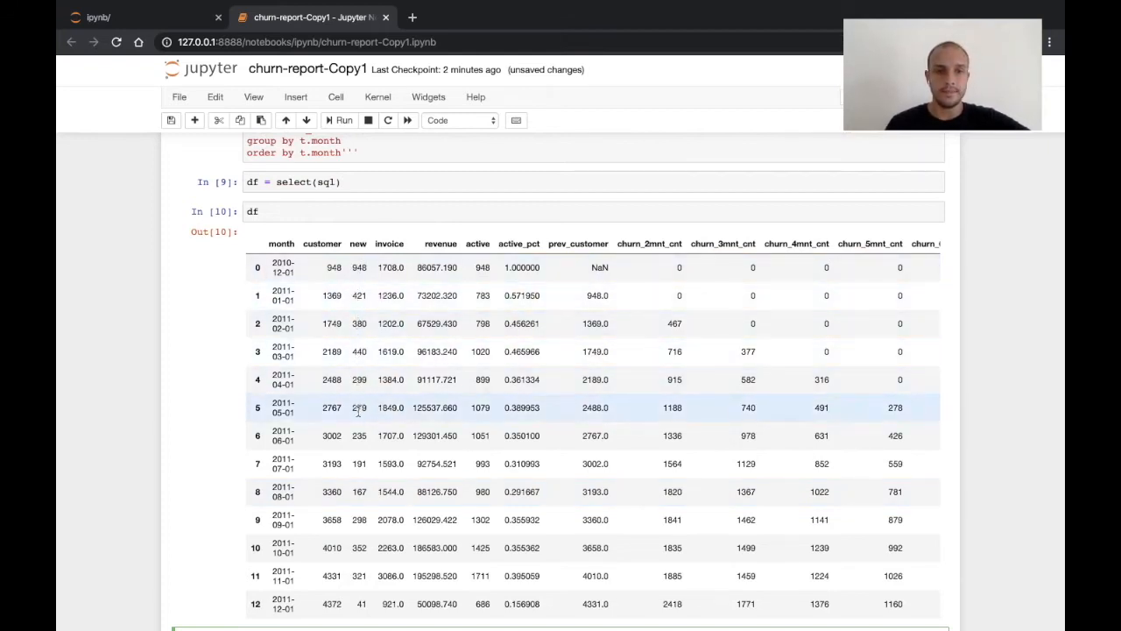
mouse_move(363, 491)
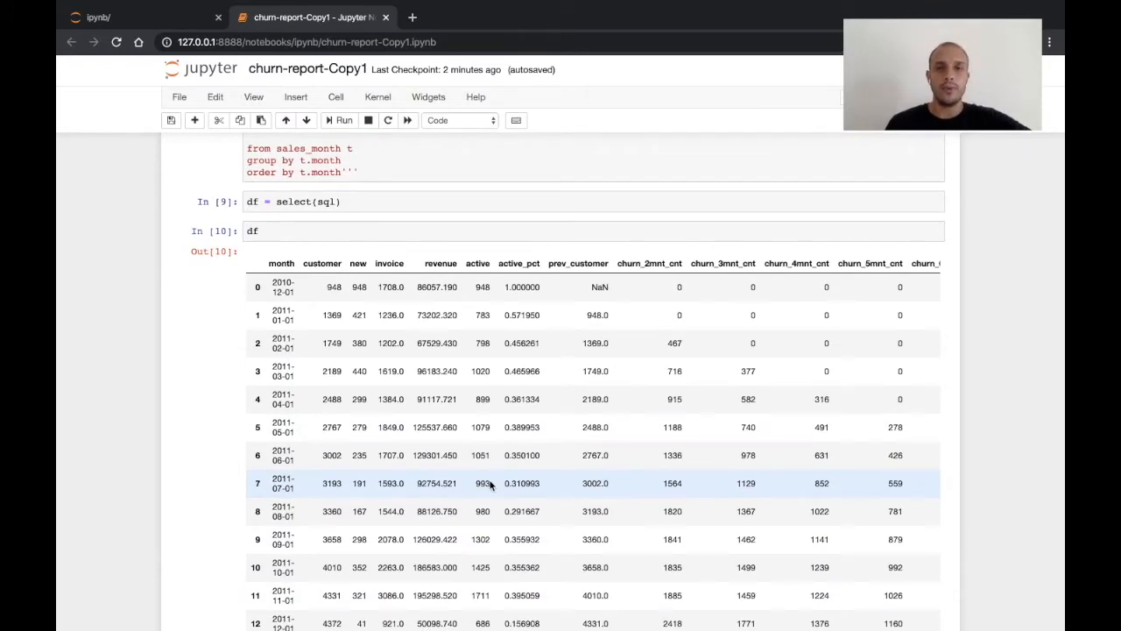
Replace the window expression with t.reg_month to form a lifetime months-since-registration field and run it.
scroll(up, 3)
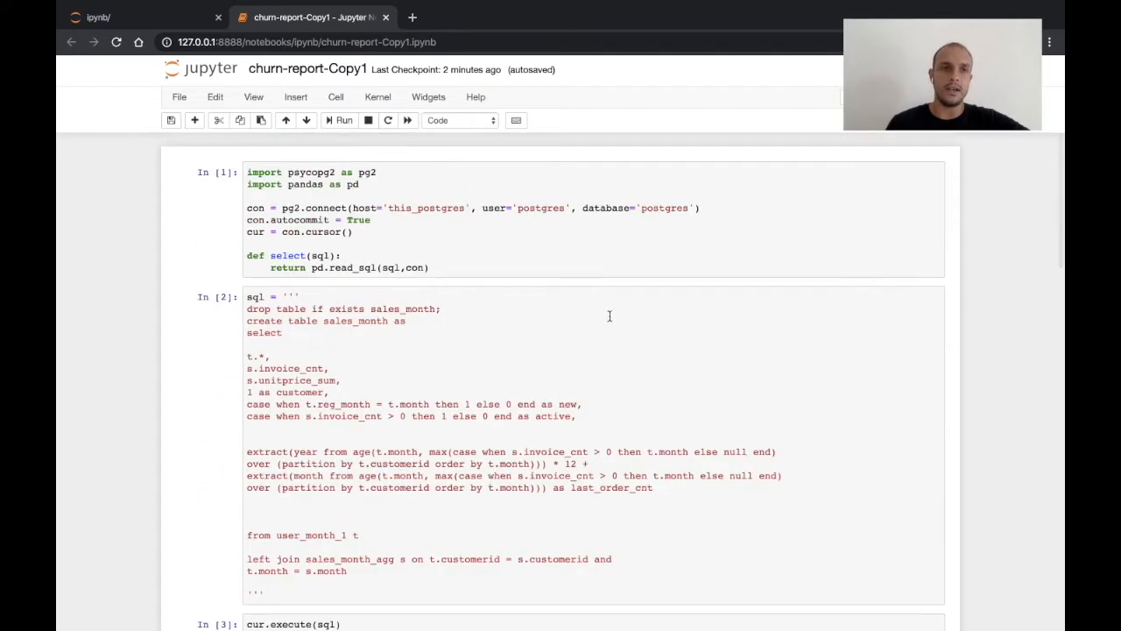
mouse_move(599, 442)
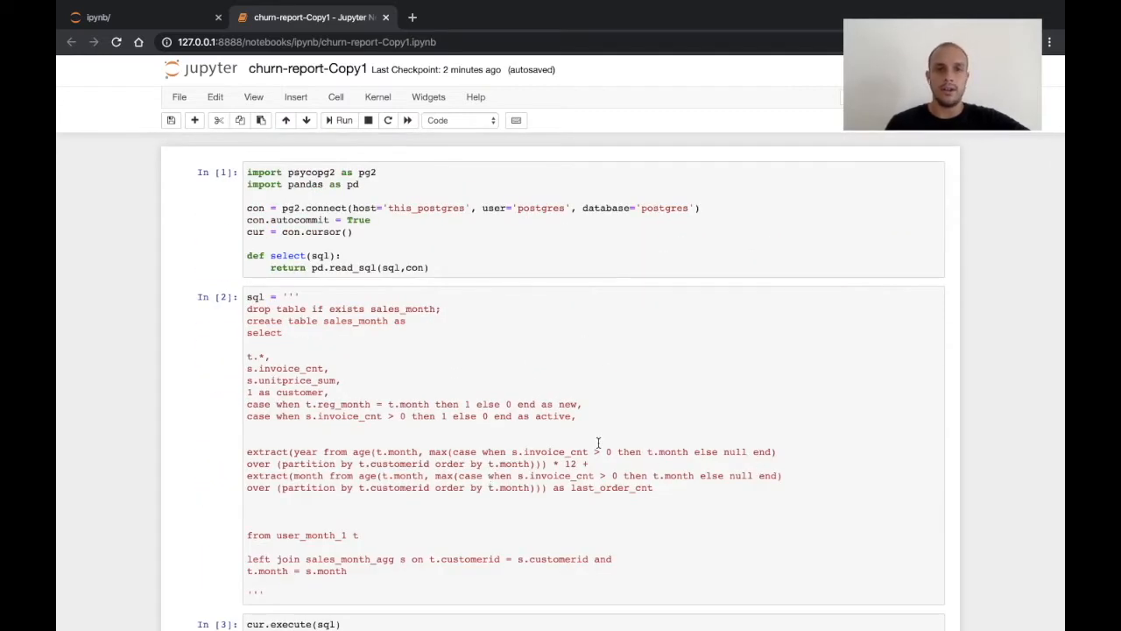
scroll(down, 3)
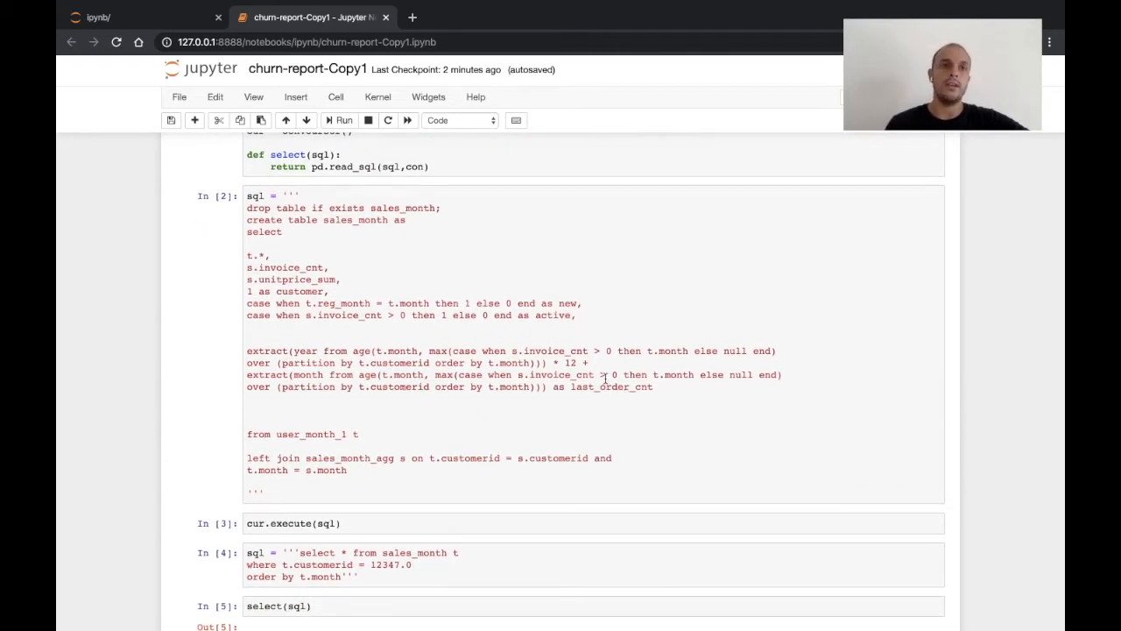
scroll(down, 3)
text(,)
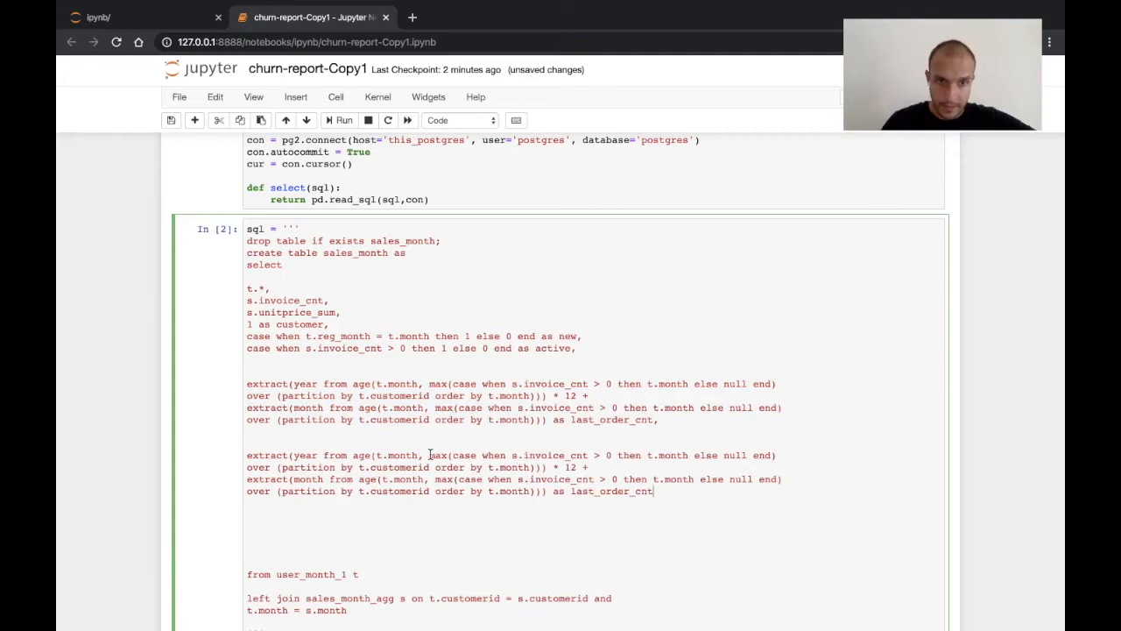
drag(428, 454, 543, 467)
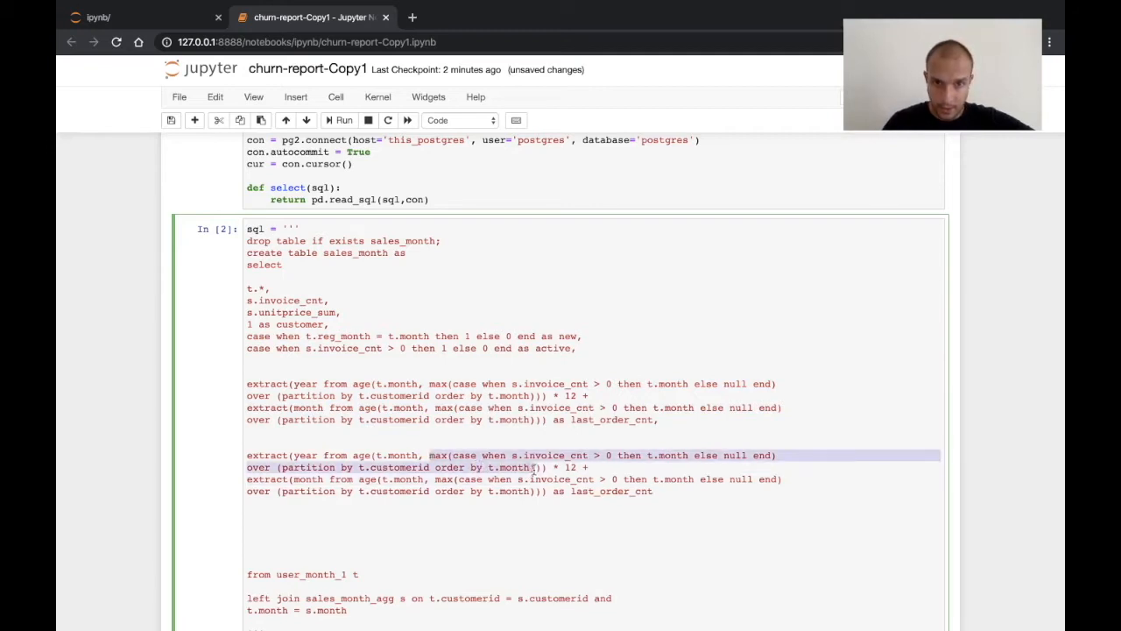
text(t.month, t.)) * 12 +)
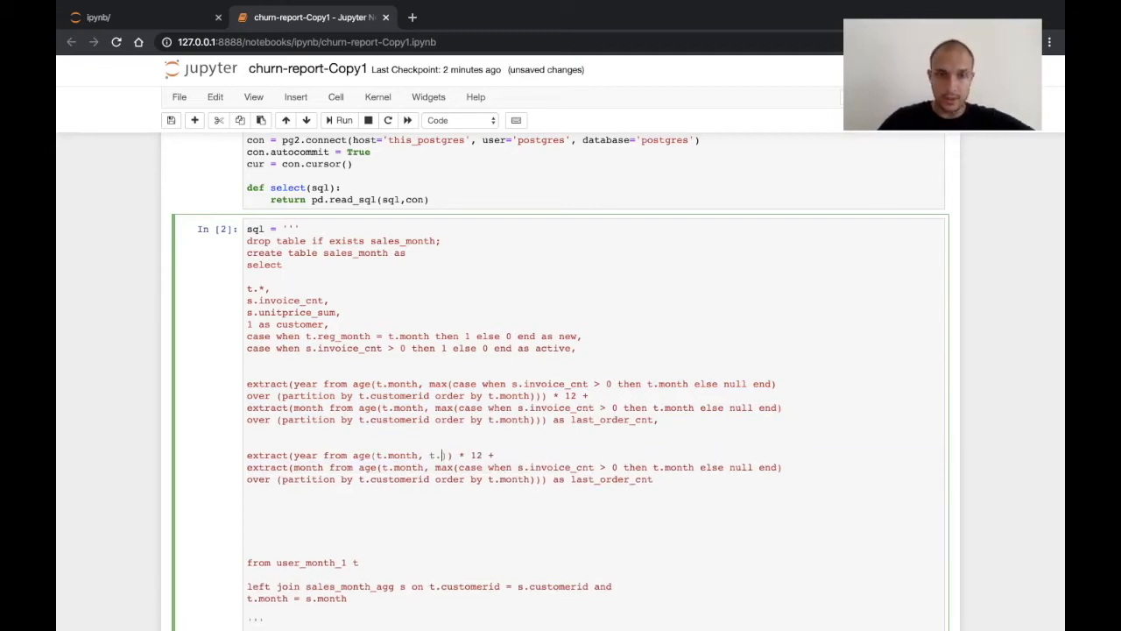
text(reg_month)
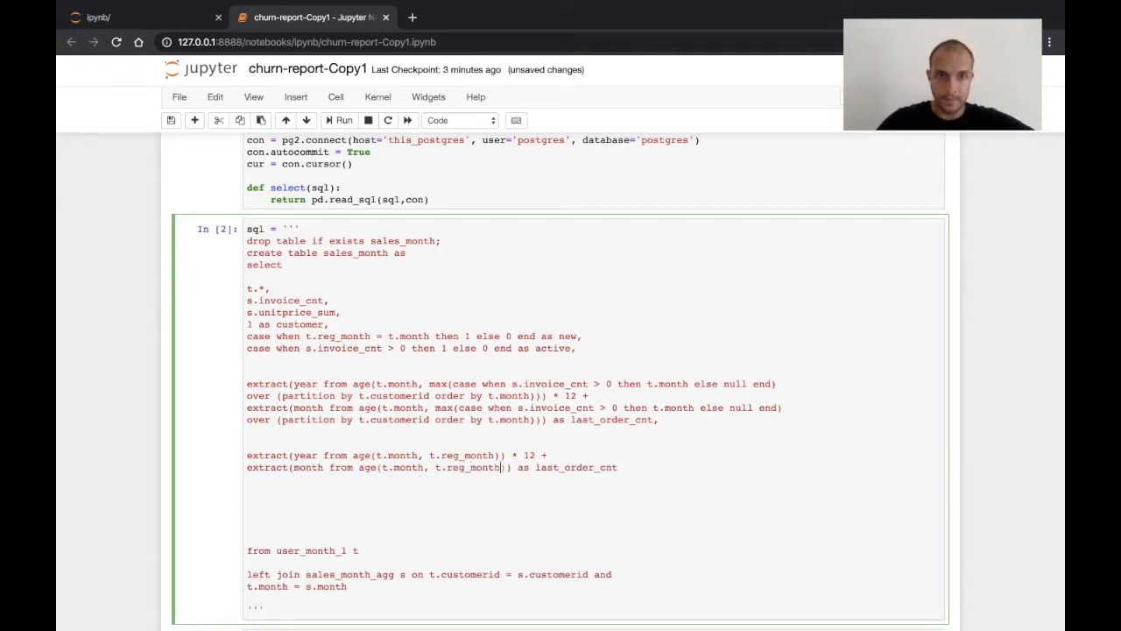
key(Backspace)
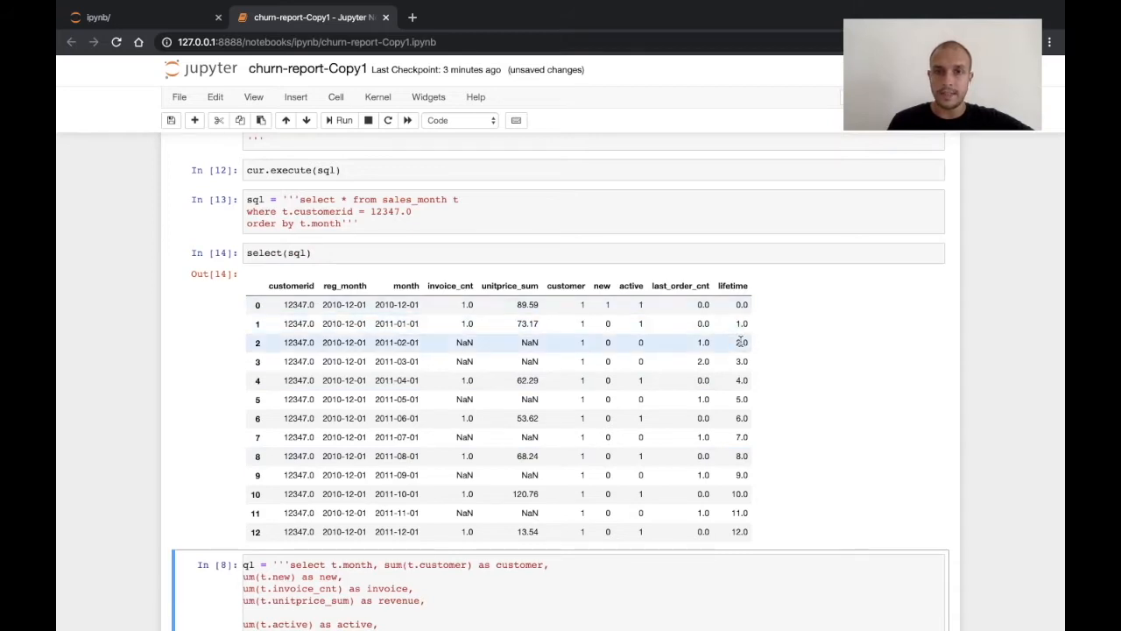
mouse_move(735, 350)
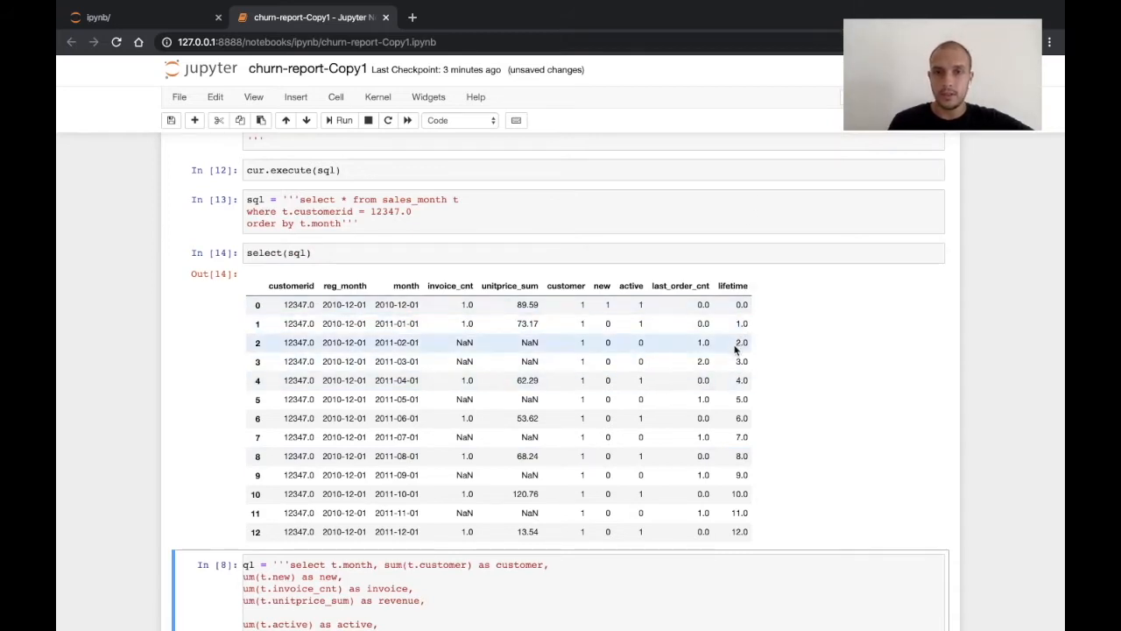
scroll(down, 3)
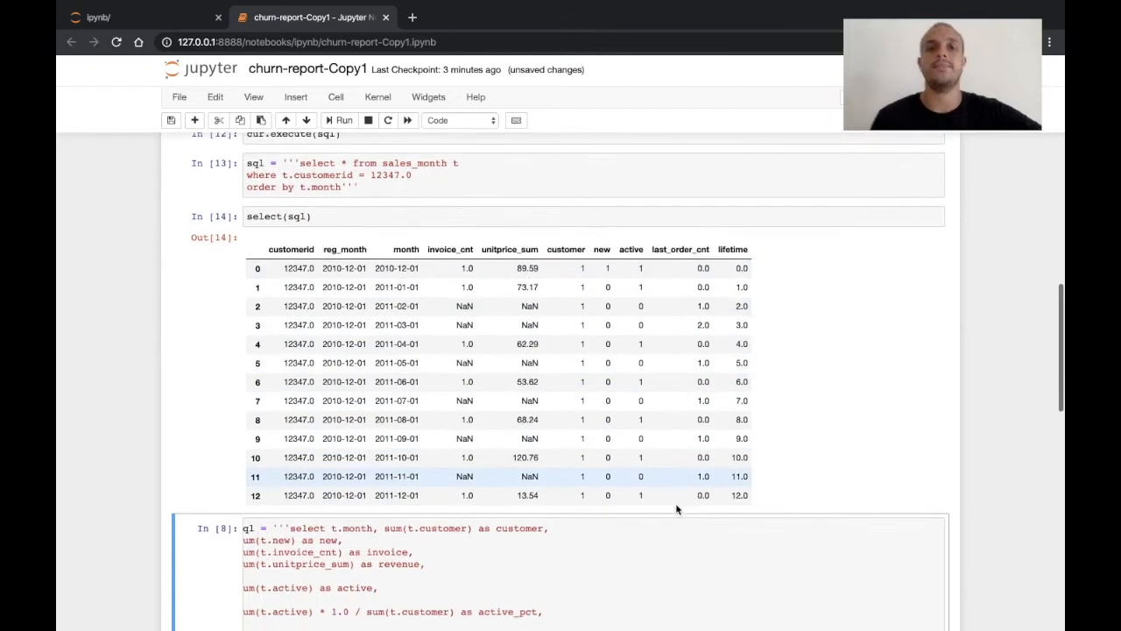
scroll(down, 3)
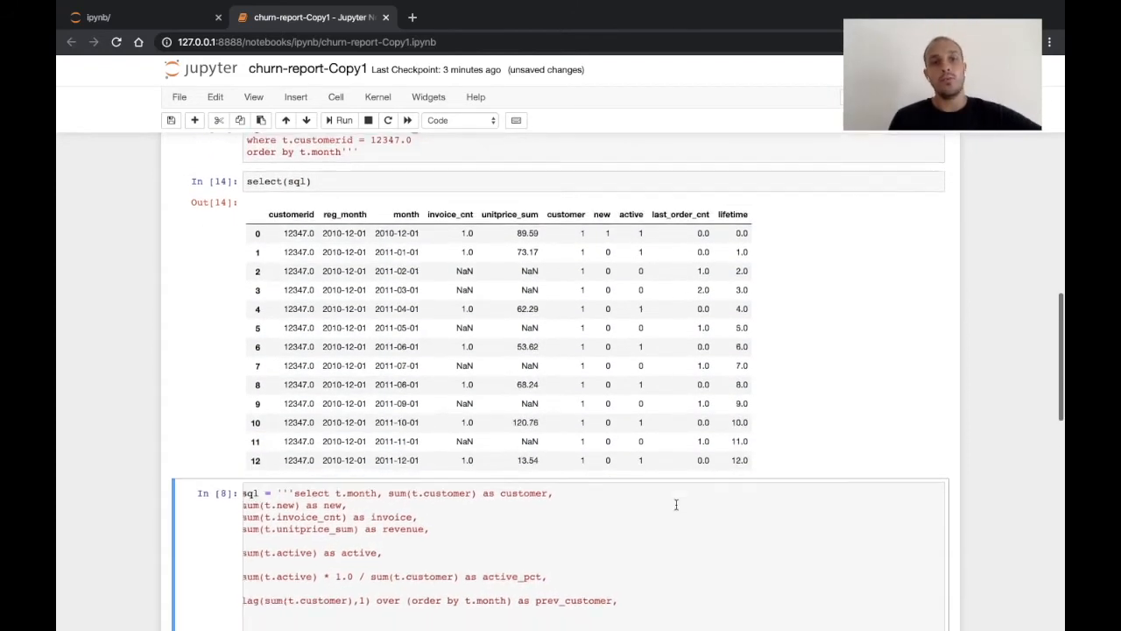
scroll(down, 3)
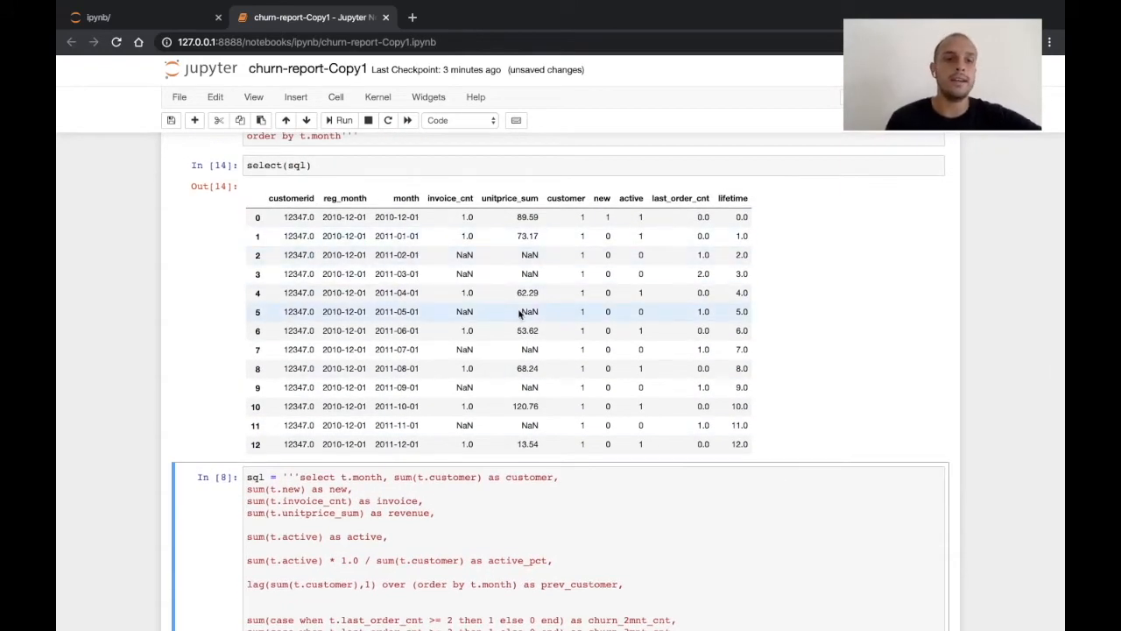
scroll(down, 3)
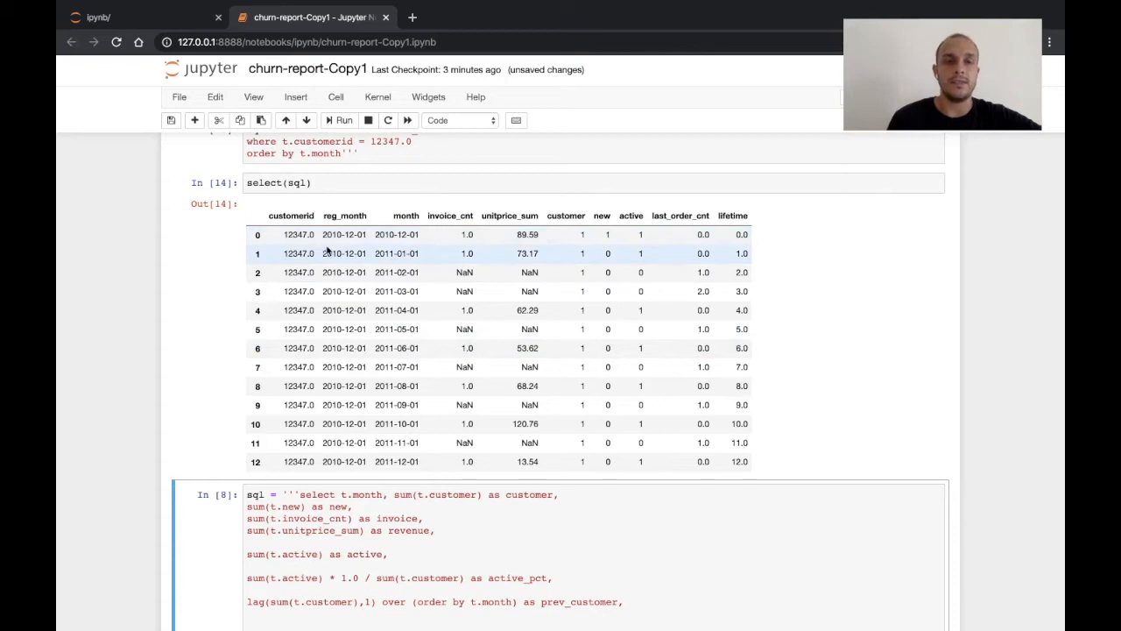
click(353, 234)
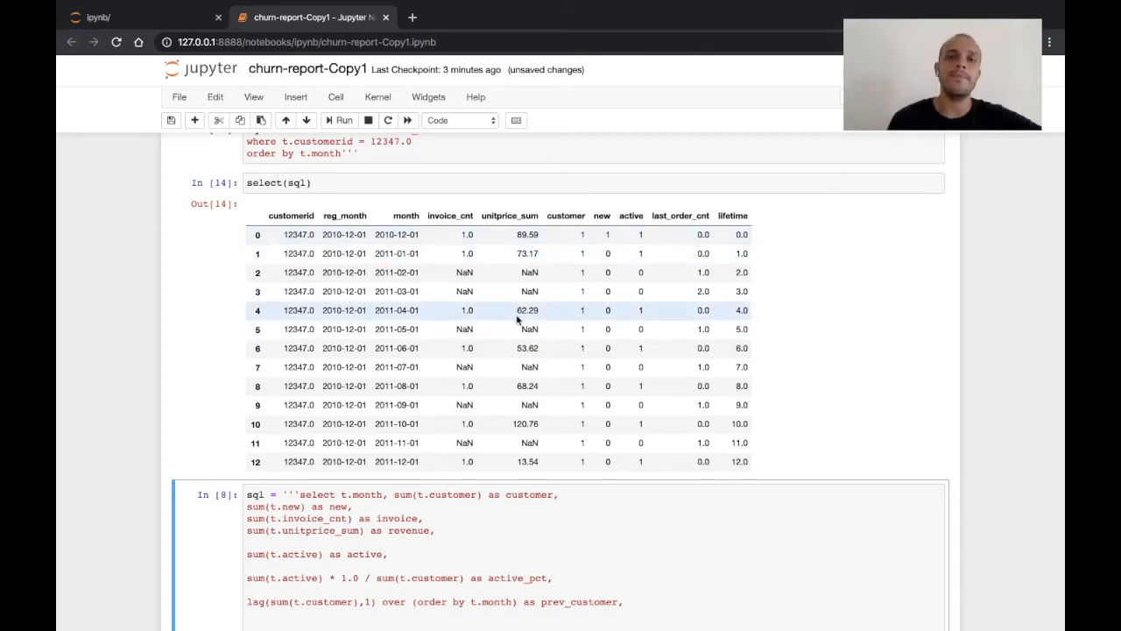
scroll(down, 3)
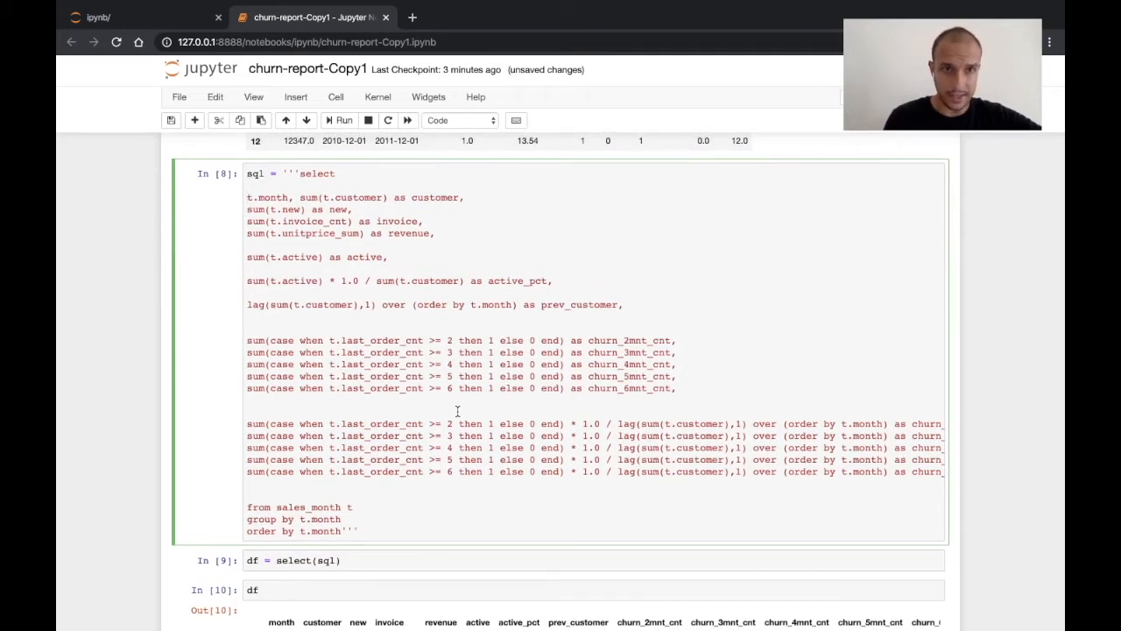
mouse_move(326, 375)
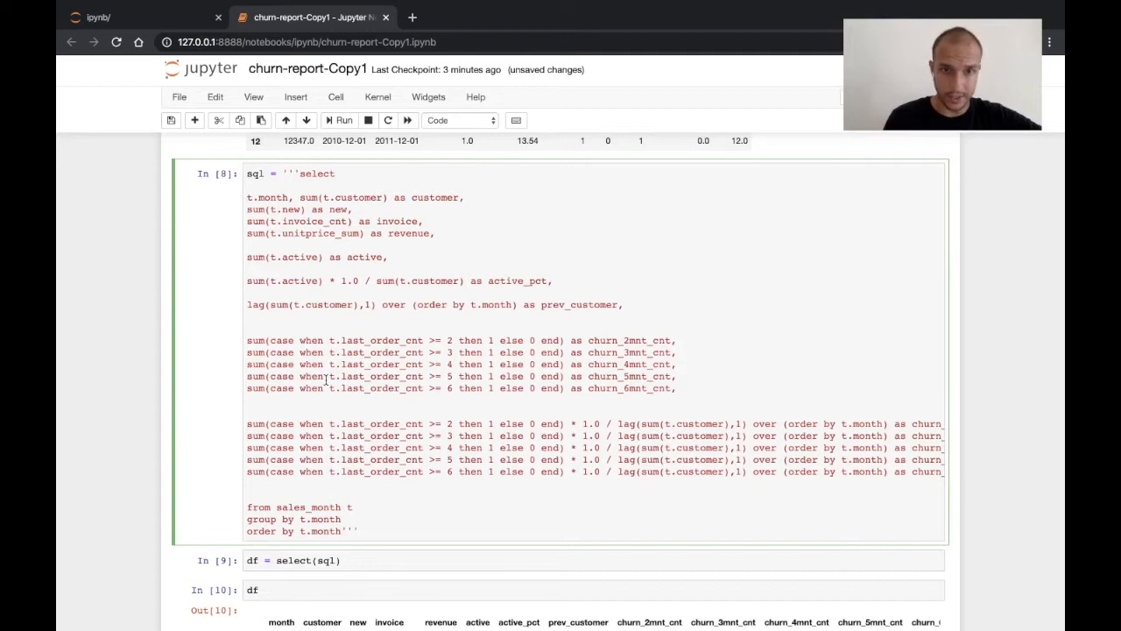
Delete the previous-customer lag line and the churn percentage and extra churn count lines, keeping churn_2mnt_cnt.
scroll(down, 3)
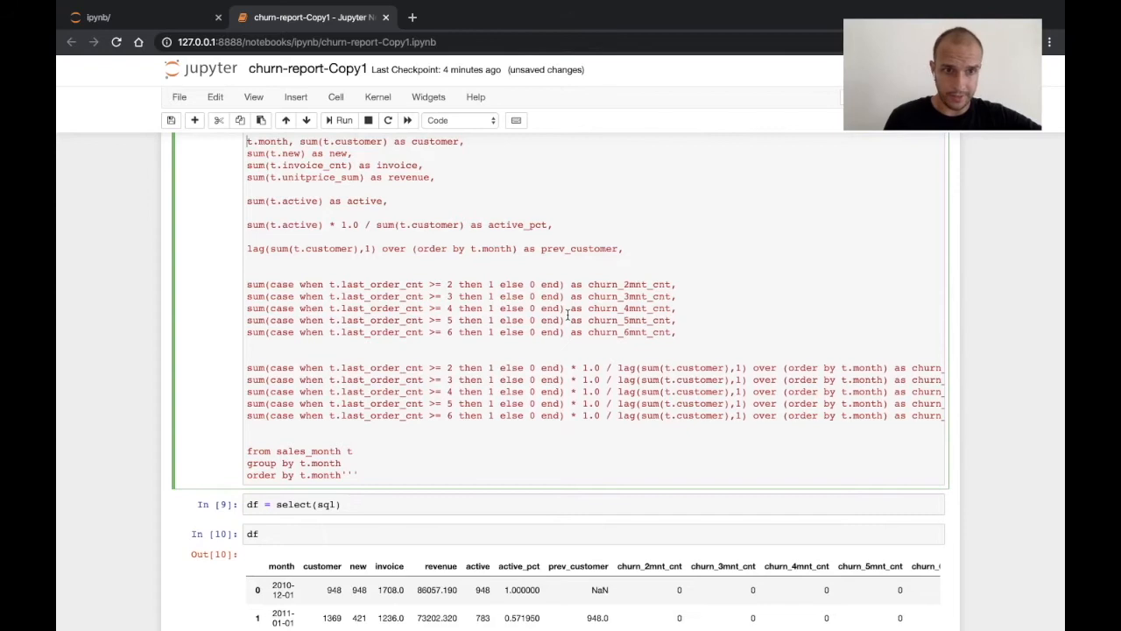
scroll(down, 3)
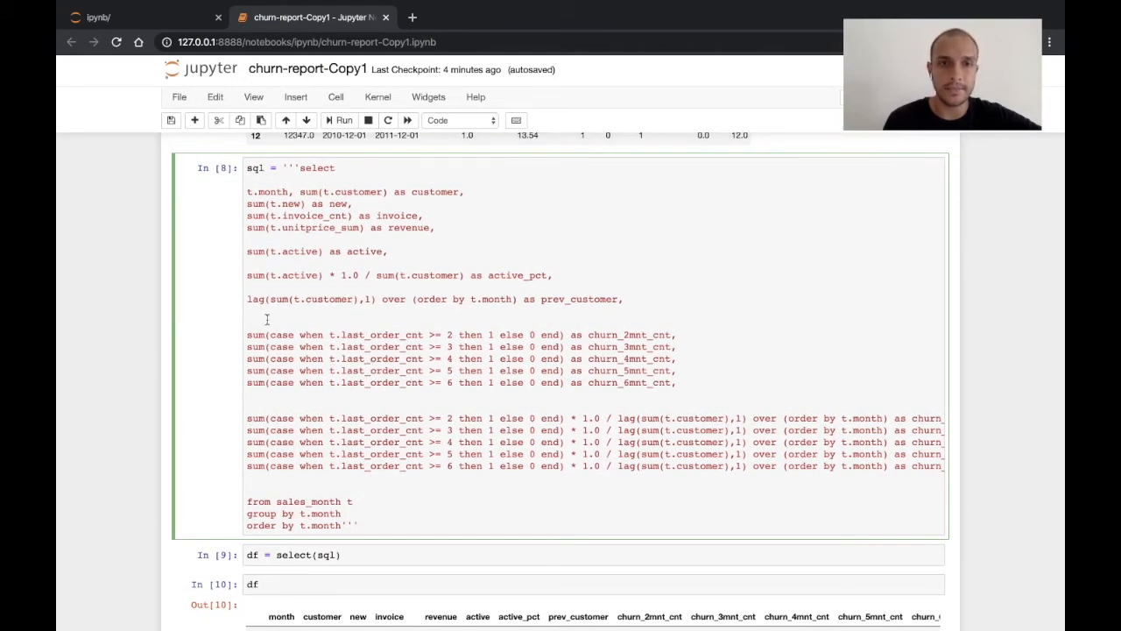
triple_click(434, 299)
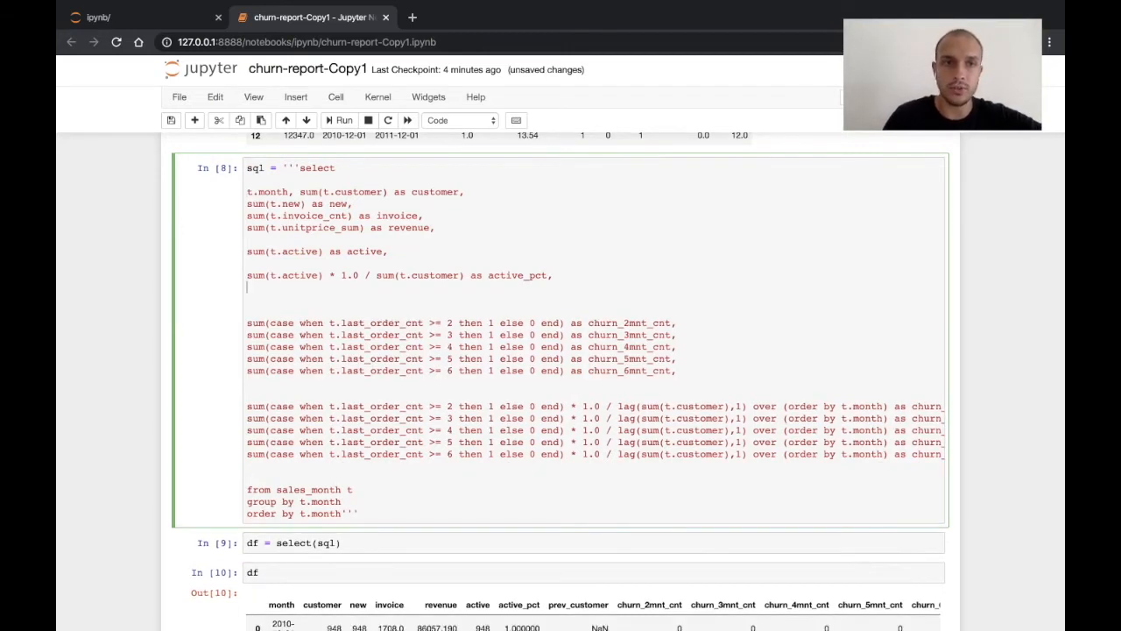
scroll(down, 3)
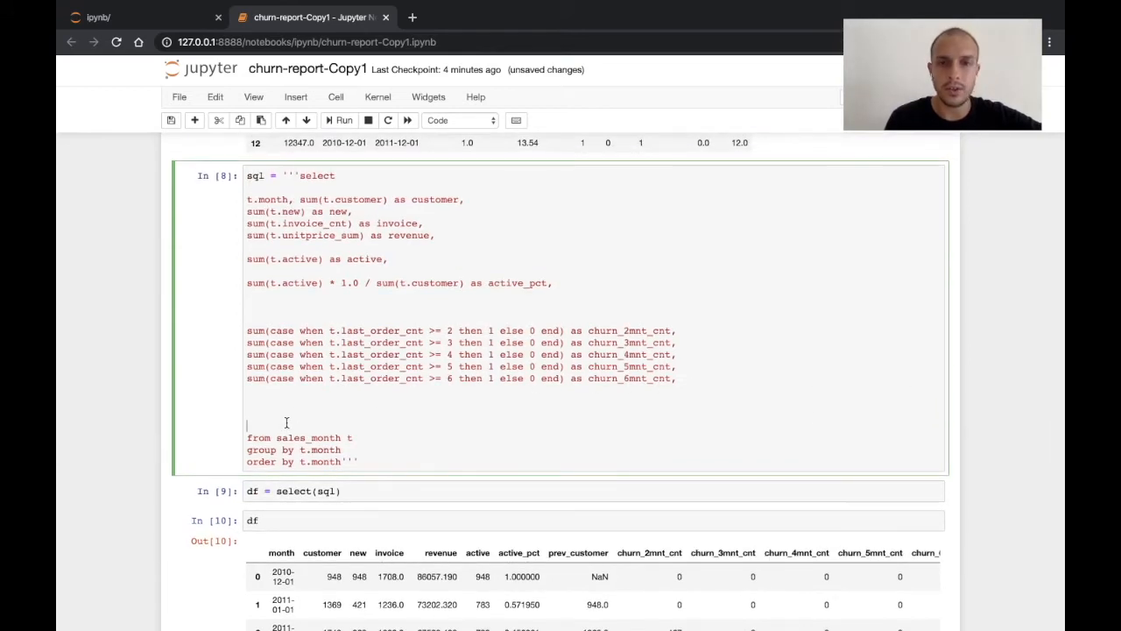
mouse_move(648, 392)
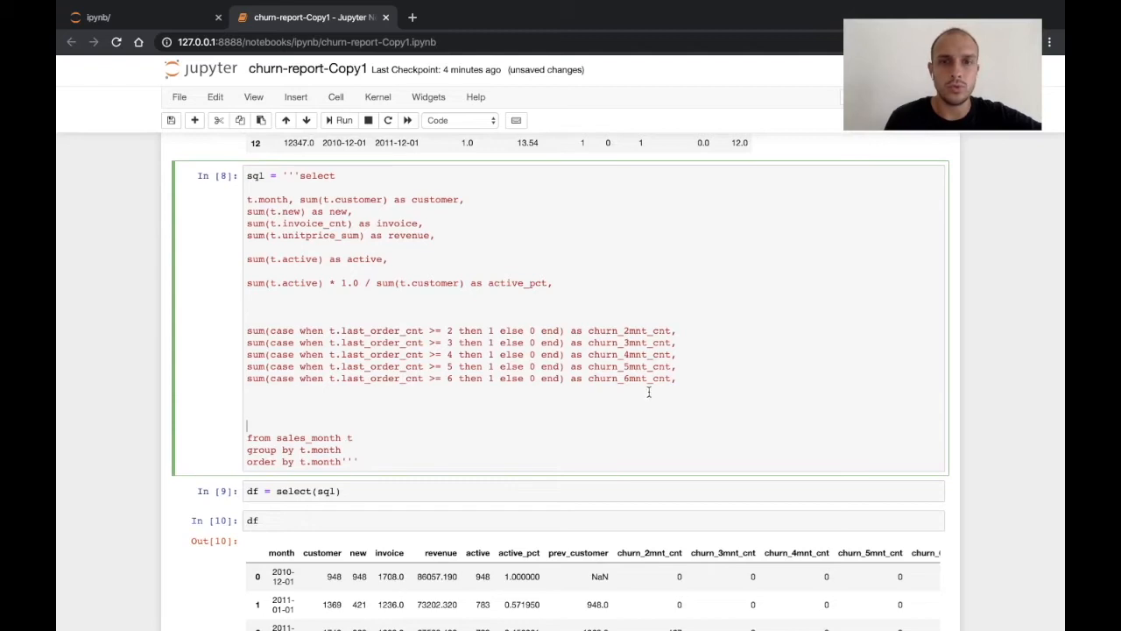
drag(247, 343, 674, 378)
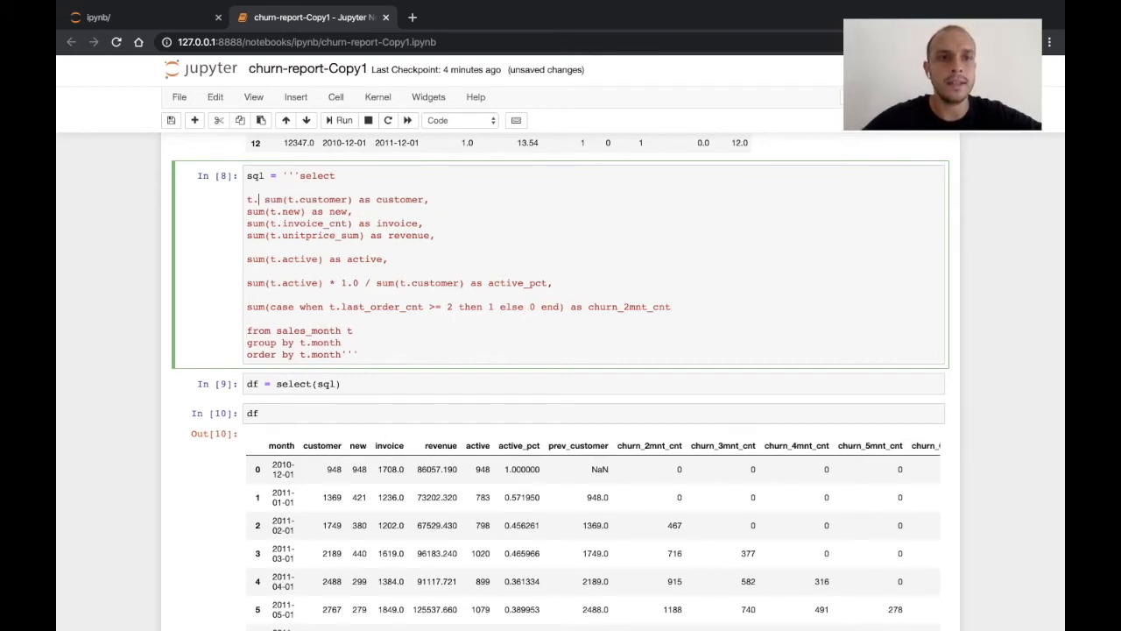
Select t.reg_month and t.lifetime, group by them and order by lifetime, yielding 91 cohort rows.
text(reg_month as 1)
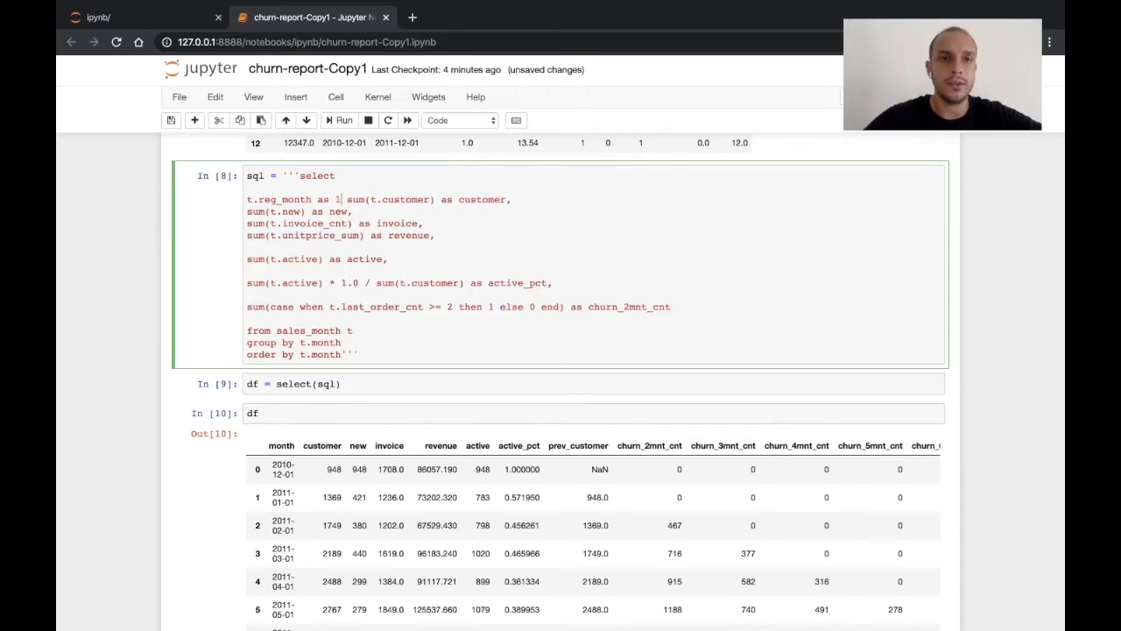
text(cohort,)
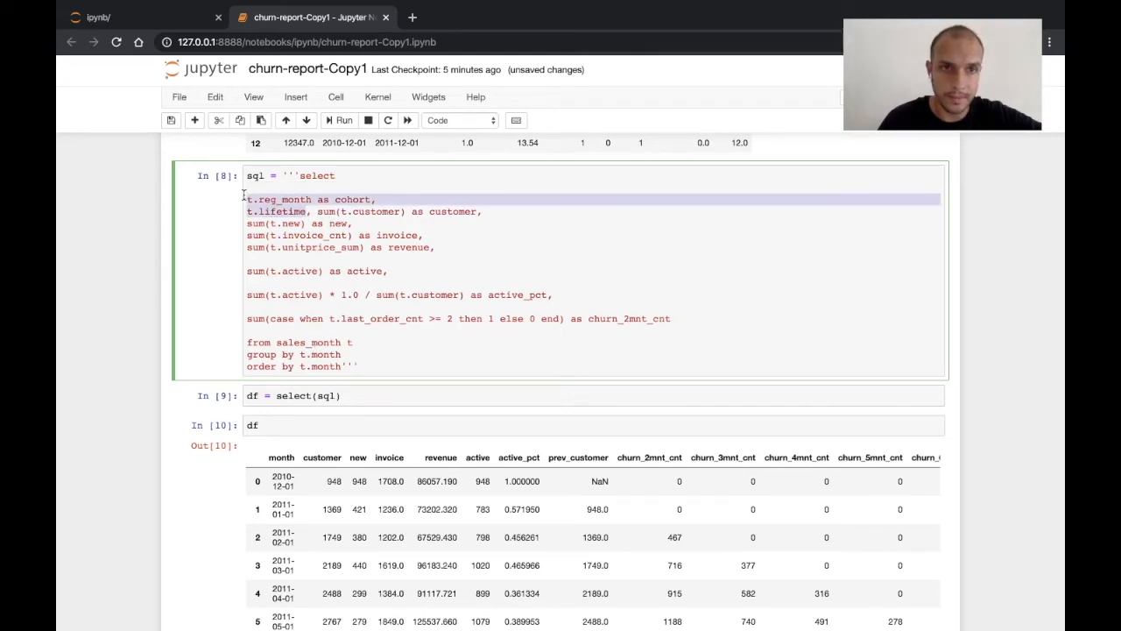
mouse_move(386, 200)
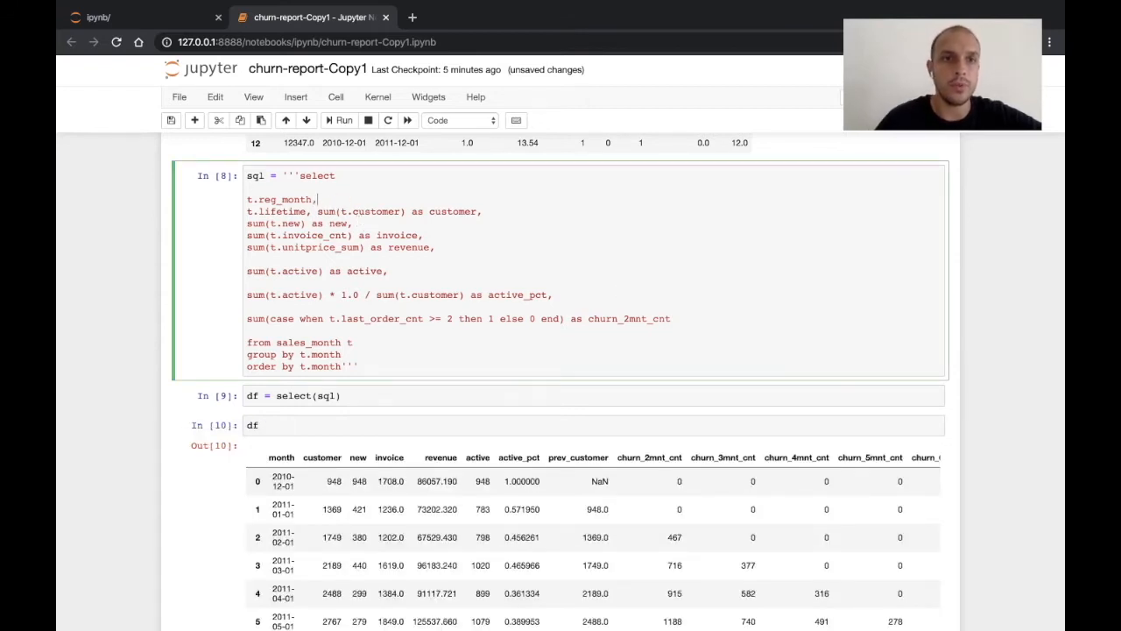
double_click(275, 211)
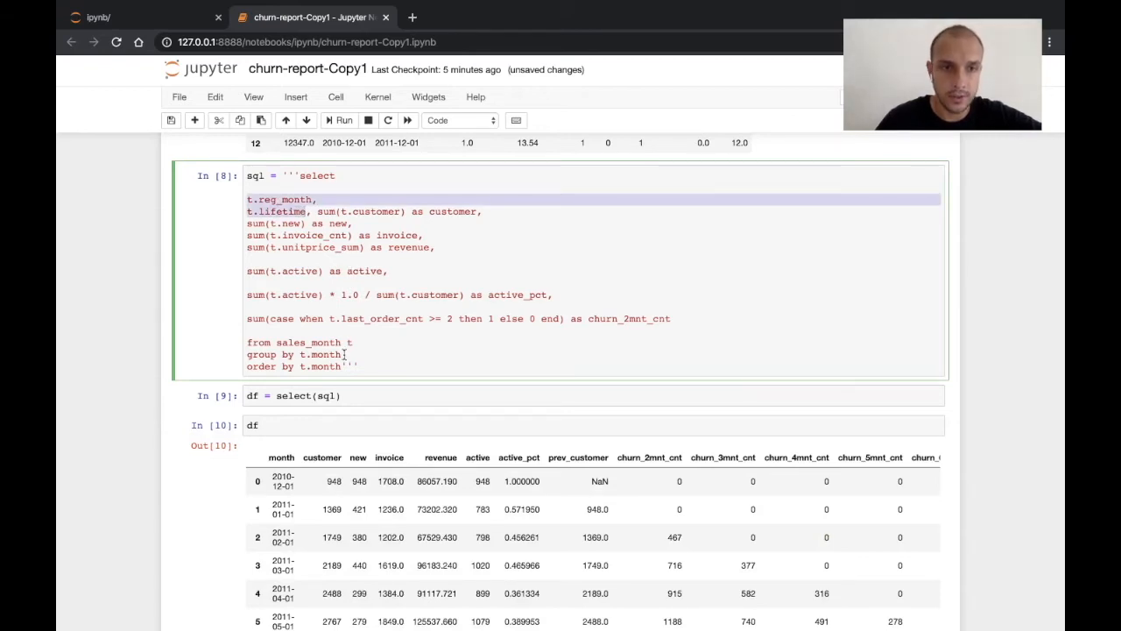
text(.lifetime)
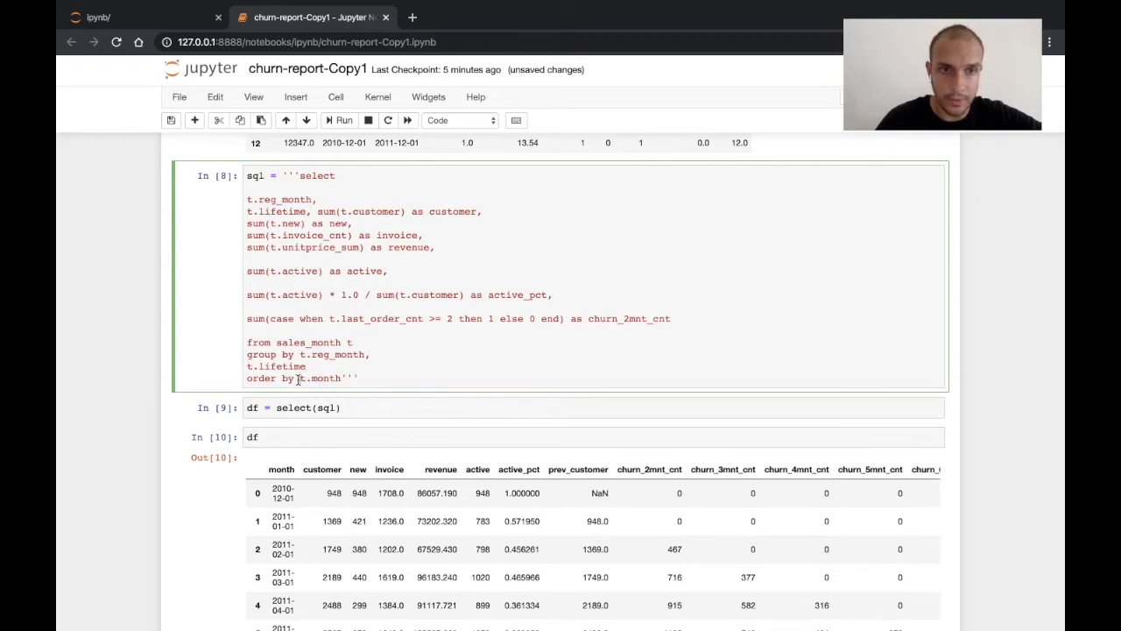
double_click(322, 378)
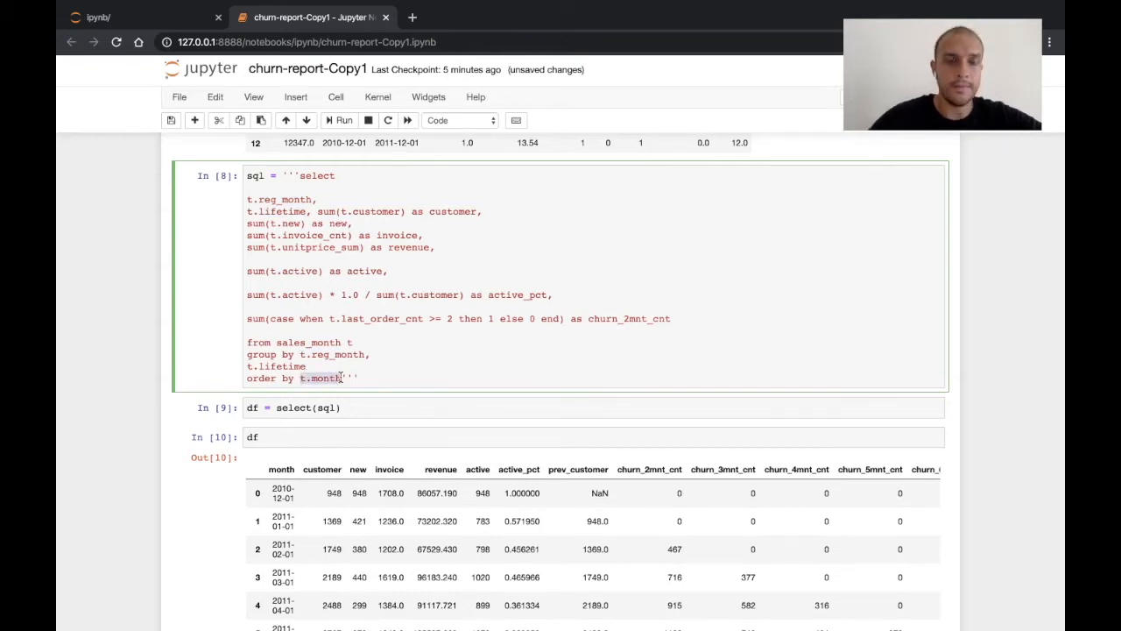
text(lifetime)
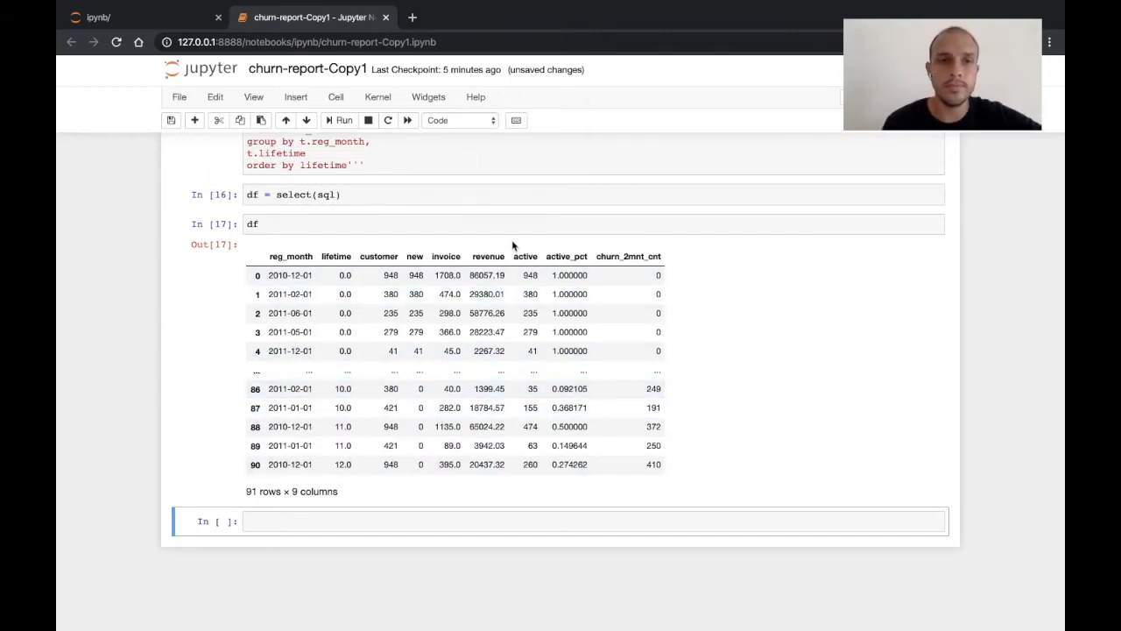
mouse_move(409, 332)
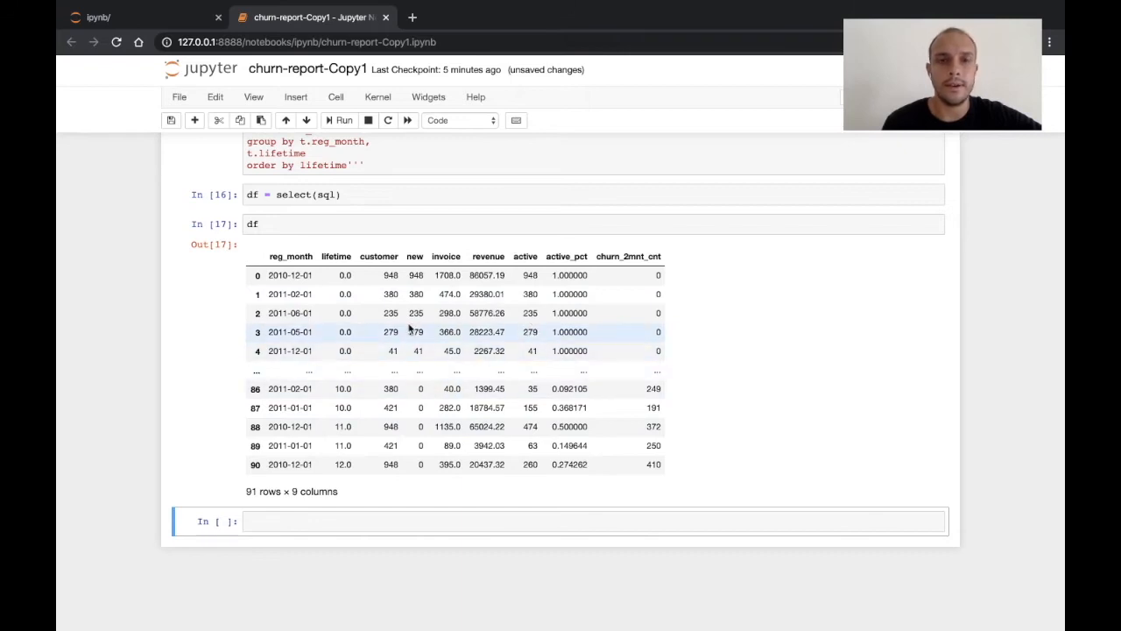
mouse_move(473, 389)
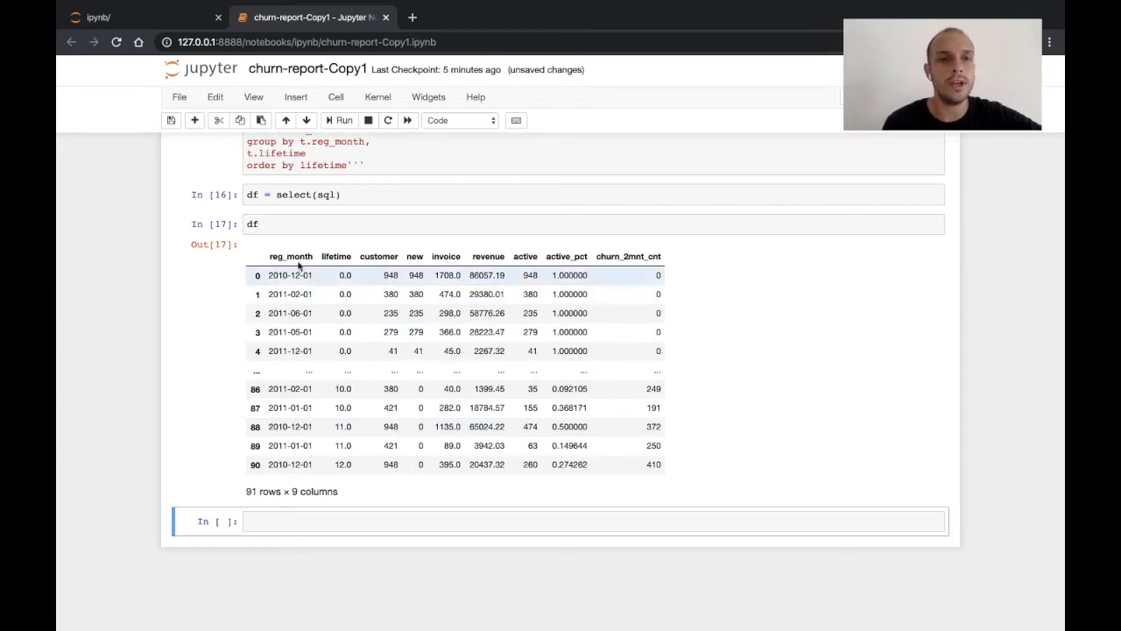
Run df.pivot_table(index='reg_month', columns='lifetime', value='active_pct'), which raises a TypeError on 'value'.
click(361, 521)
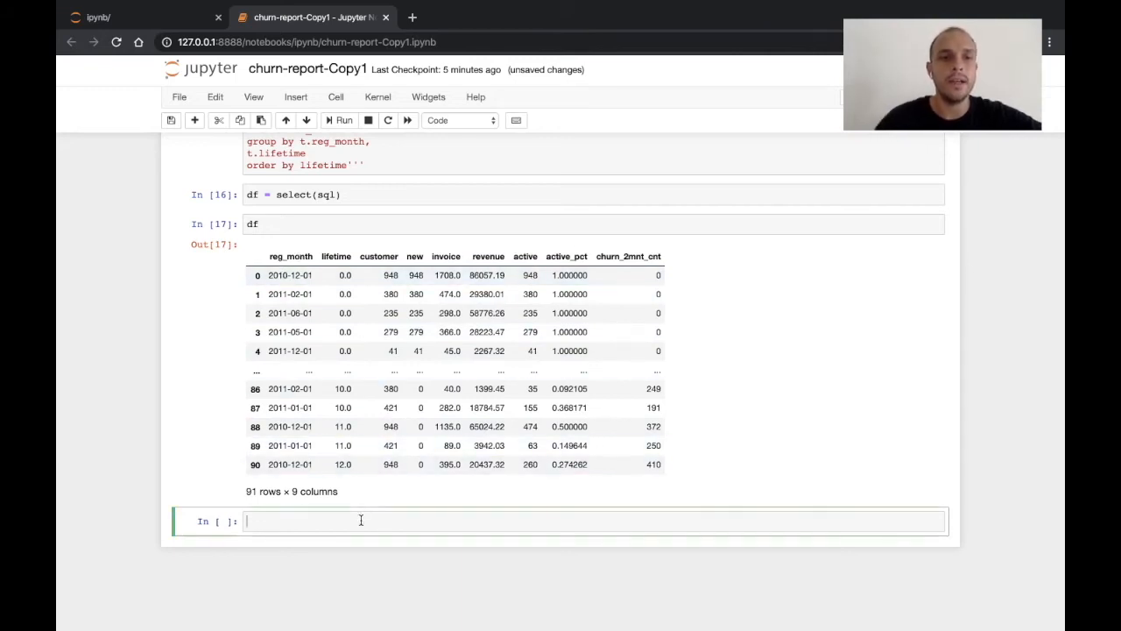
text(df.pi)
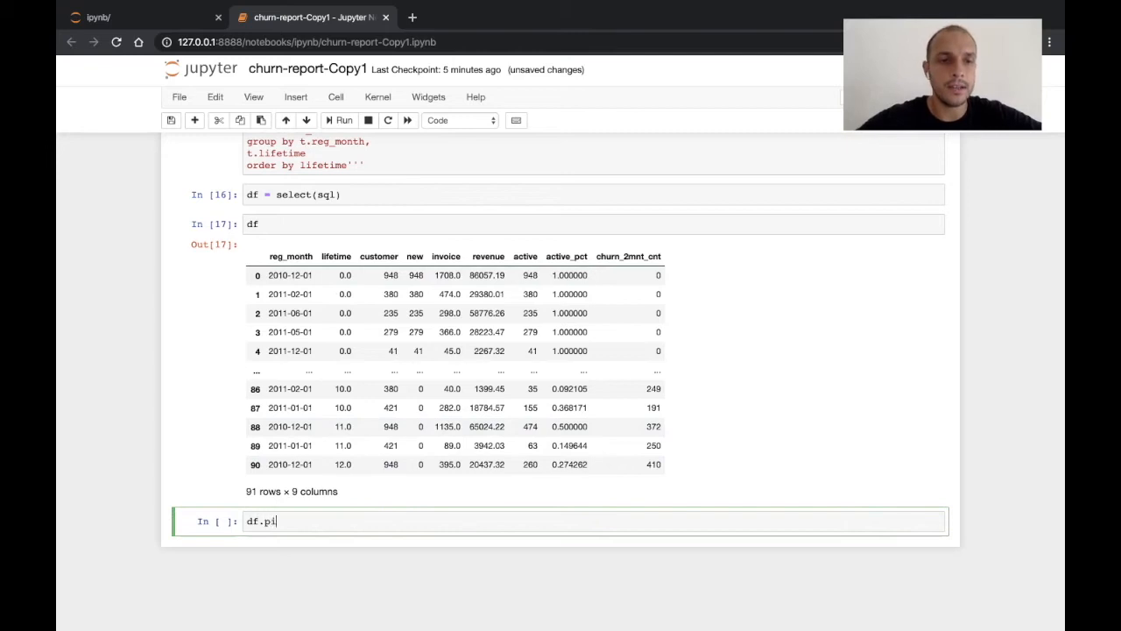
key(Tab)
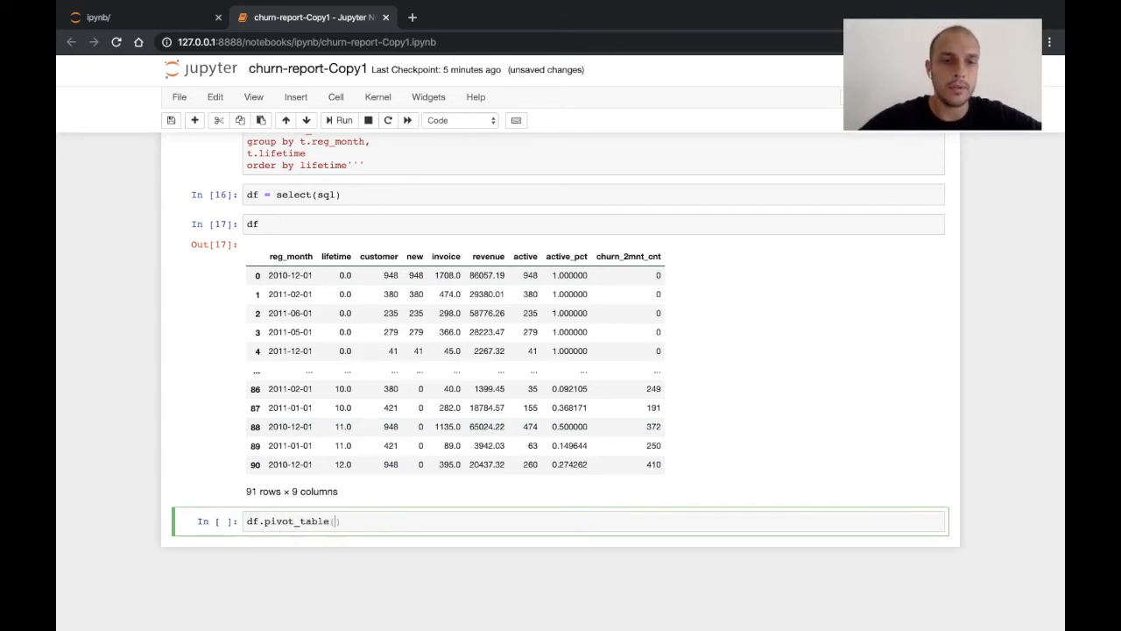
text(index=)
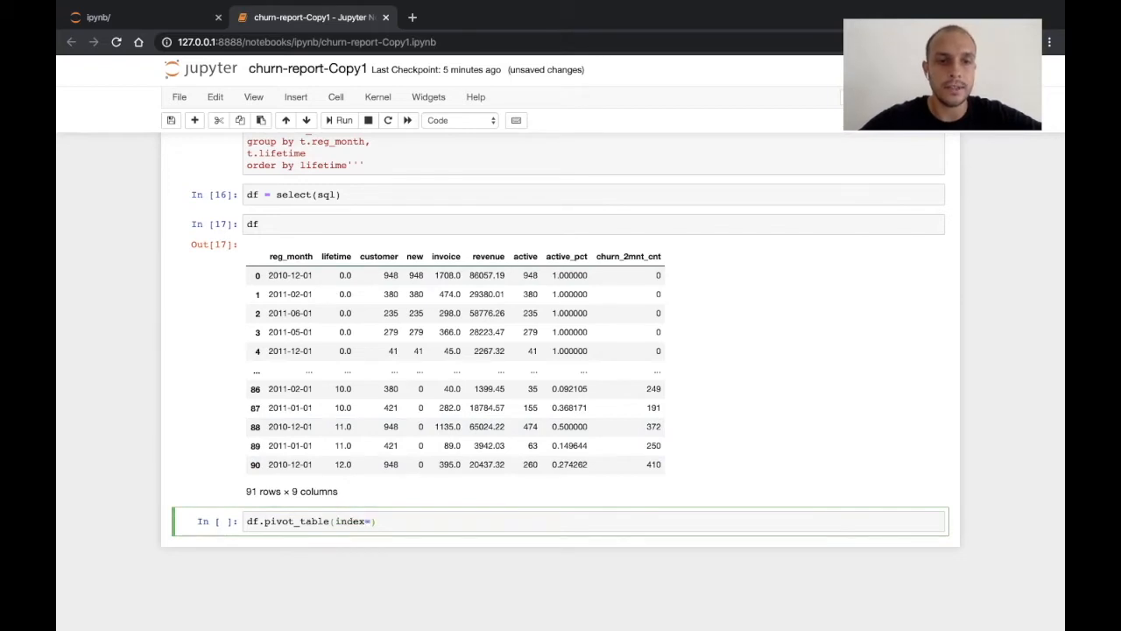
text('')
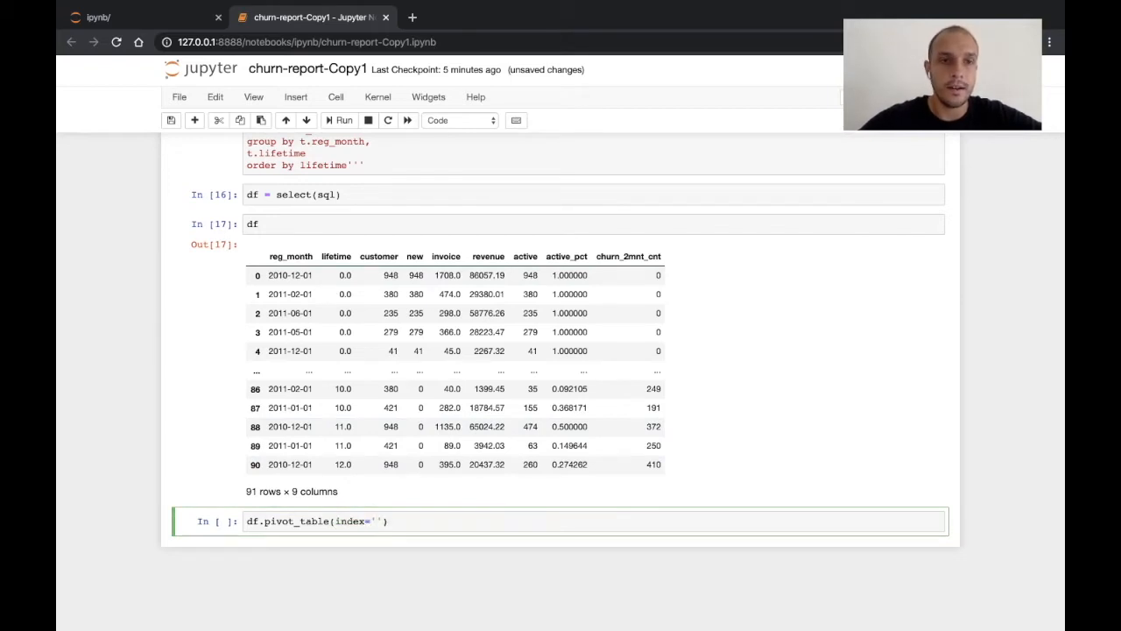
text(reg_)
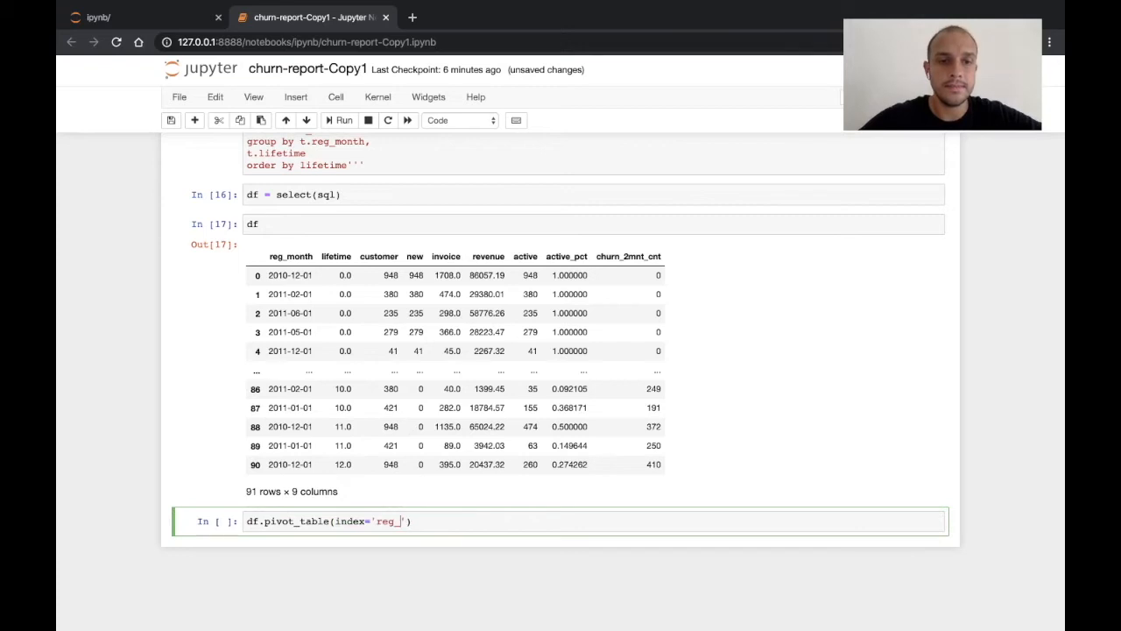
text(month)
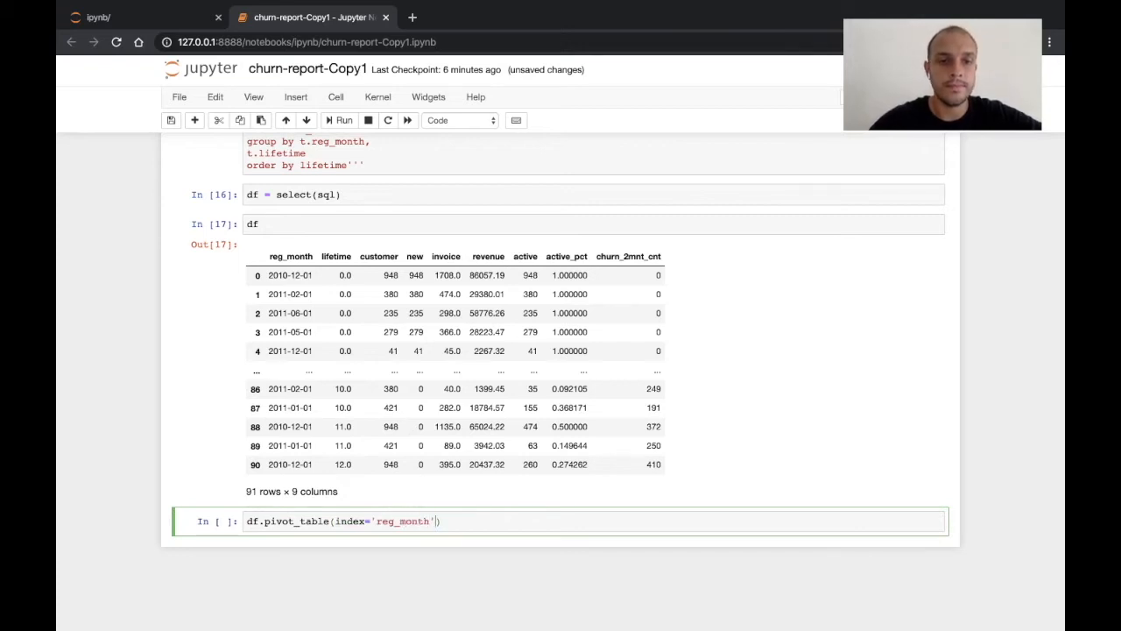
text(,)
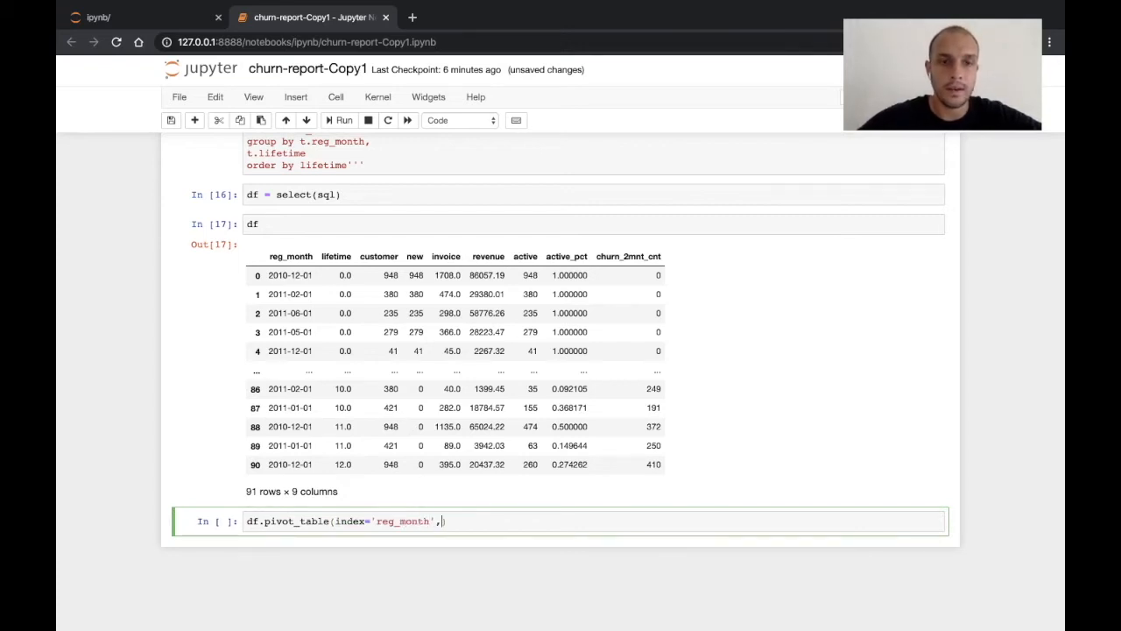
text(columns=)
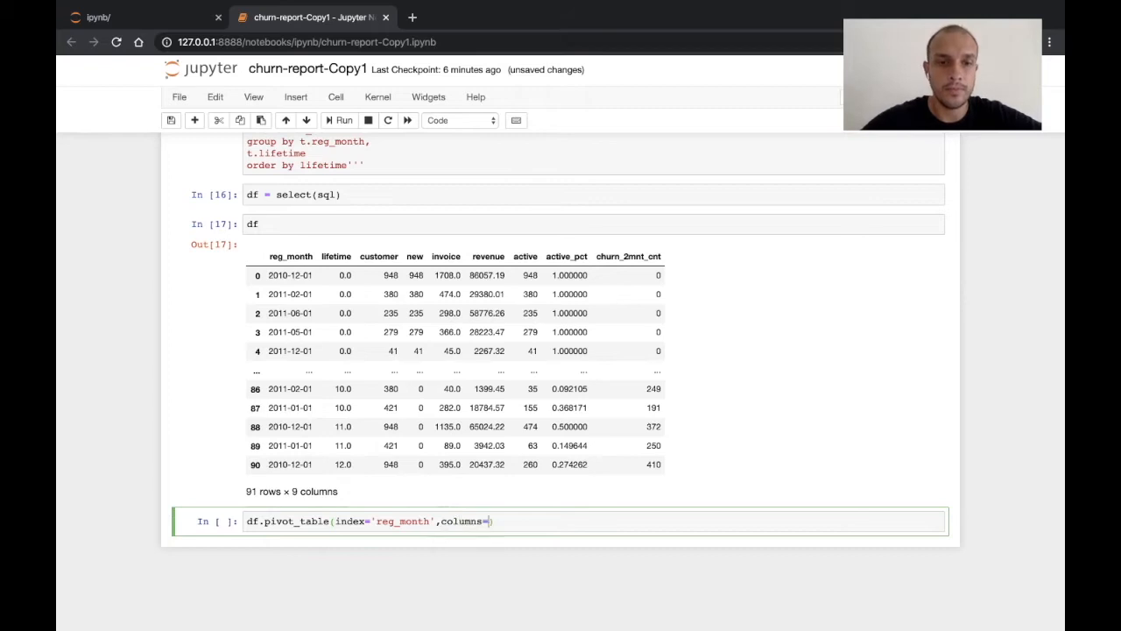
text('life')
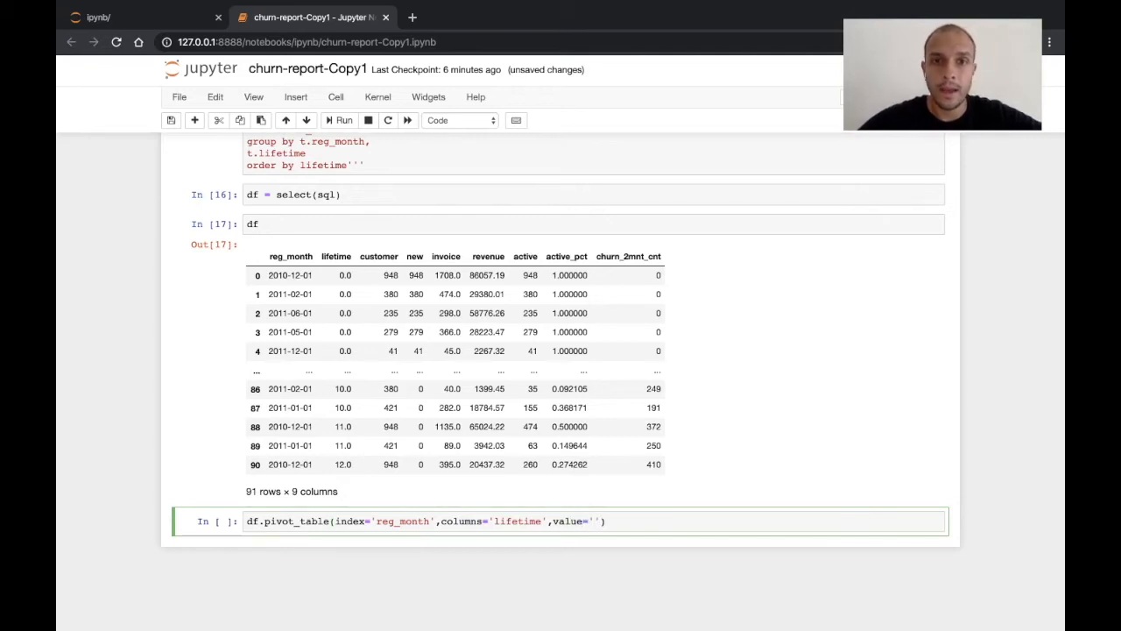
text(ac)
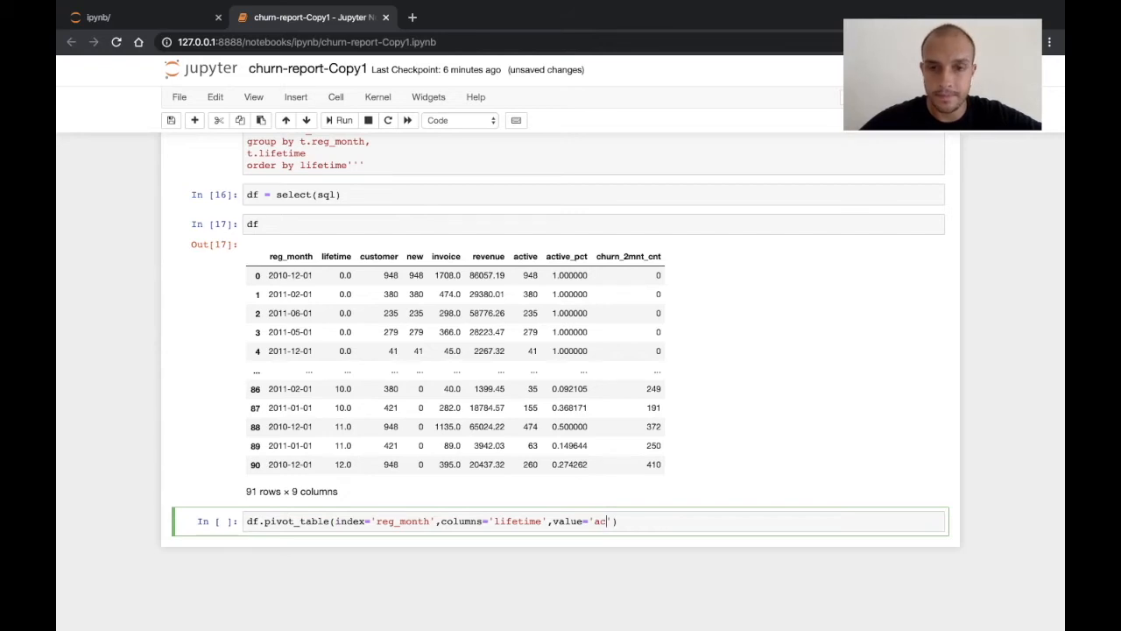
text(tive_pct)
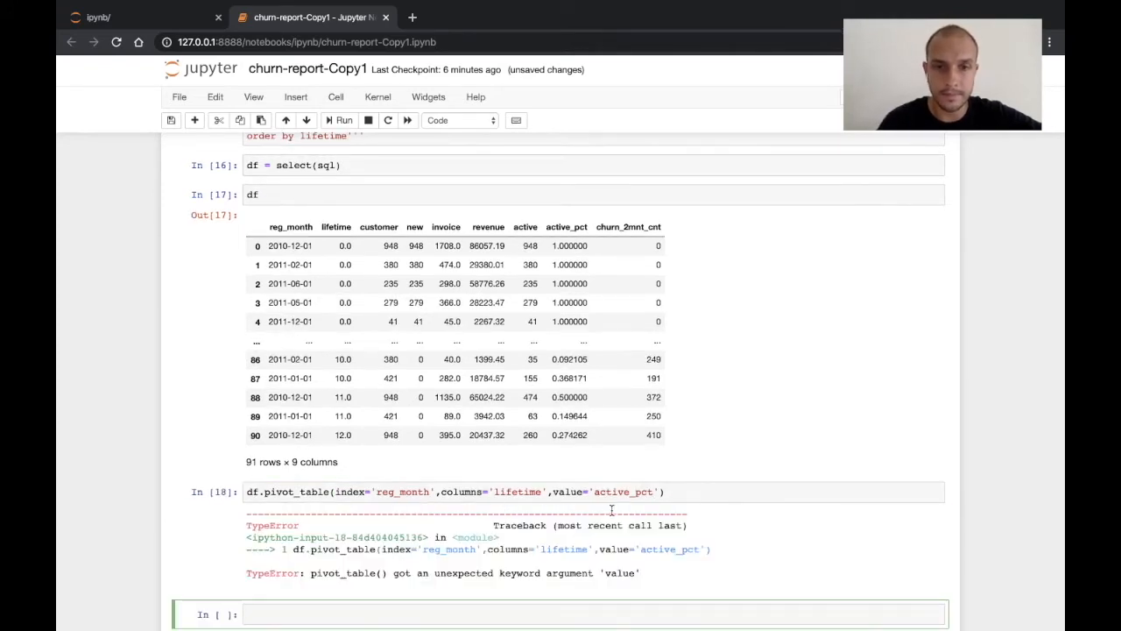
Fix value= to values= and rerun, producing the active_pct grid of reg_month against lifetimes 0–12.
click(341, 120)
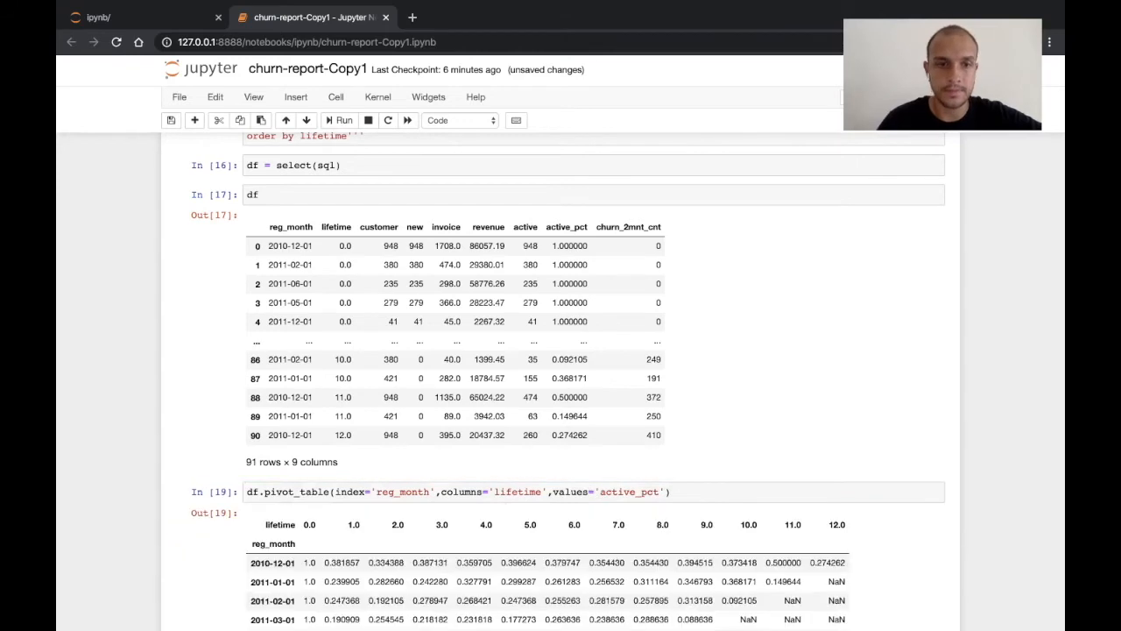
scroll(down, 3)
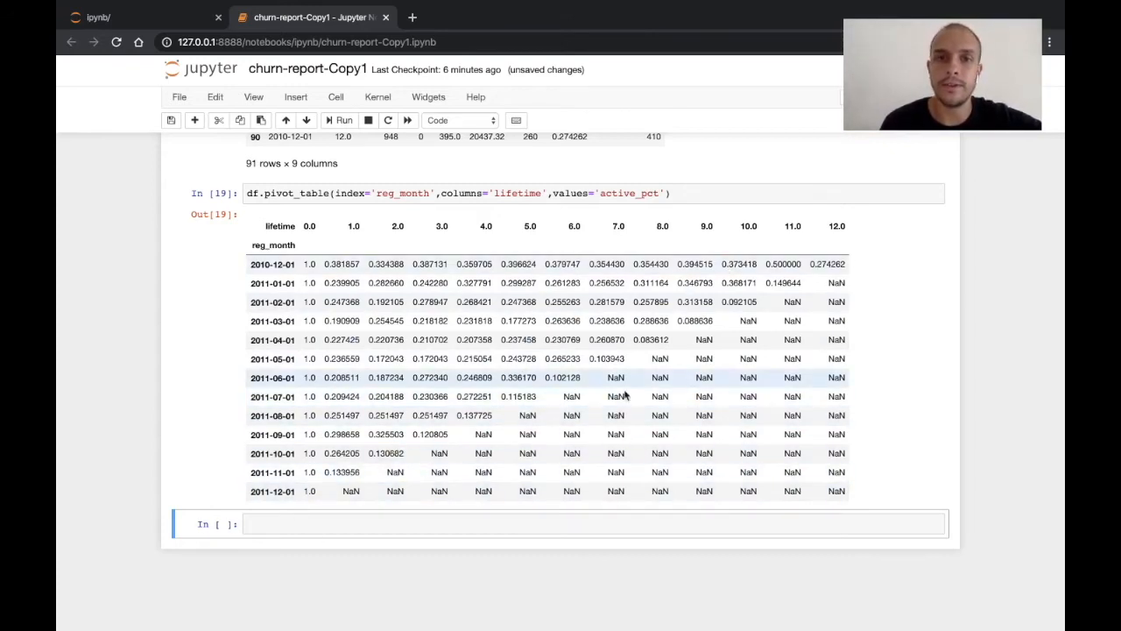
mouse_move(539, 386)
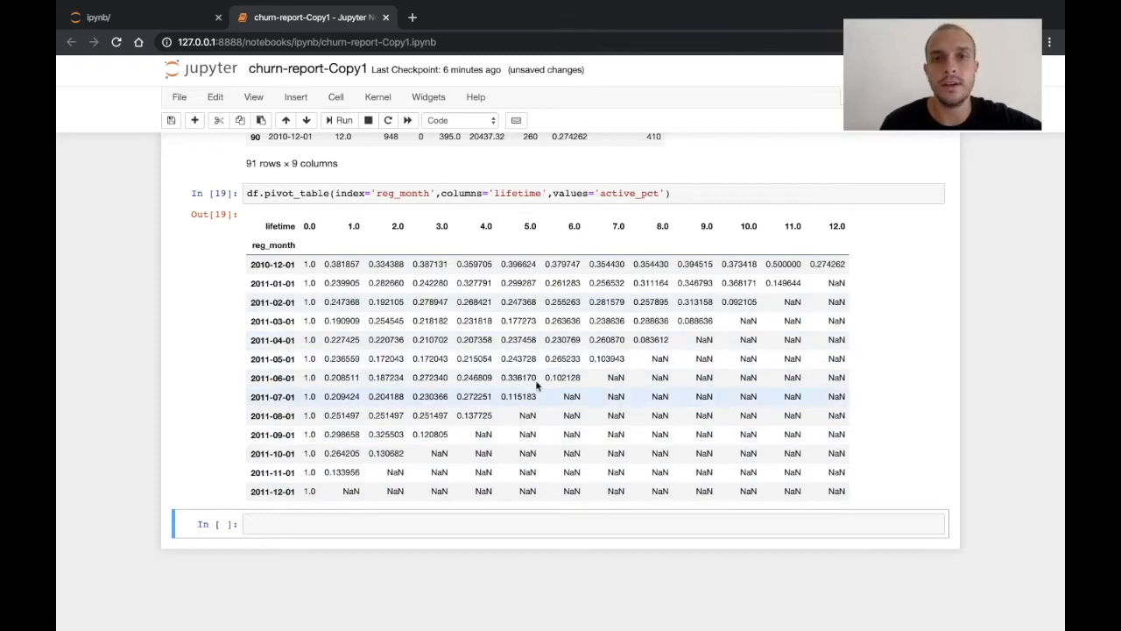
mouse_move(412, 340)
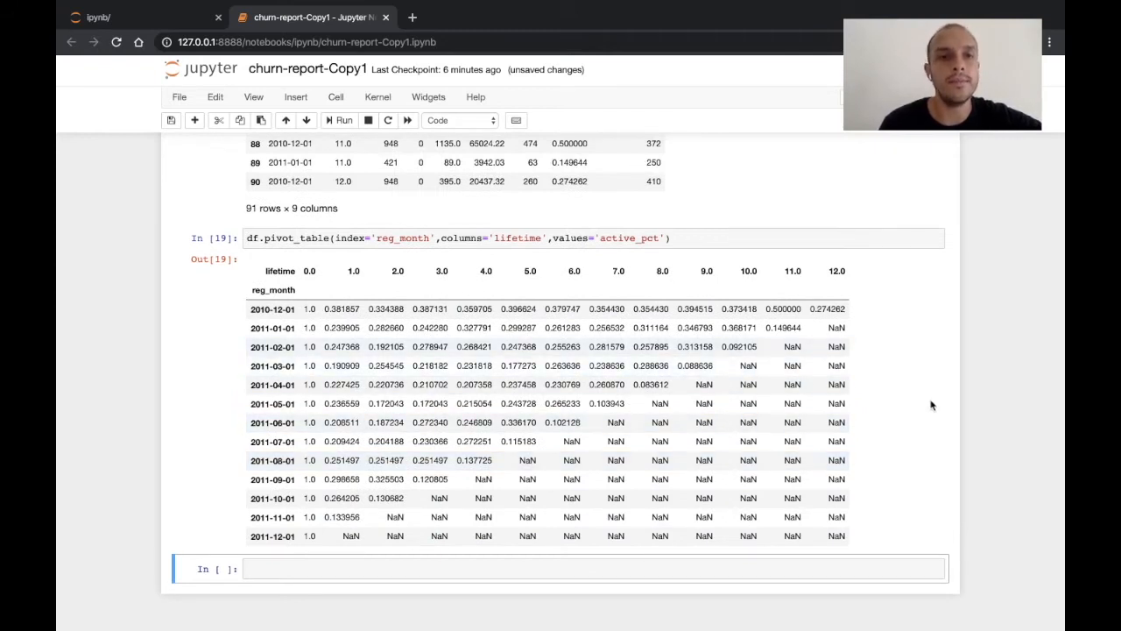
mouse_move(368, 436)
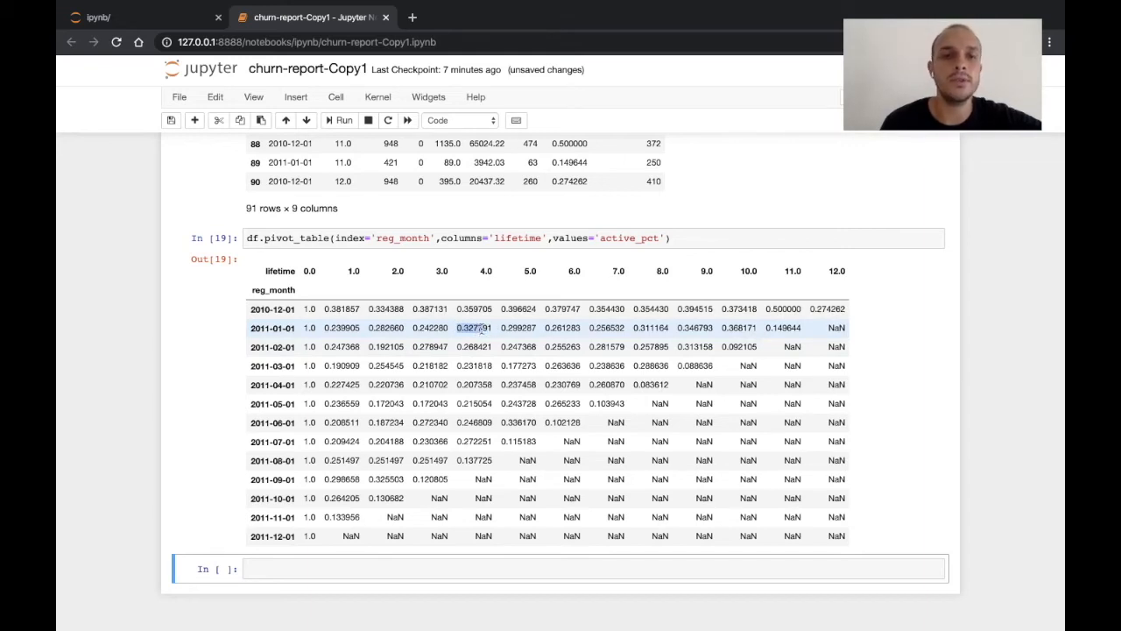
click(469, 327)
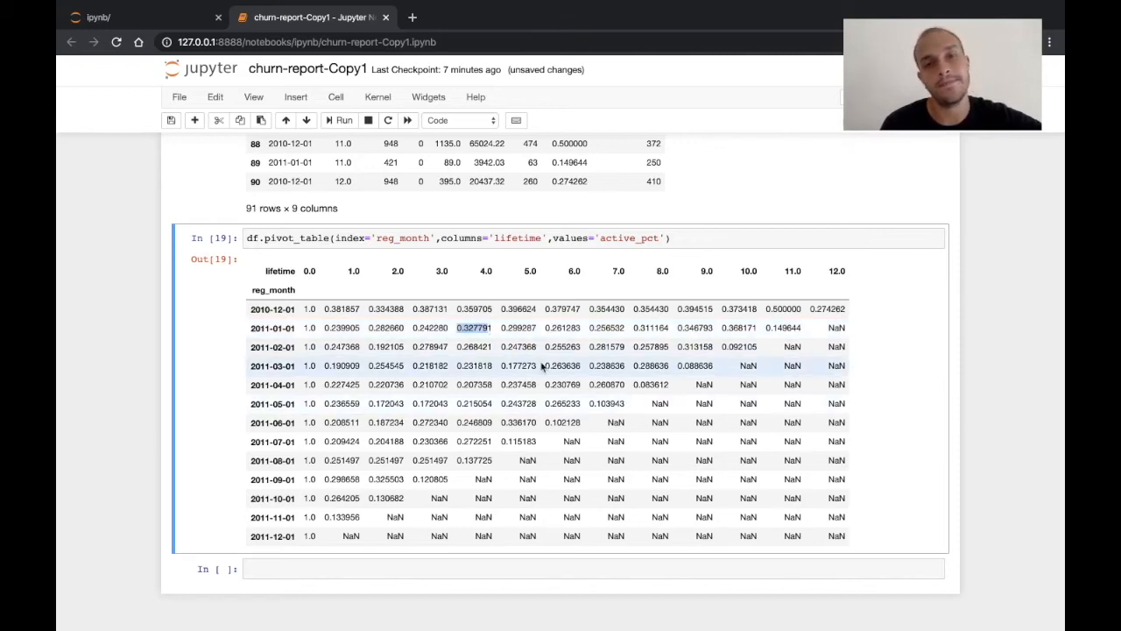
scroll(down, 3)
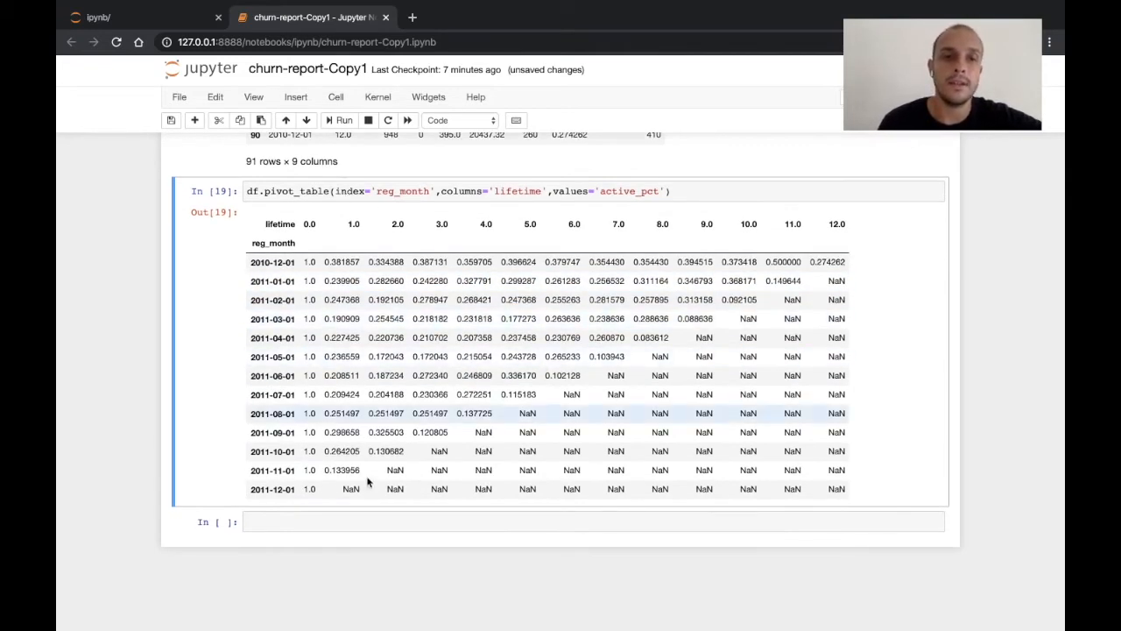
click(346, 522)
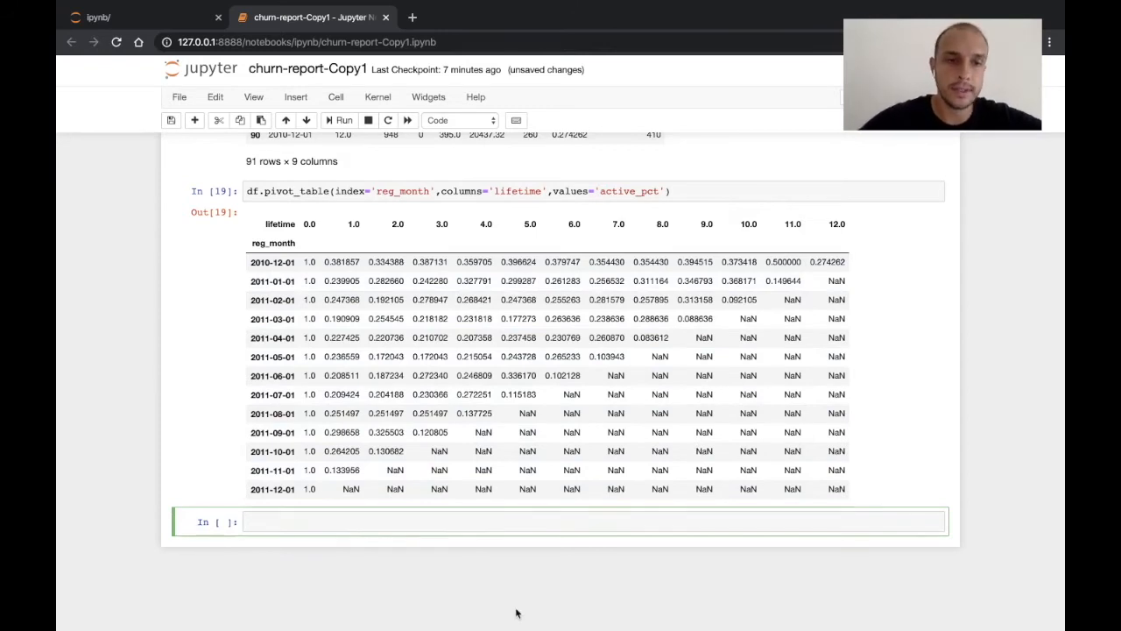
Import seaborn as sns in a new cell.
text(impo)
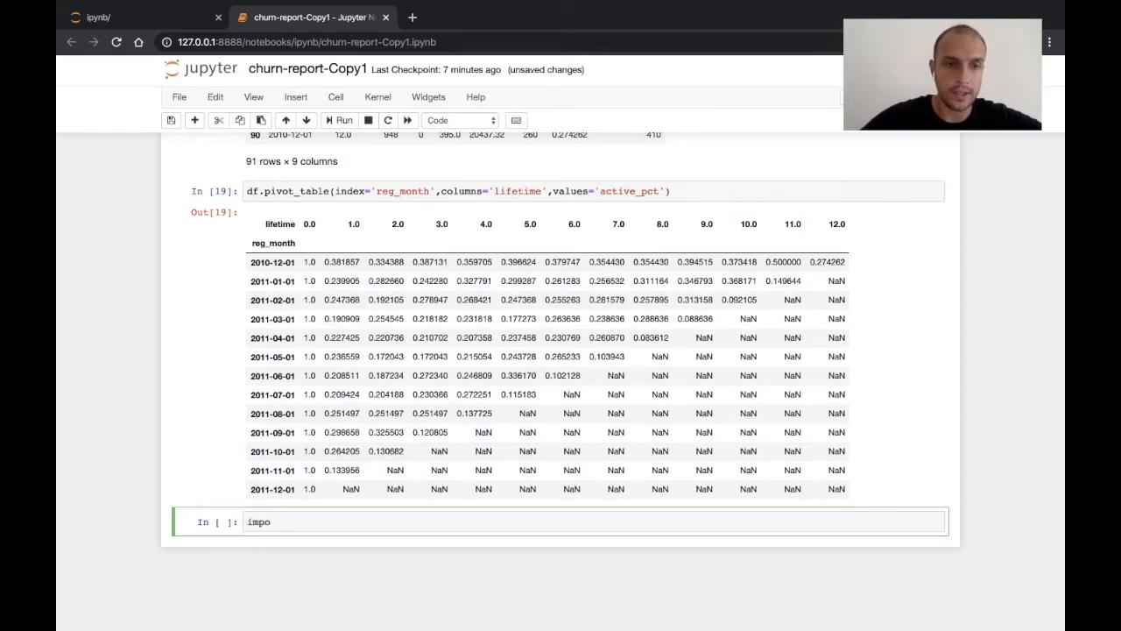
text(rt)
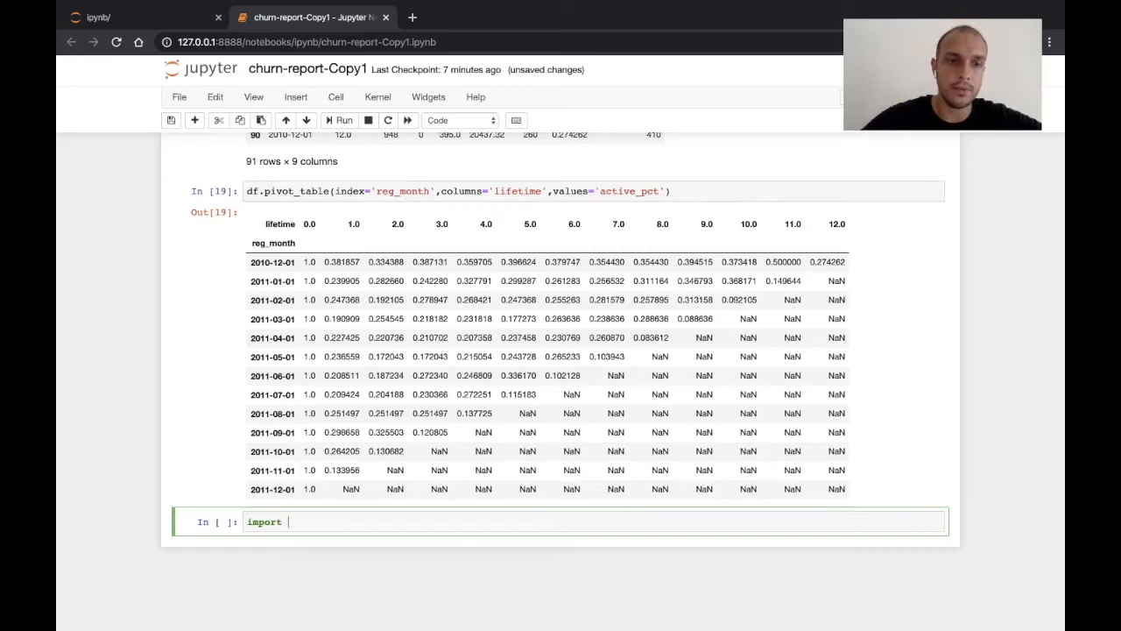
text(seaborn as)
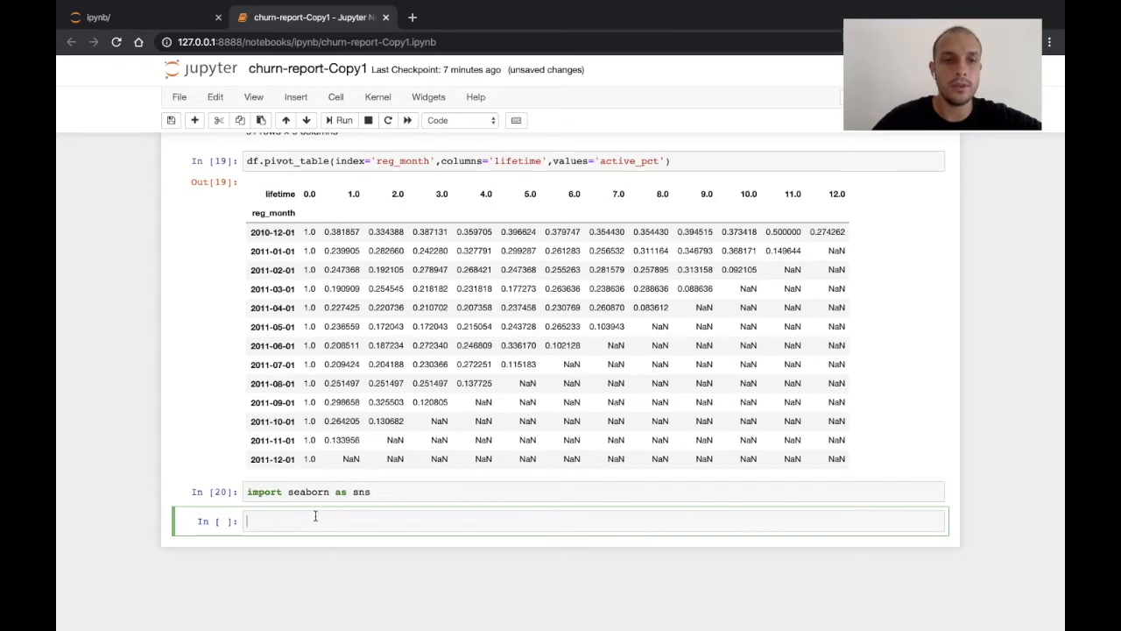
Draw sns.heatmap of the active_pct pivot (reg_month by lifetime) with annot enabled.
text(sns.)
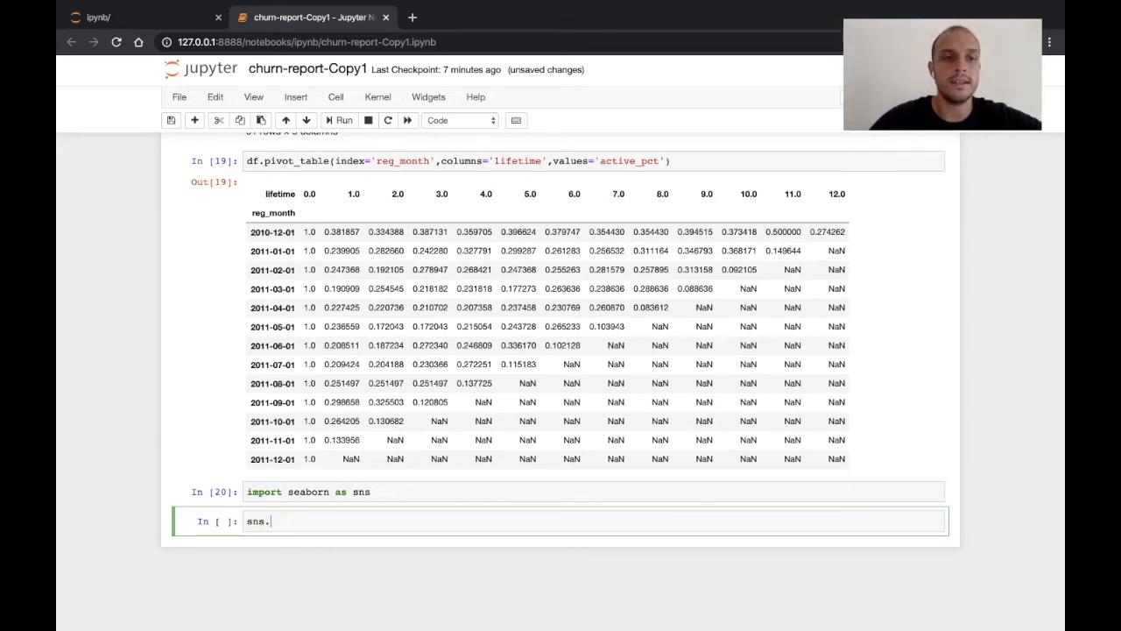
text(h)
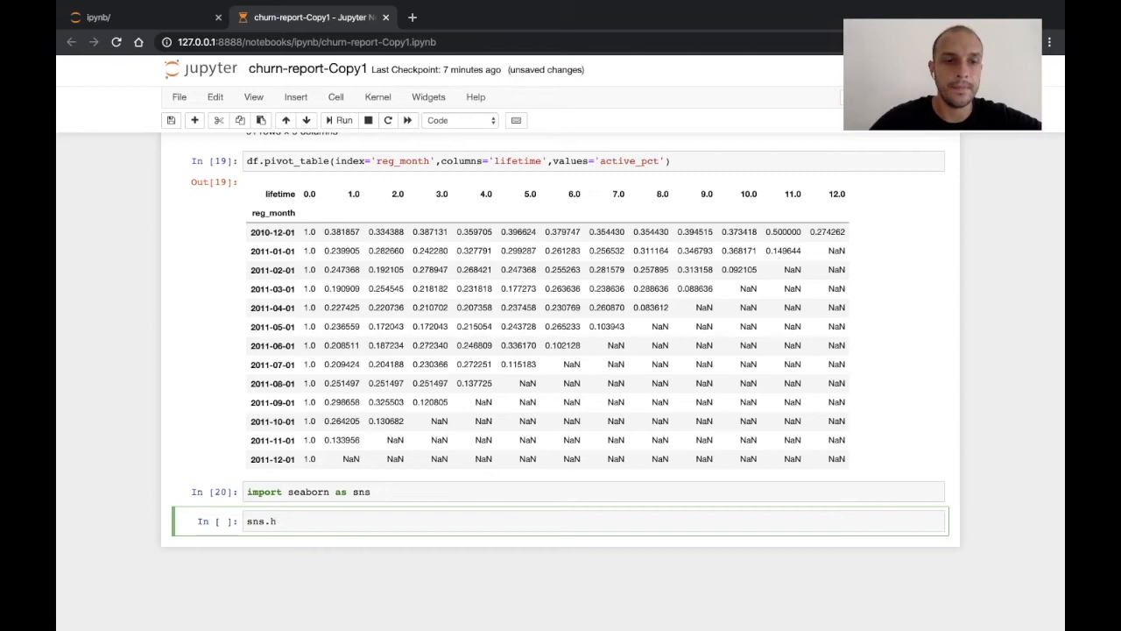
text(eatmap)
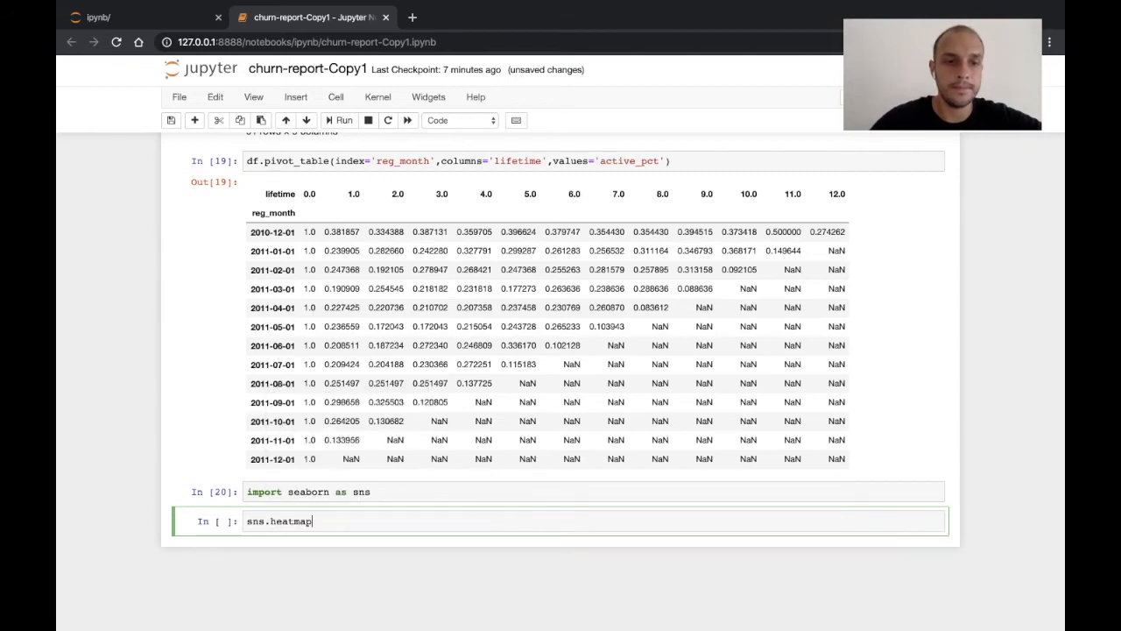
text(())
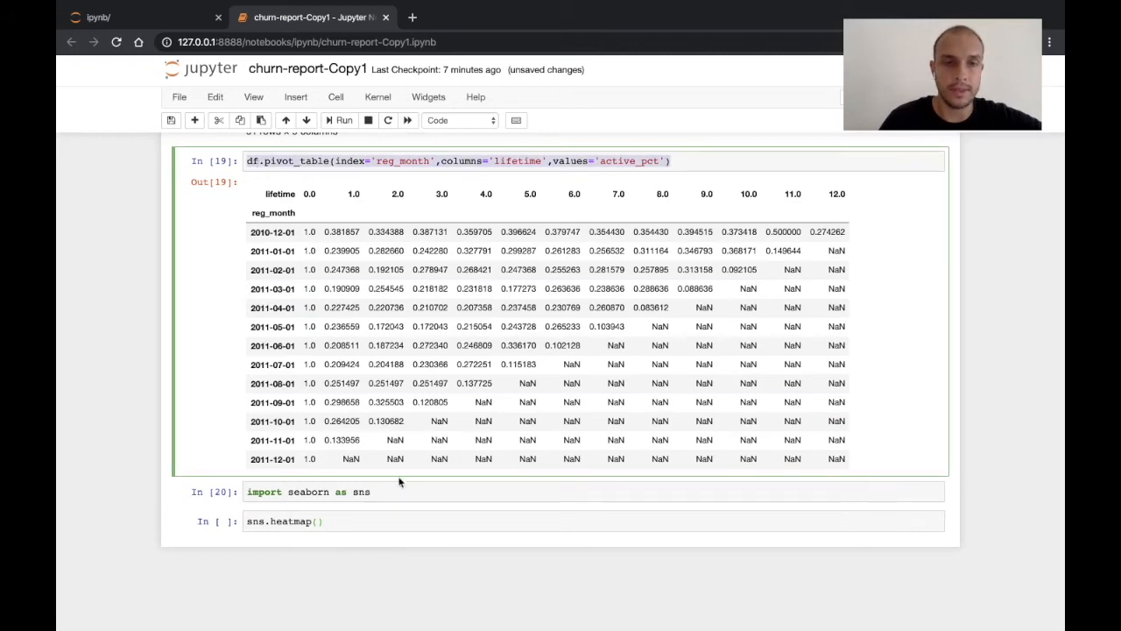
text(df.pivot_table(index='reg_month',columns='lifetime',values='active_pct'))
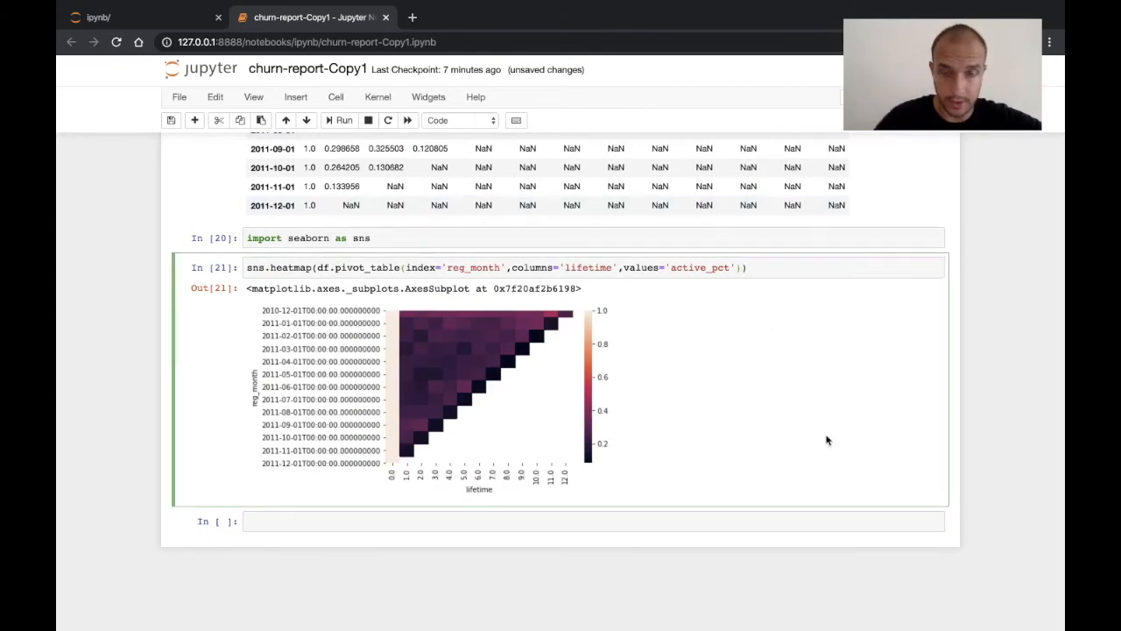
text(,)
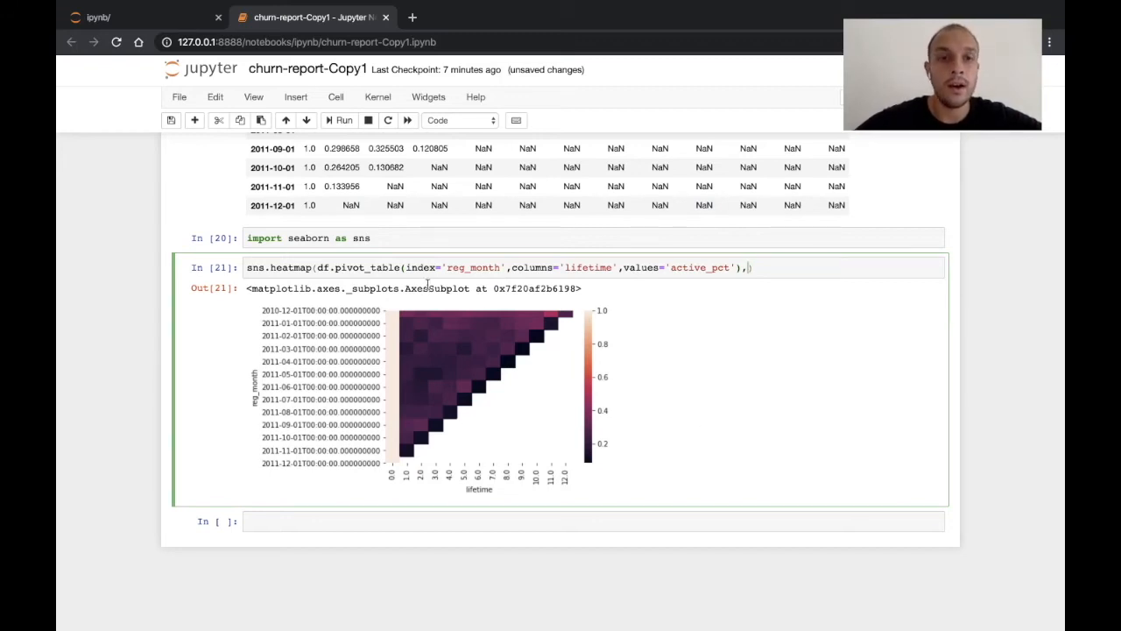
text(an)
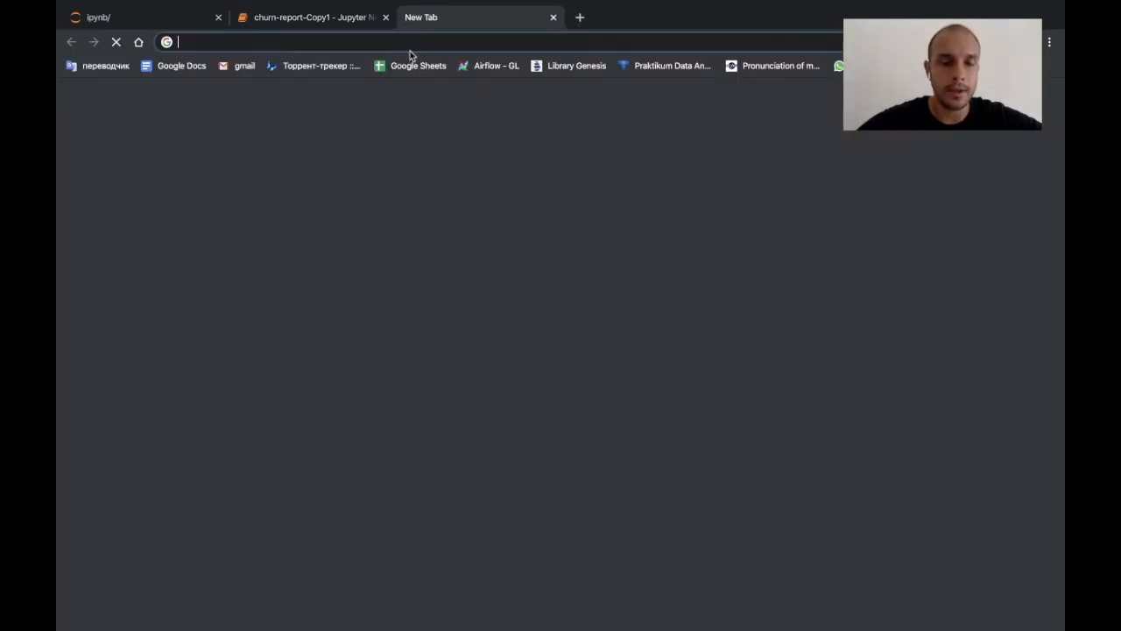
Search Google in a new tab for help on seaborn heatmap size.
text(sea)
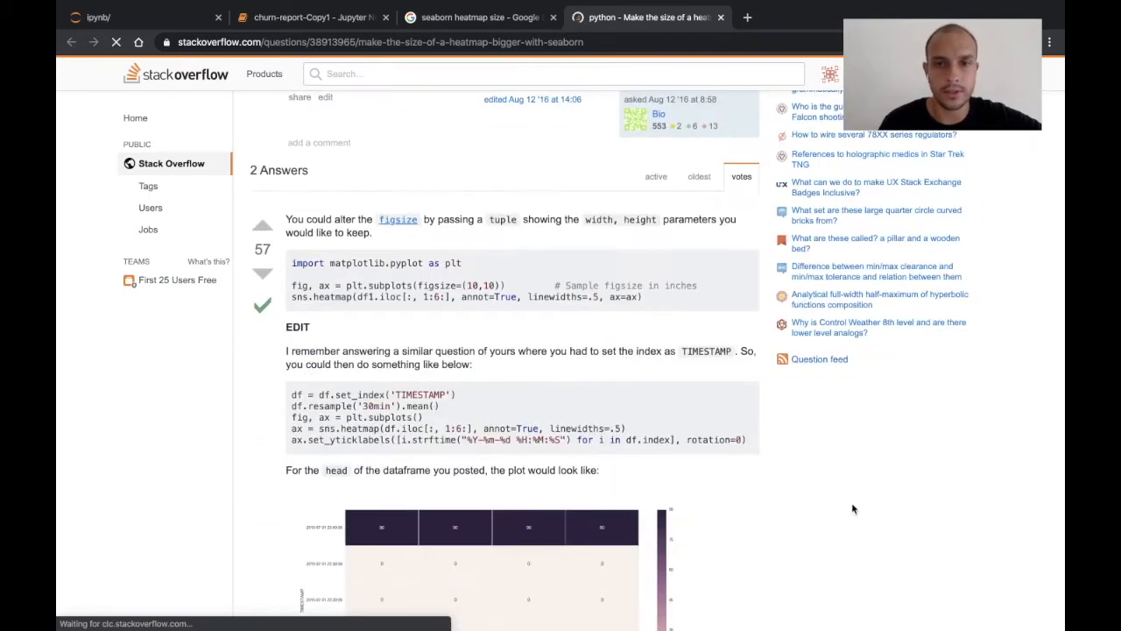
Copy the figsize example from the accepted Stack Overflow answer and return to the notebook.
scroll(down, 3)
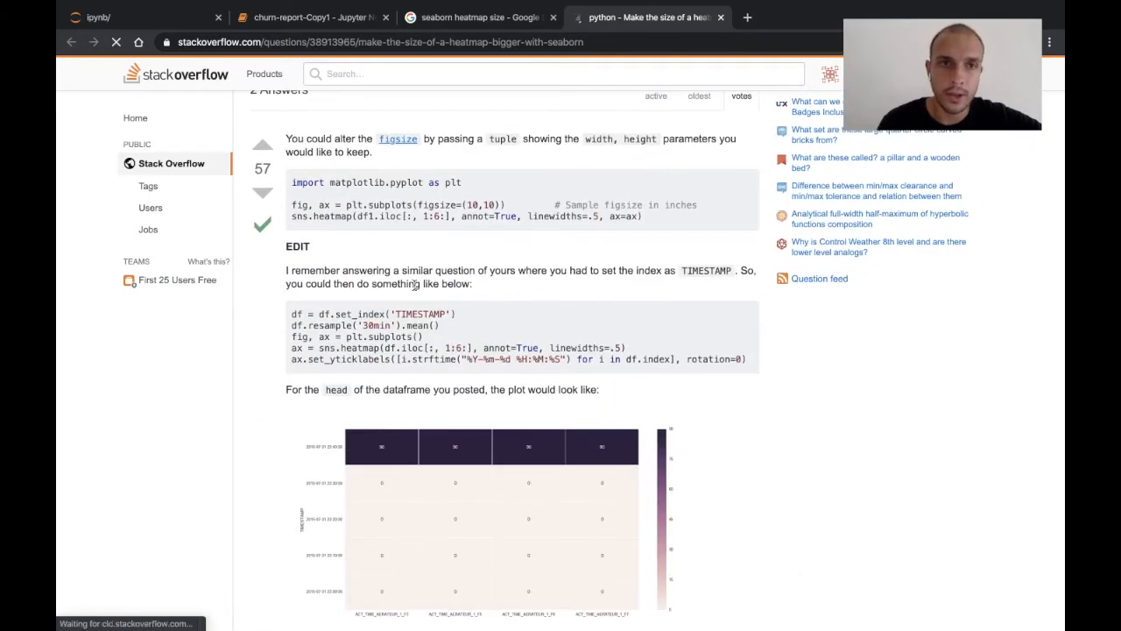
scroll(down, 3)
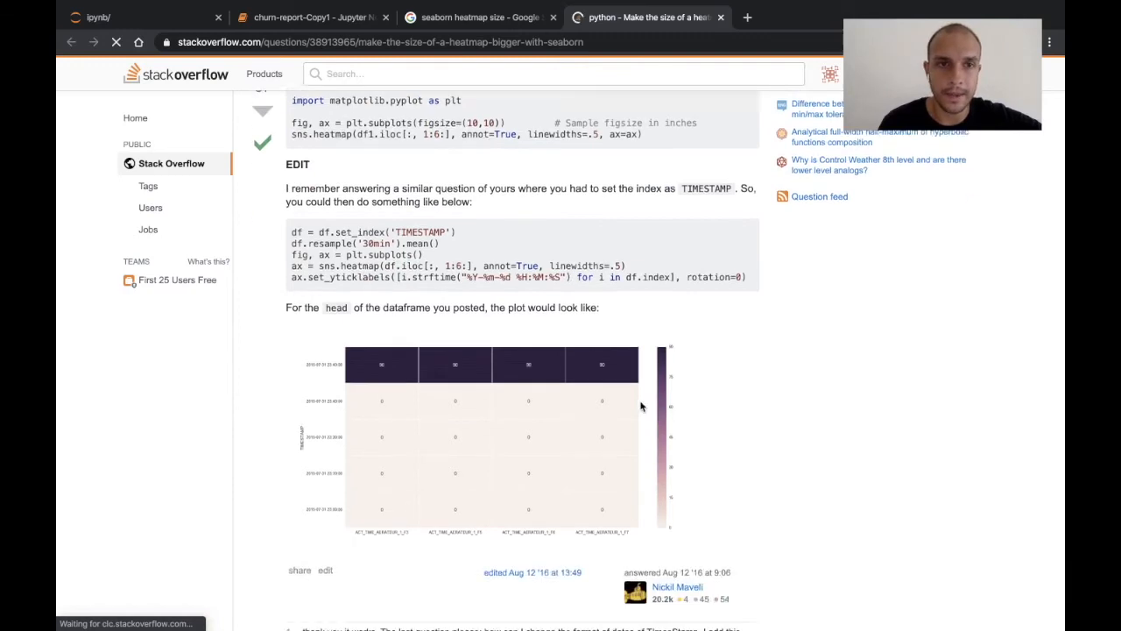
scroll(down, 3)
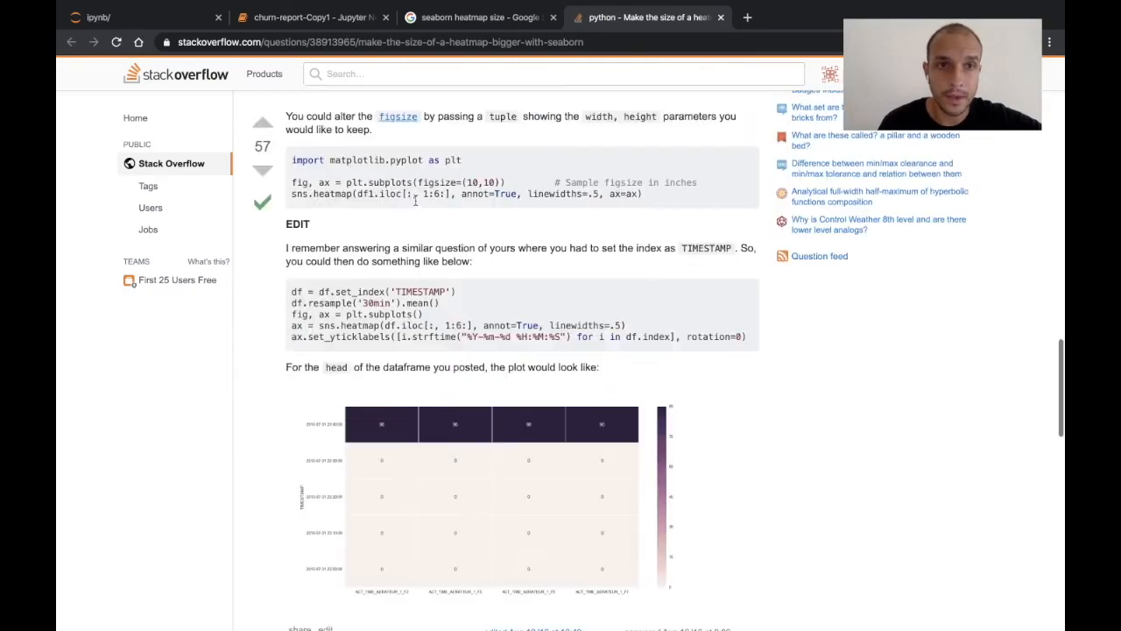
double_click(386, 182)
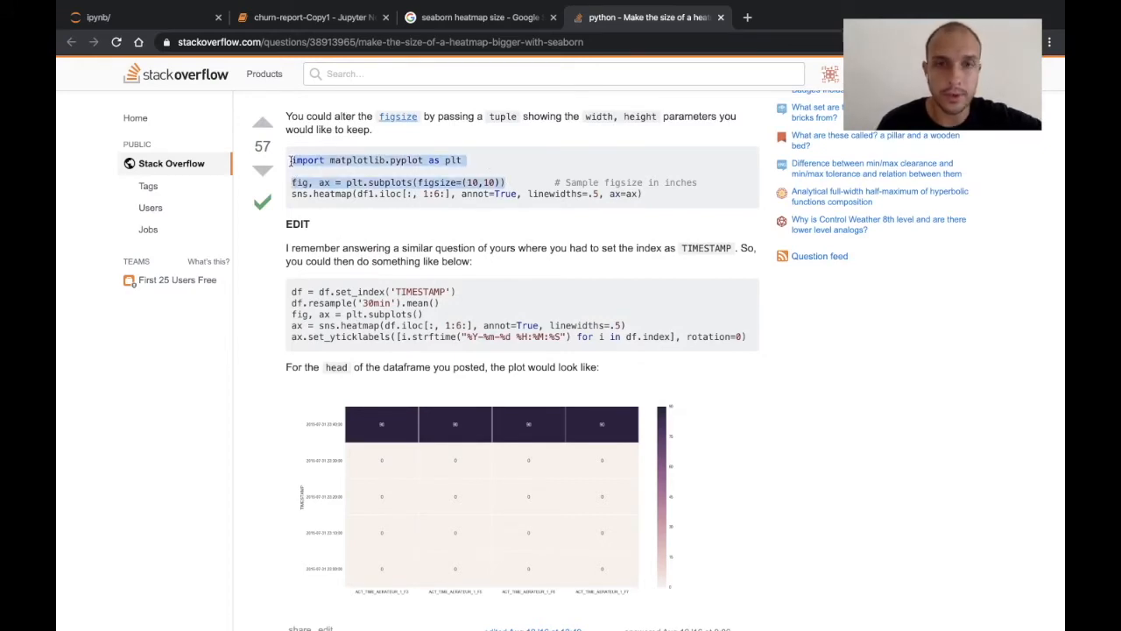
click(309, 17)
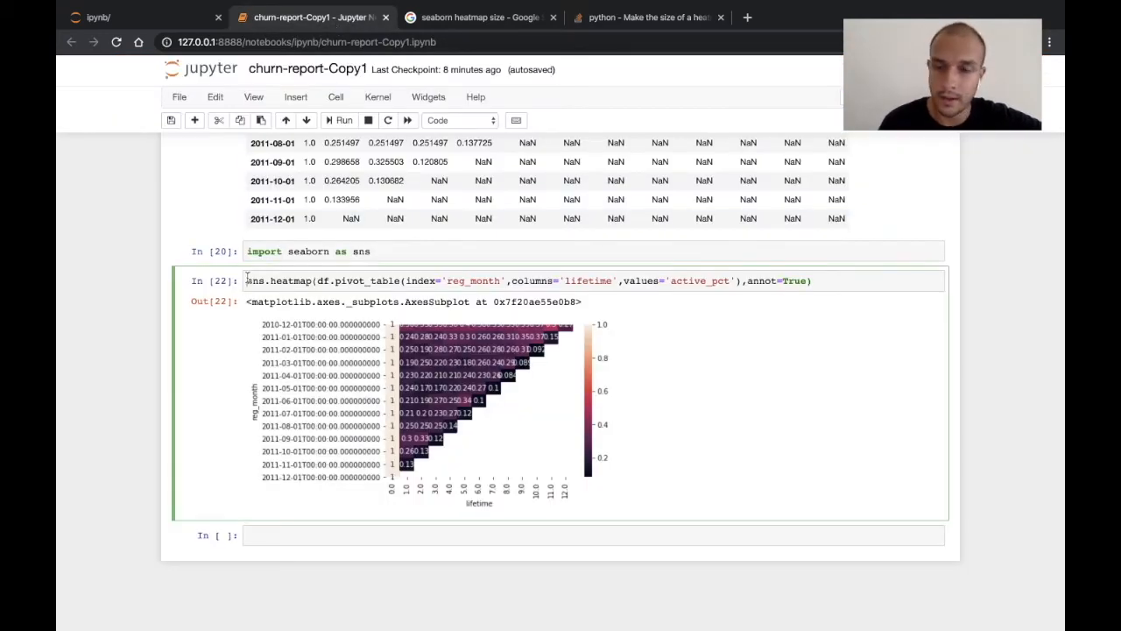
Add matplotlib import and plt.subplots(figsize=(16,9)) above the heatmap and rerun it.
text(import matplotlib.pyplot as plt)
text(fig, ax = plt.subplots(figsize=(,10)
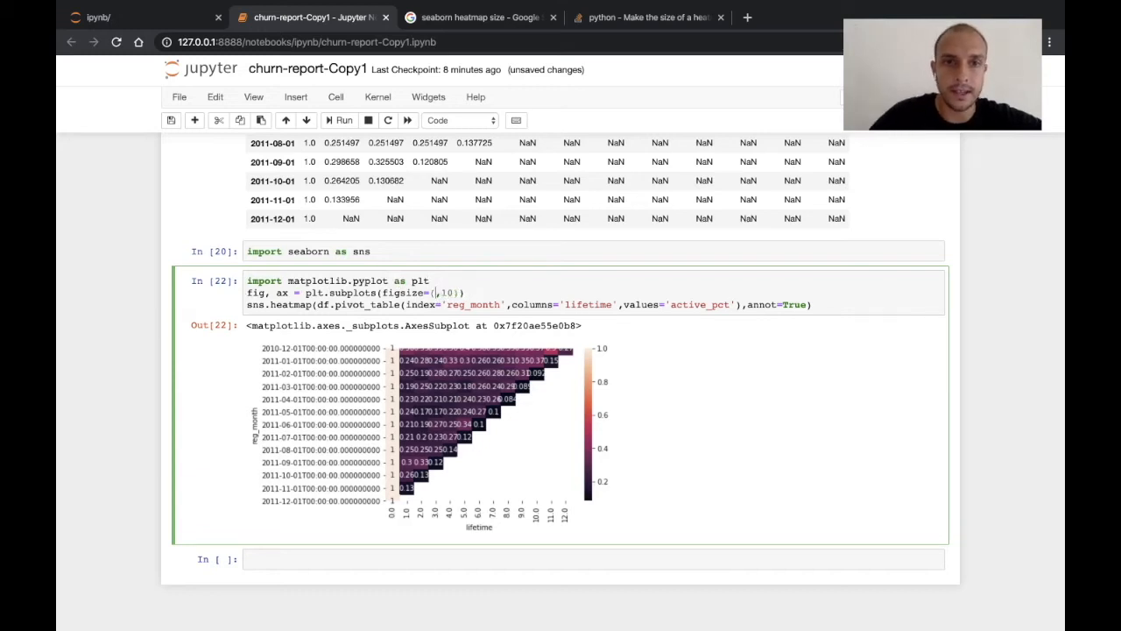
text(16)
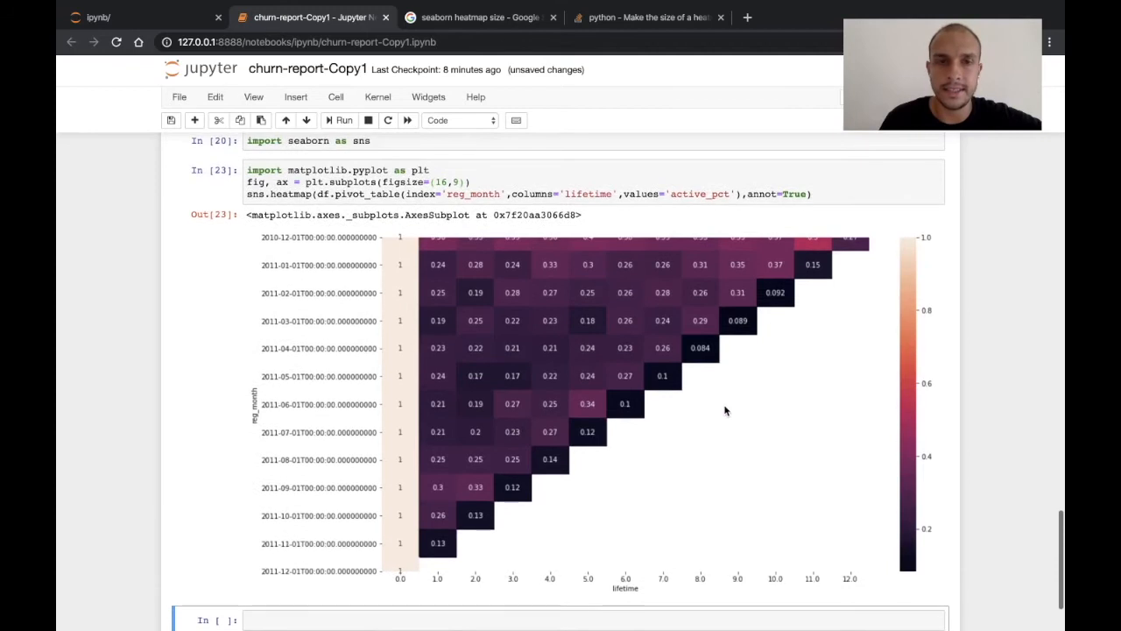
mouse_move(554, 274)
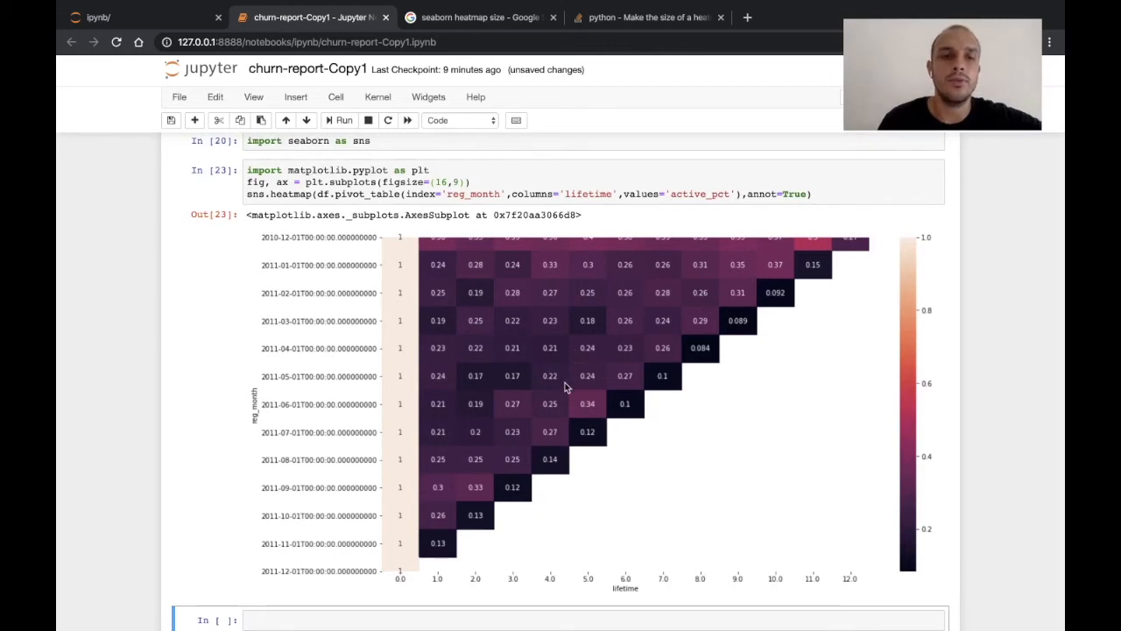
scroll(down, 3)
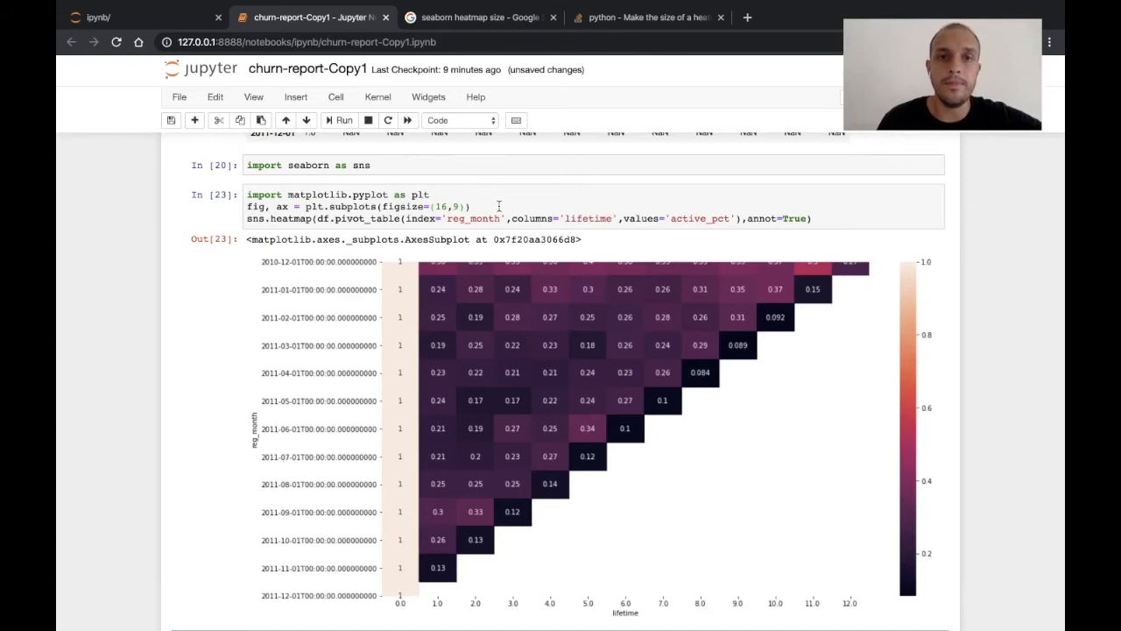
scroll(down, 3)
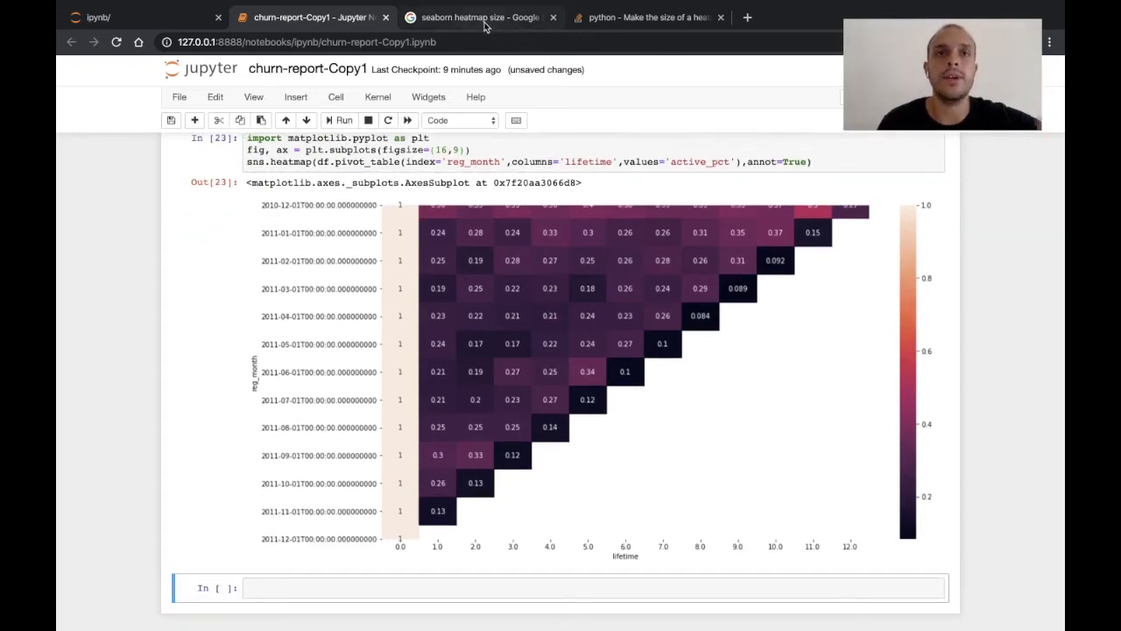
Search with 'trimmed' added, copy the ylim workaround from the seaborn GitHub issue, return to the notebook.
click(480, 17)
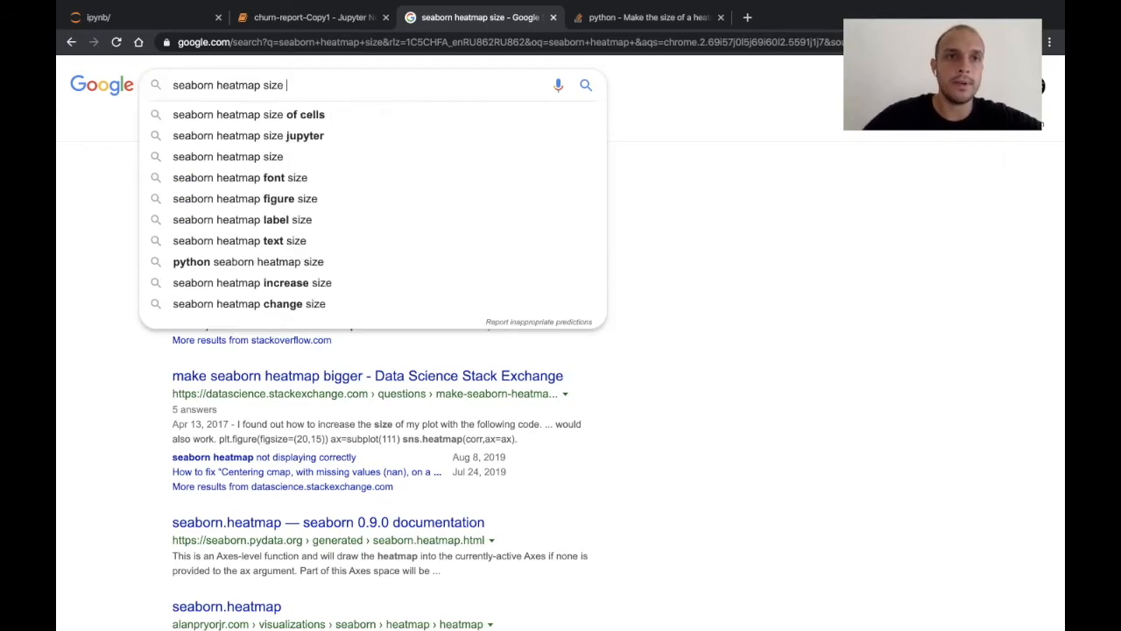
text(trimmed)
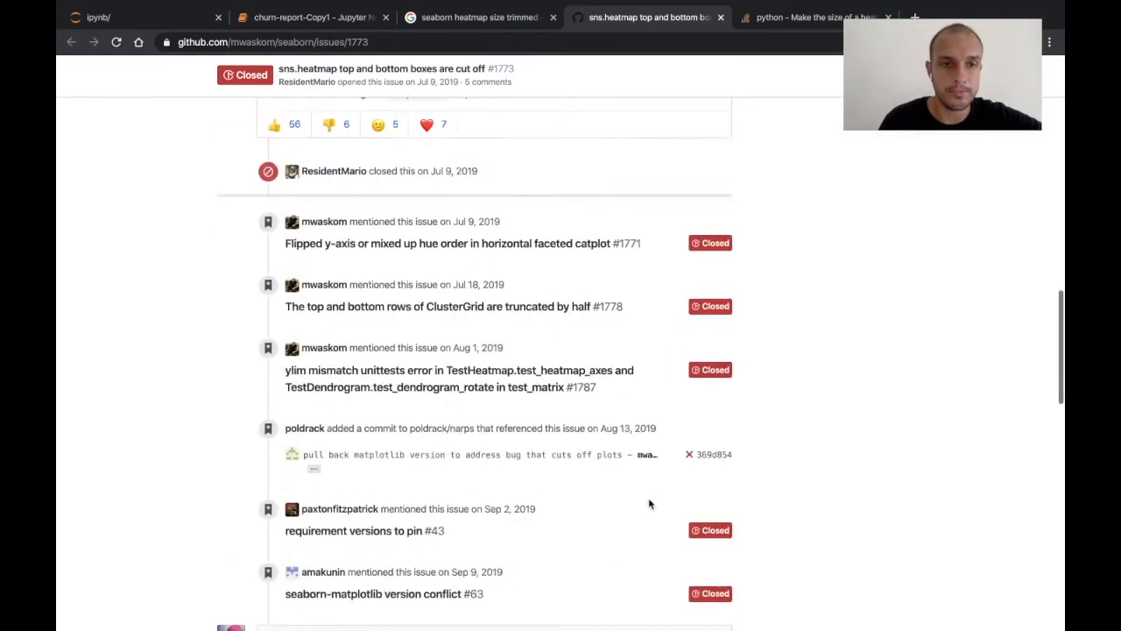
scroll(down, 3)
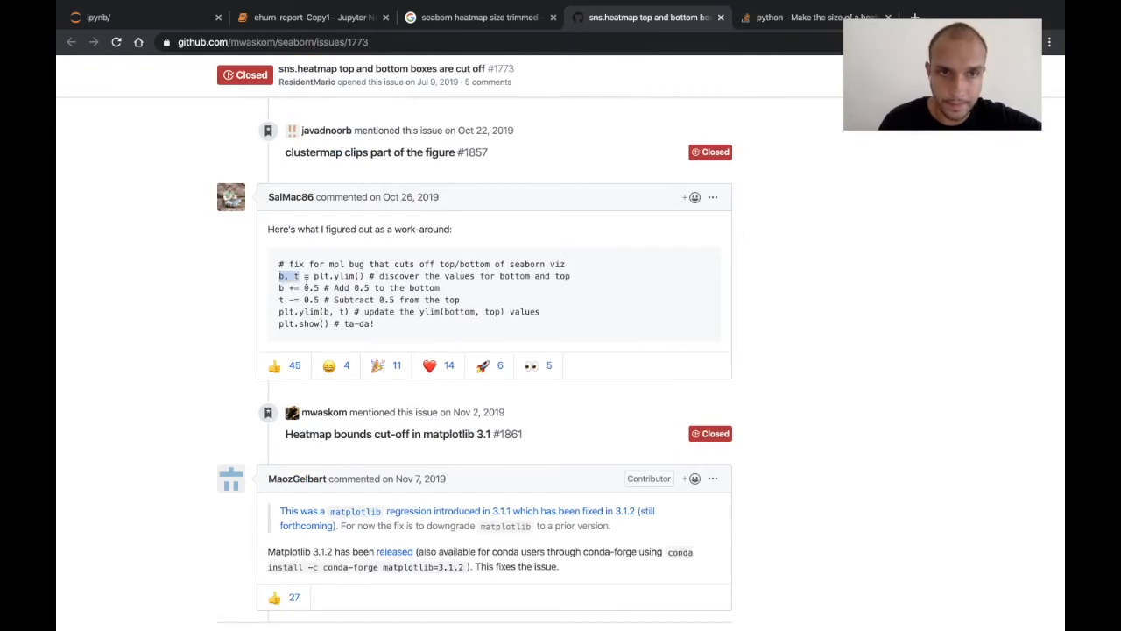
drag(279, 276, 560, 312)
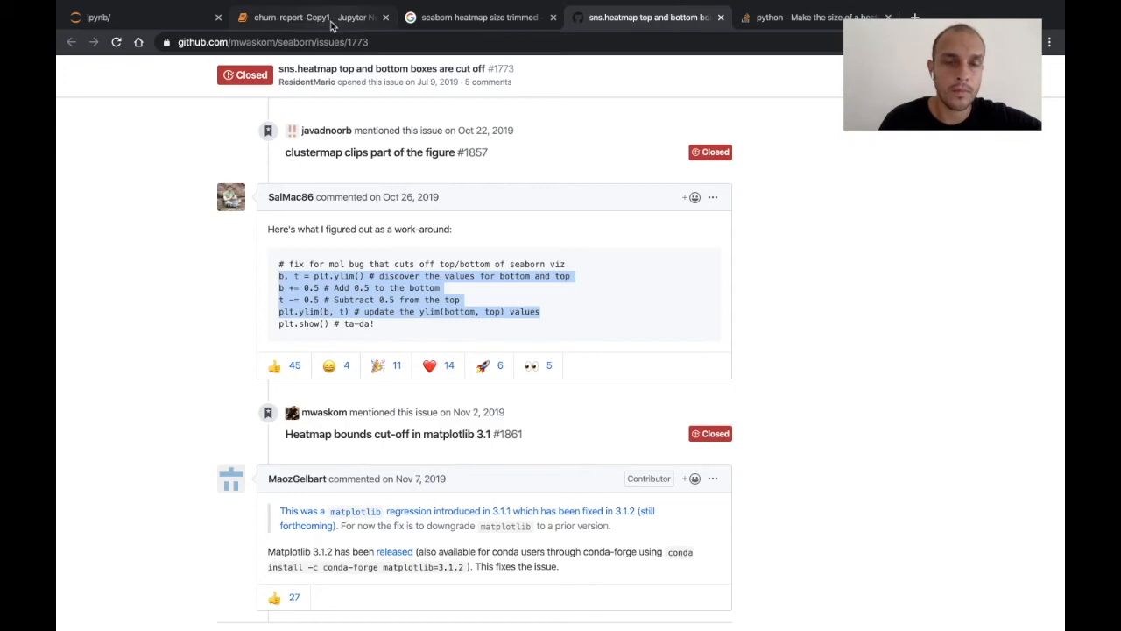
click(311, 17)
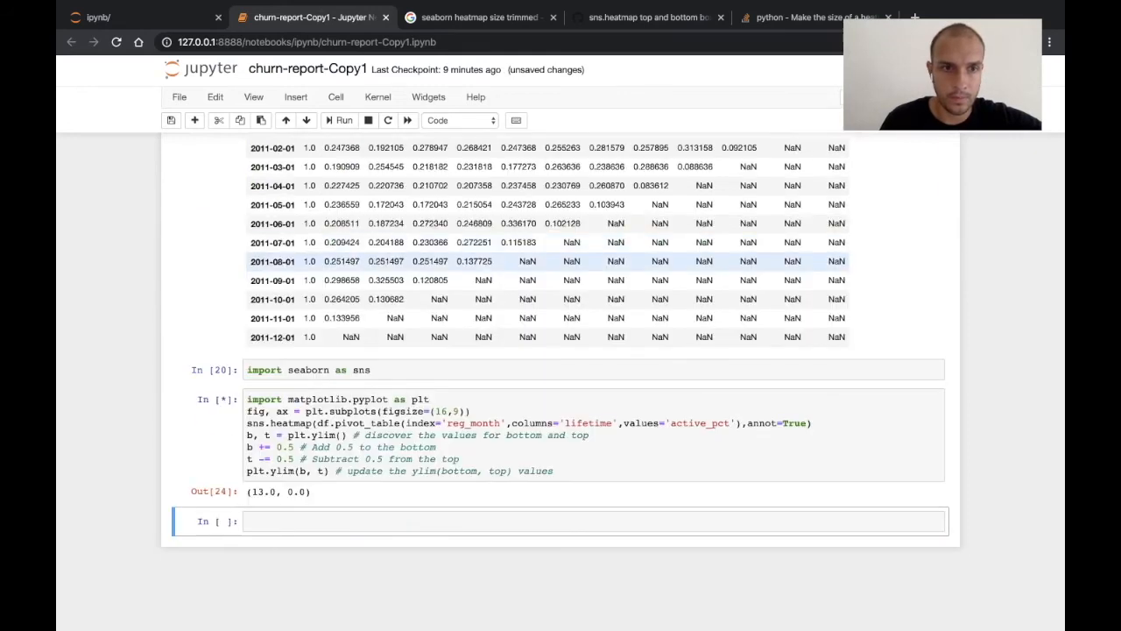
Paste the plt.ylim workaround below the heatmap call and rerun so all rows show.
click(342, 120)
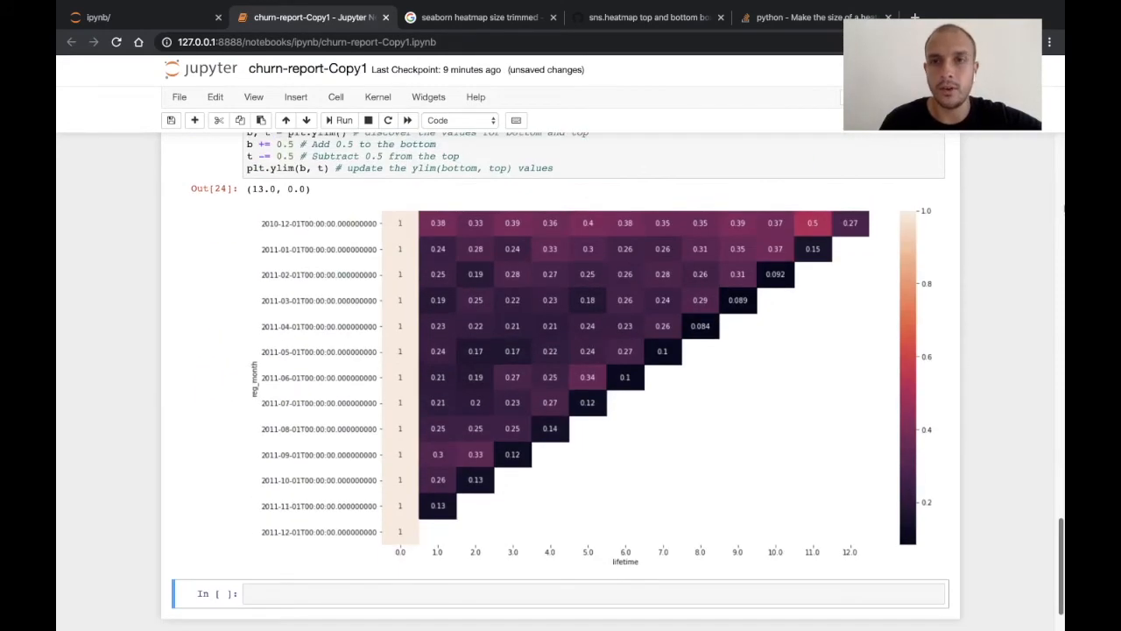
mouse_move(732, 401)
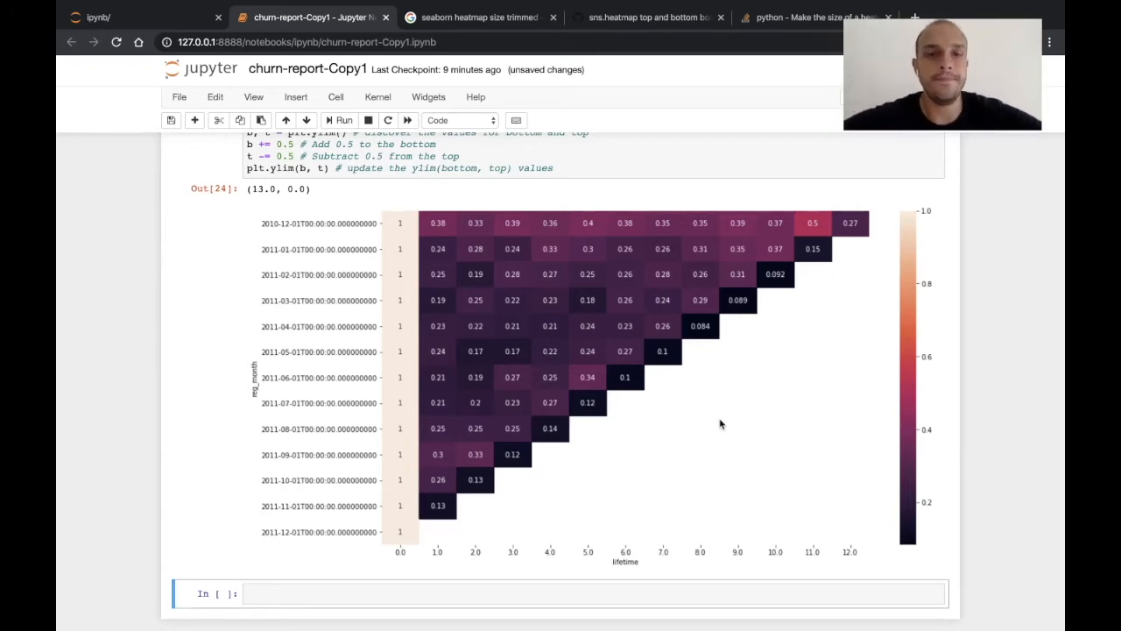
scroll(down, 3)
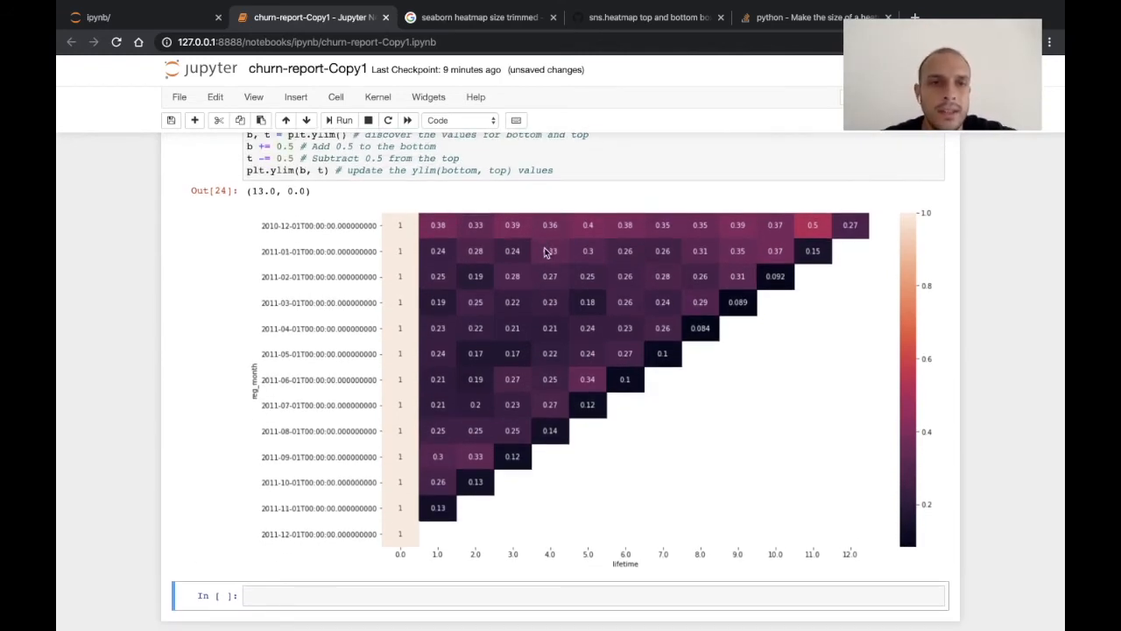
mouse_move(553, 312)
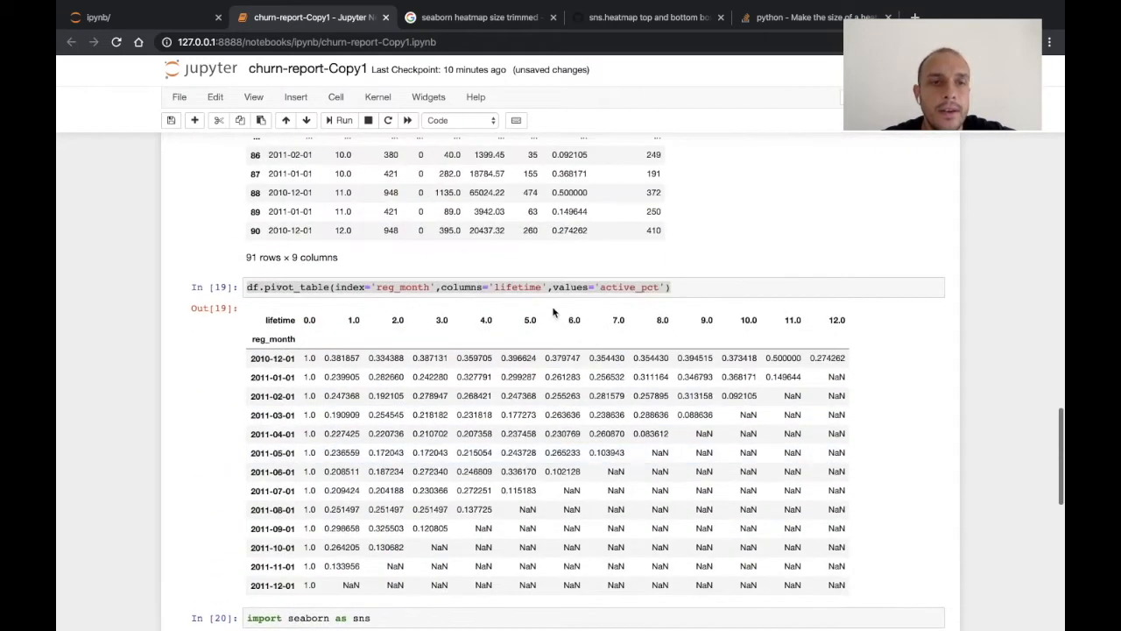
Copy the pivot_table code to a bottom cell; rerun the earlier pivot with aggfunc 'count', then 'max'.
click(554, 287)
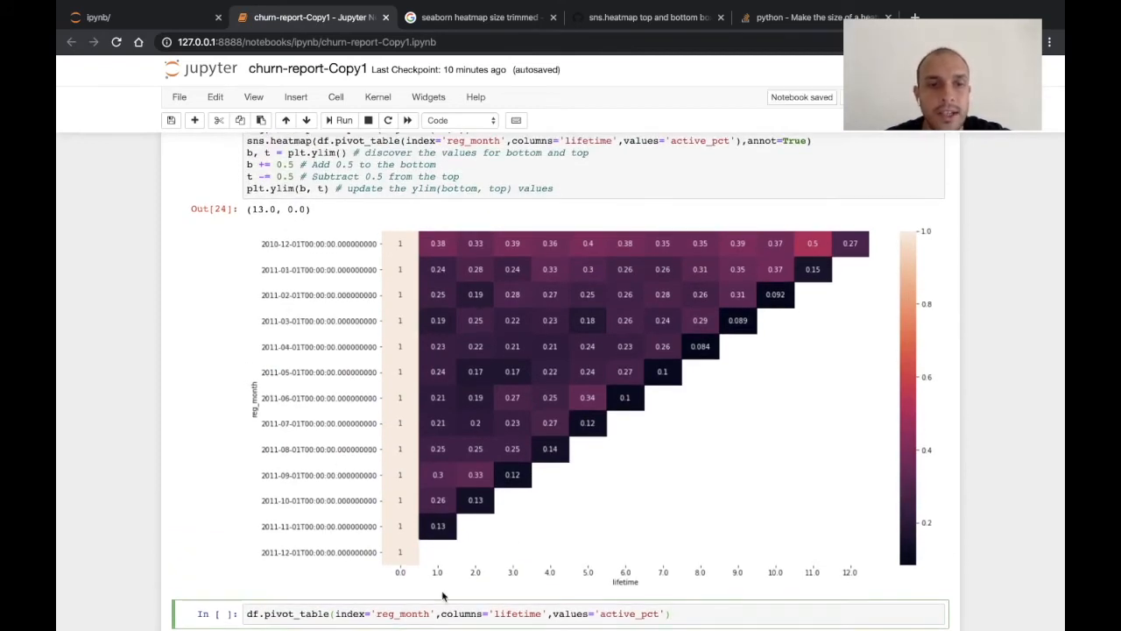
mouse_move(681, 526)
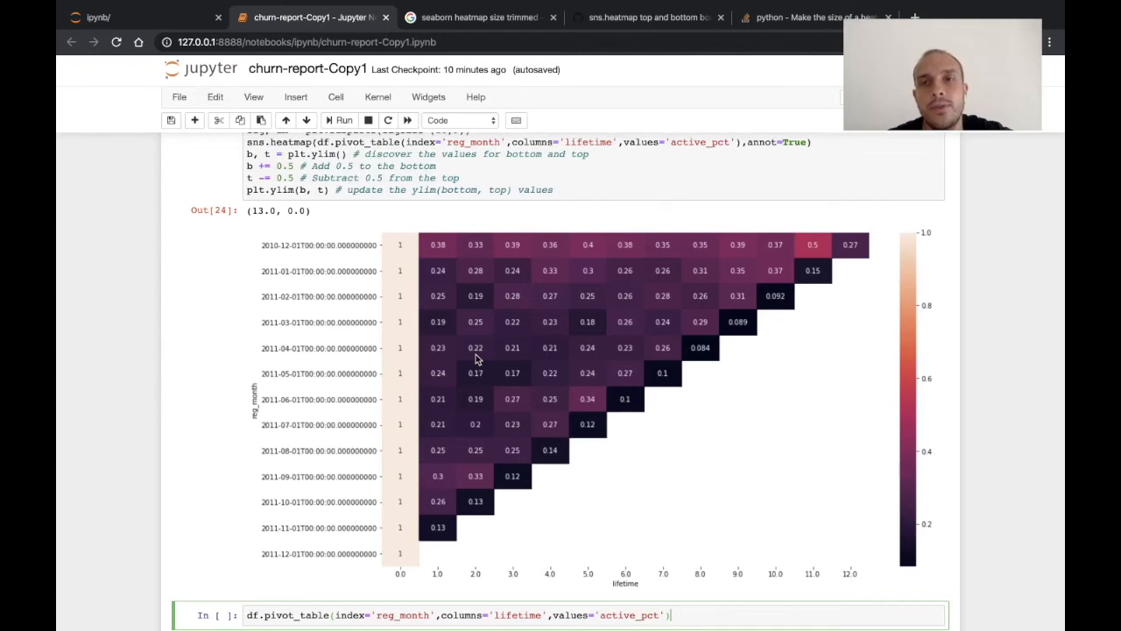
mouse_move(482, 527)
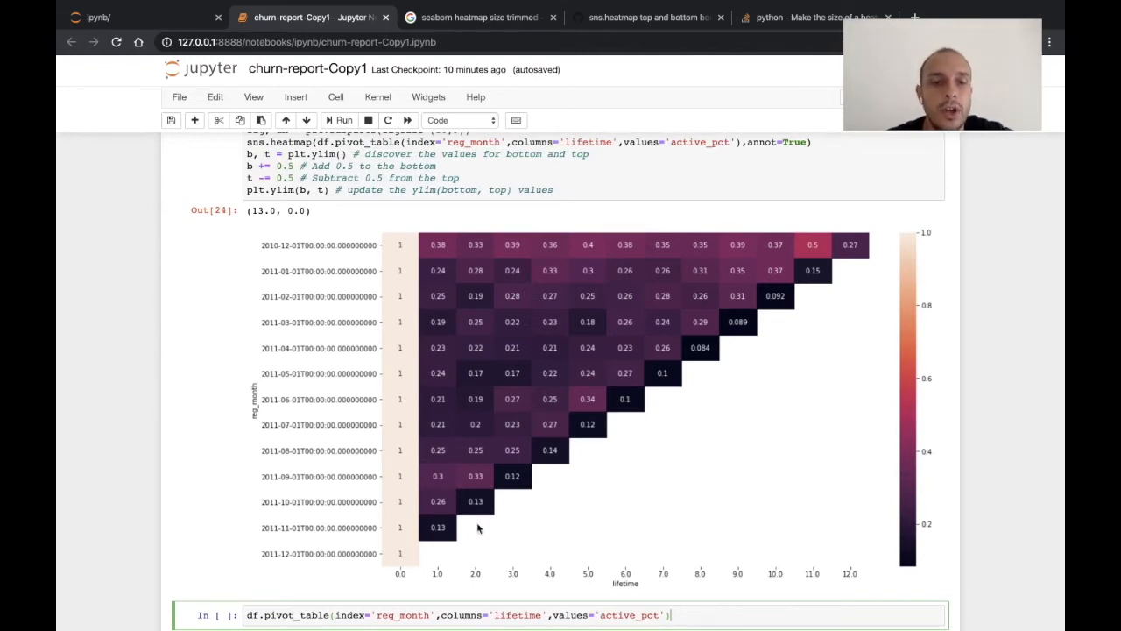
scroll(down, 3)
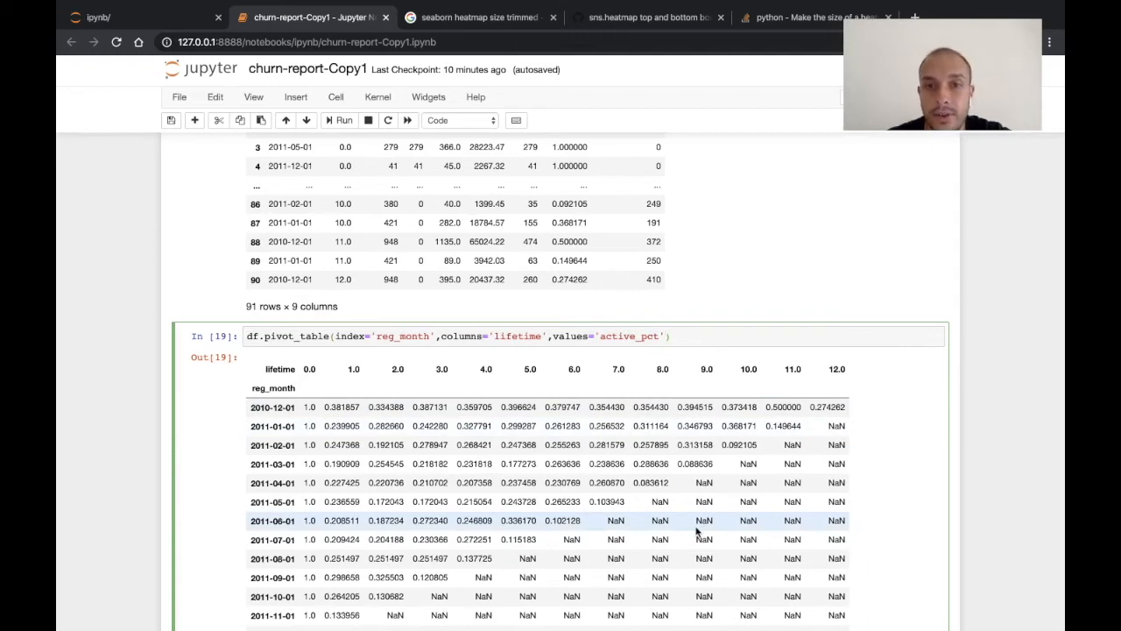
mouse_move(781, 376)
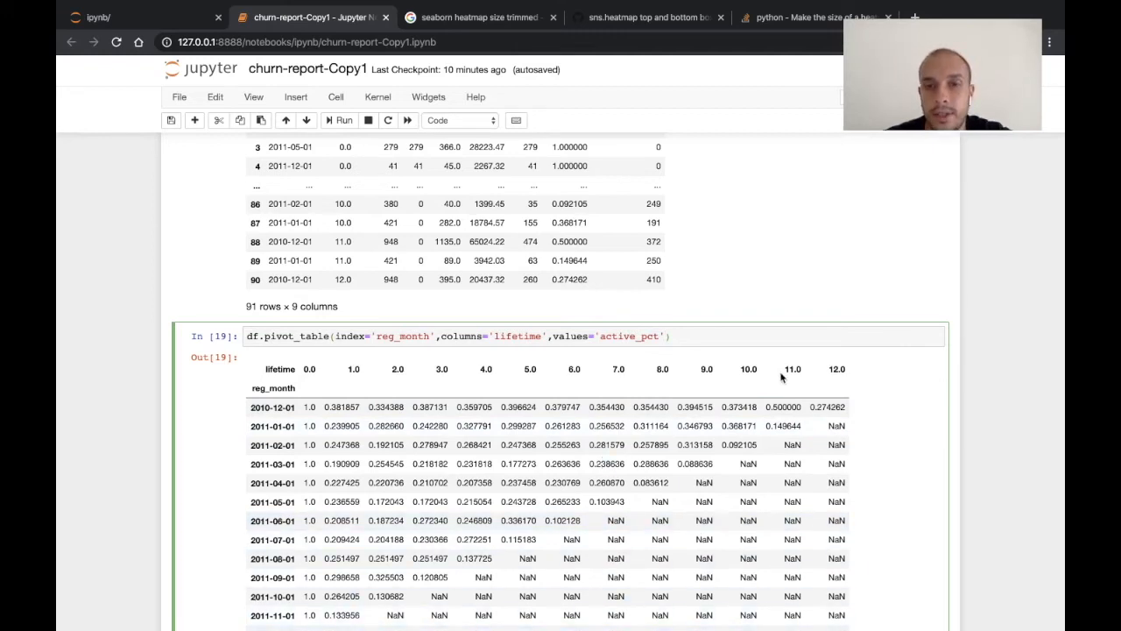
text(,aggfunc='count)
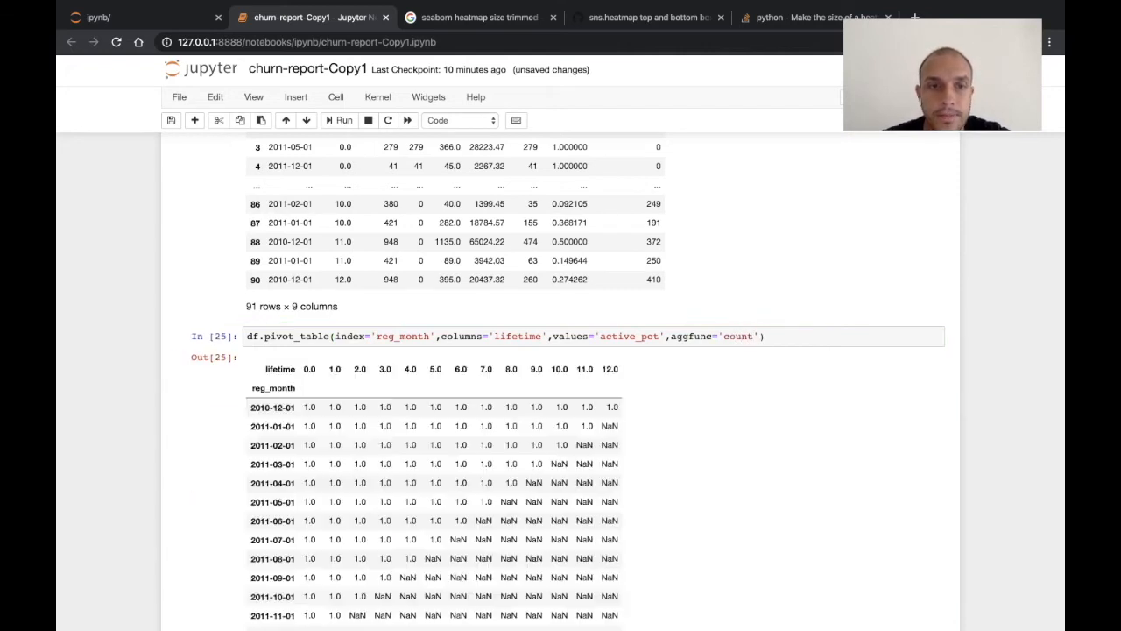
scroll(down, 3)
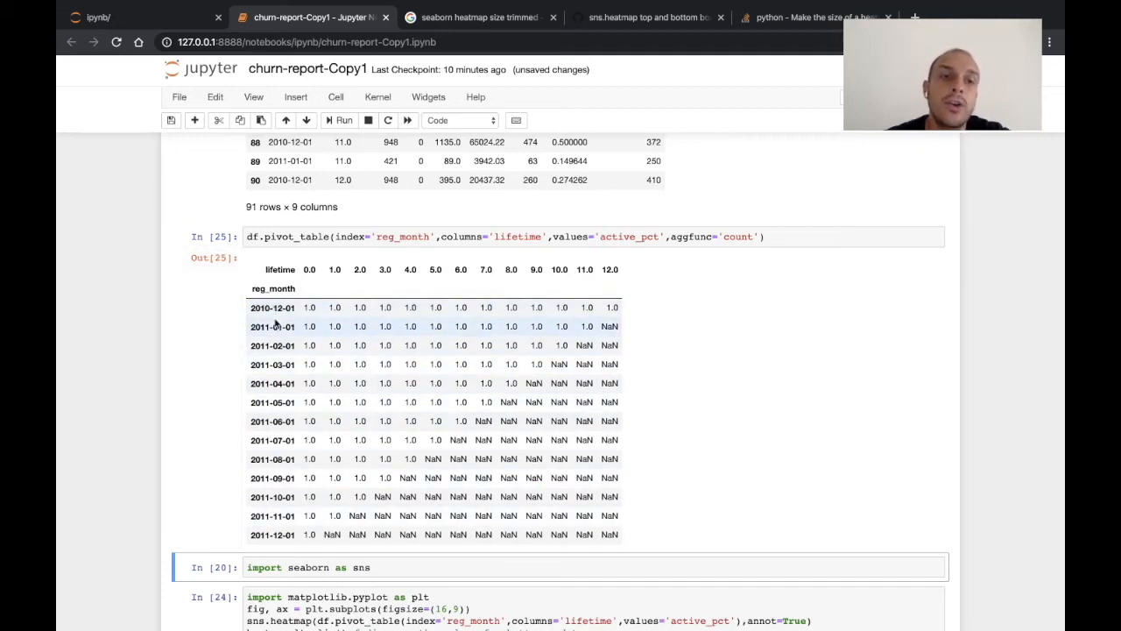
mouse_move(266, 338)
text(max)
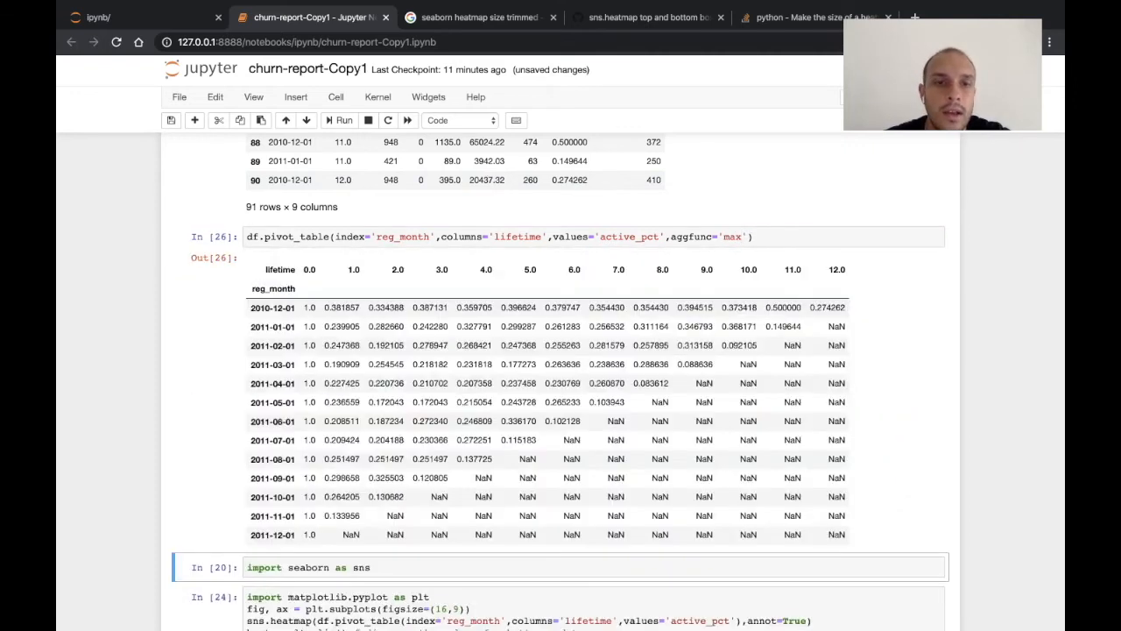
scroll(down, 3)
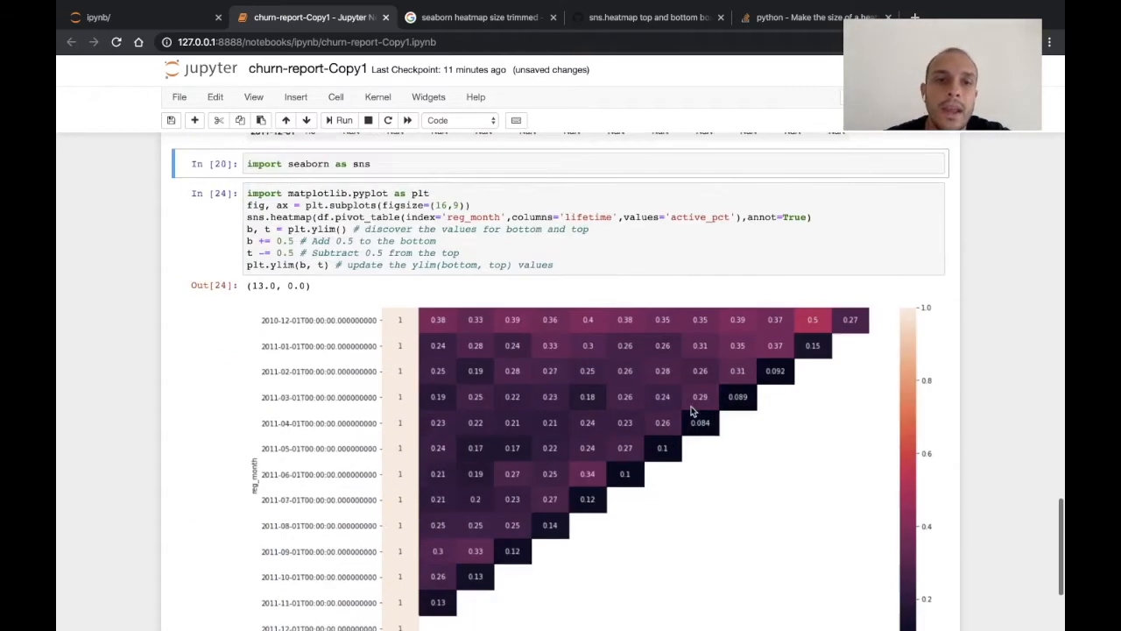
Pivot active_pct by reg_month only for the mean, then with aggfunc='count' for lifetimes per cohort.
scroll(down, 3)
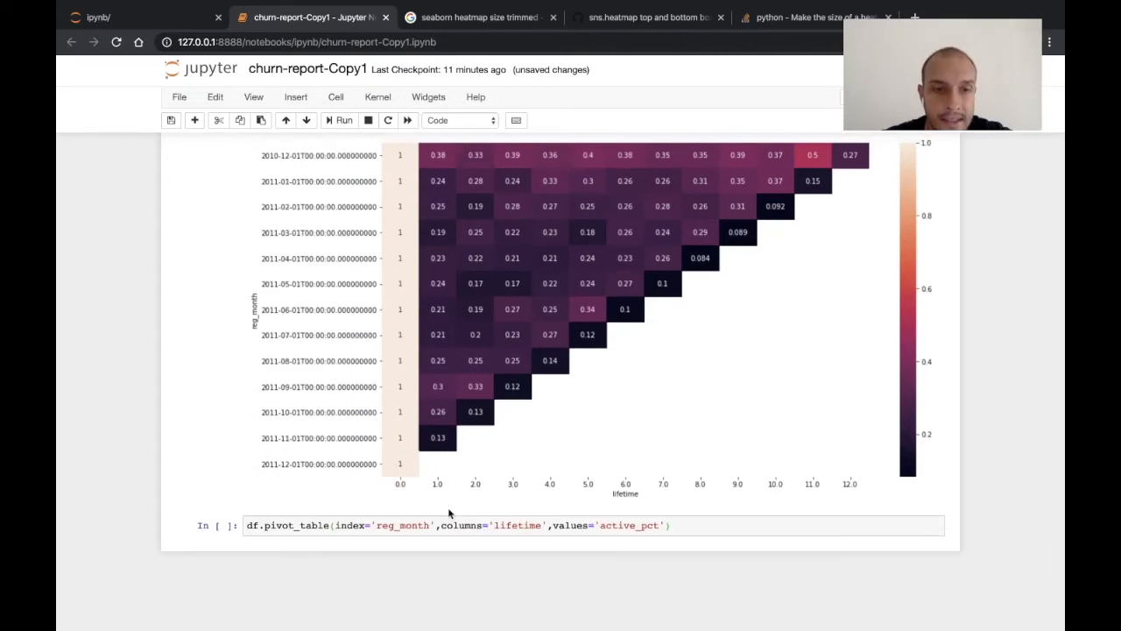
click(319, 524)
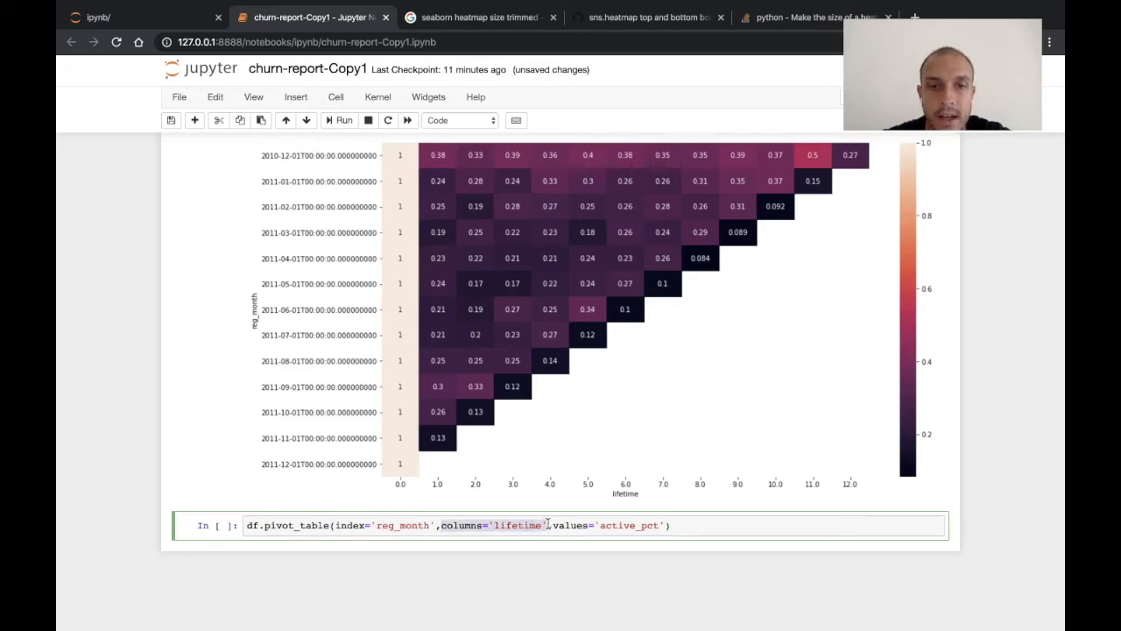
key(Backspace)
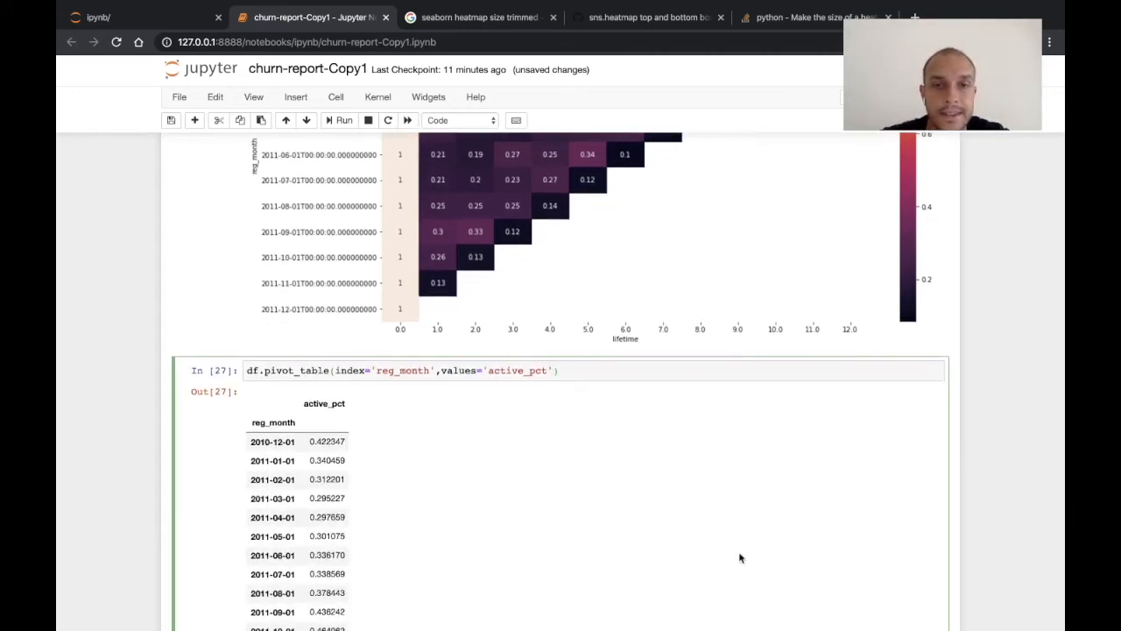
text(,aggfunc='count)
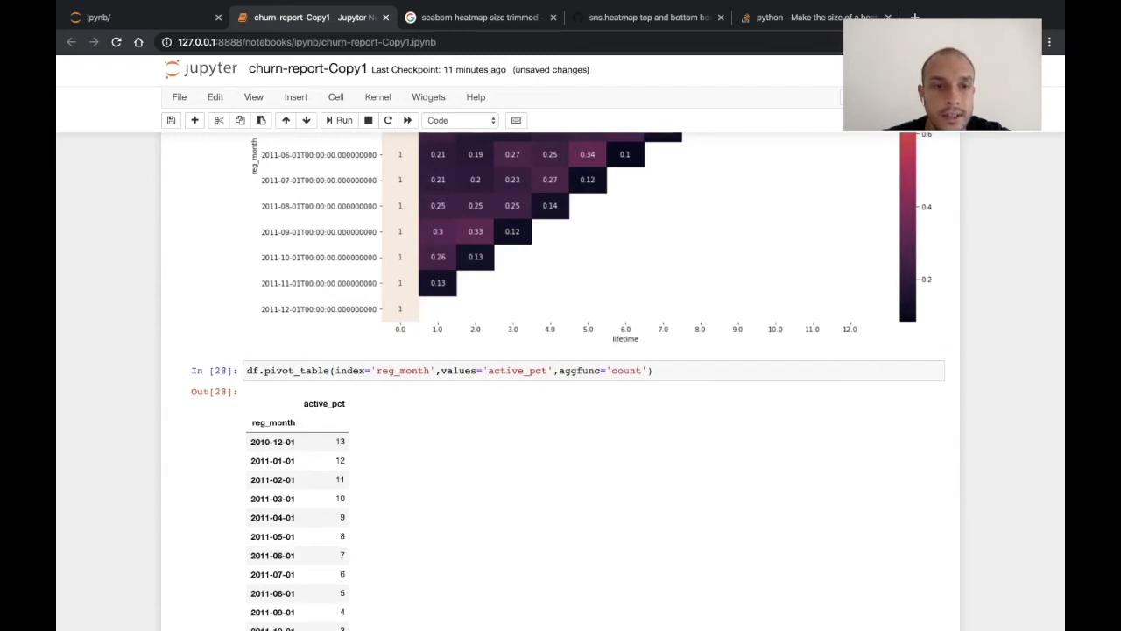
scroll(down, 3)
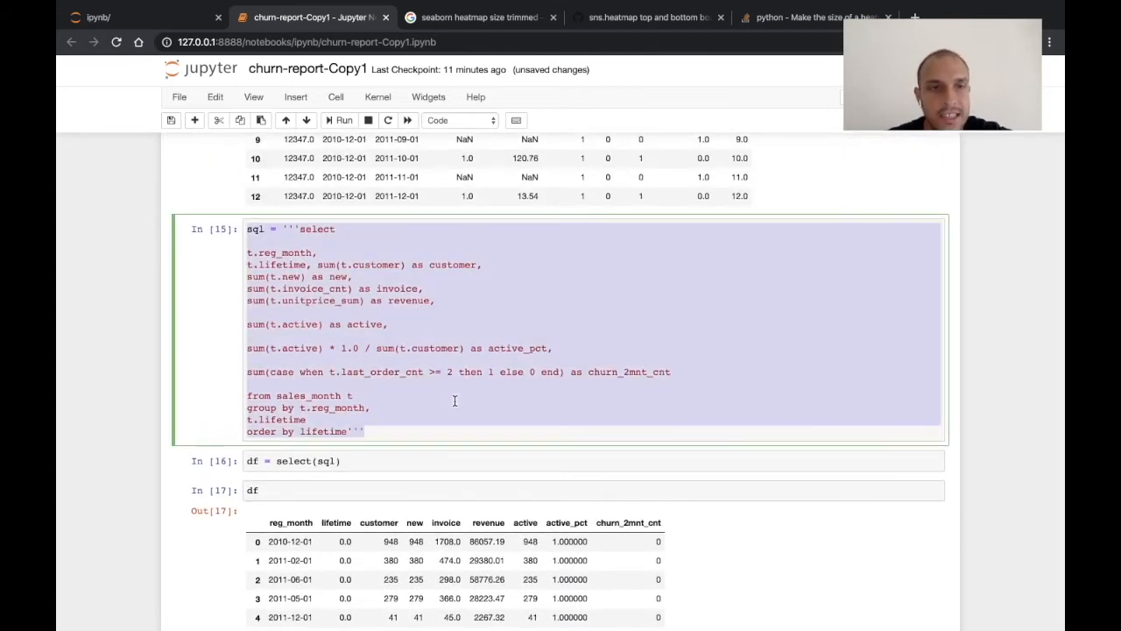
Change the SQL 'order by lifetime' to 'order by t.reg_month' and rerun the query and df cells.
scroll(down, 3)
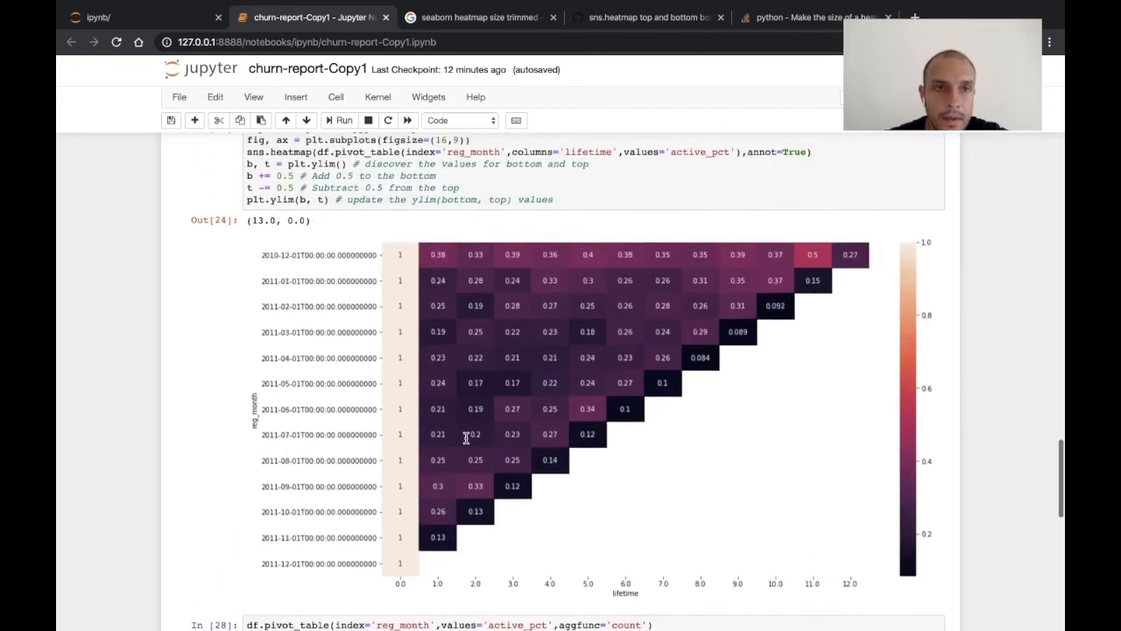
scroll(down, 3)
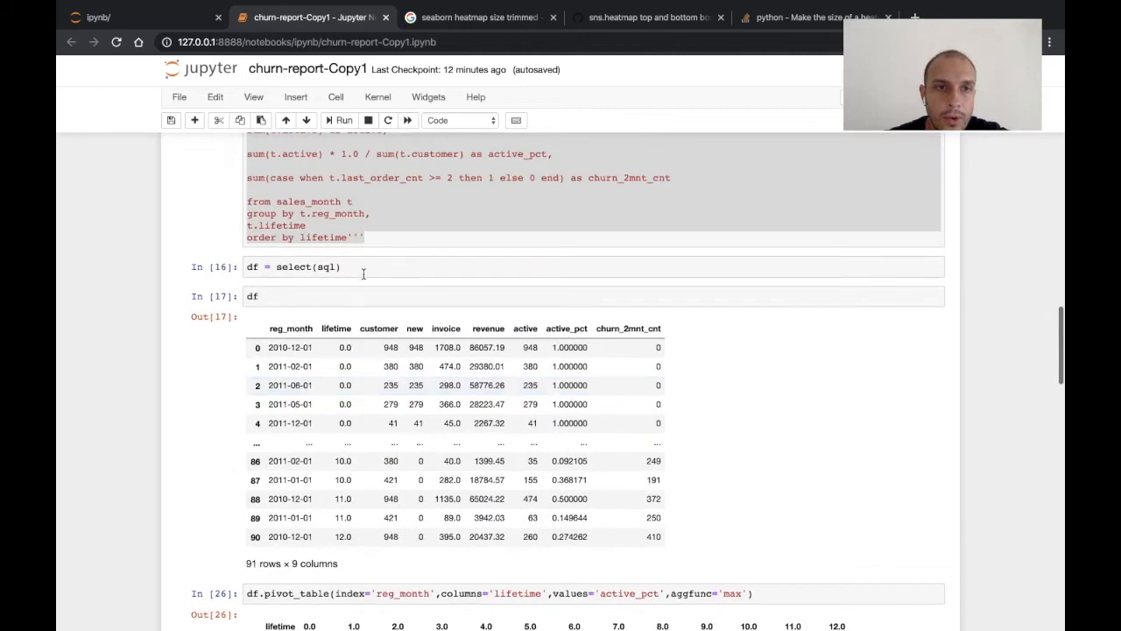
click(359, 267)
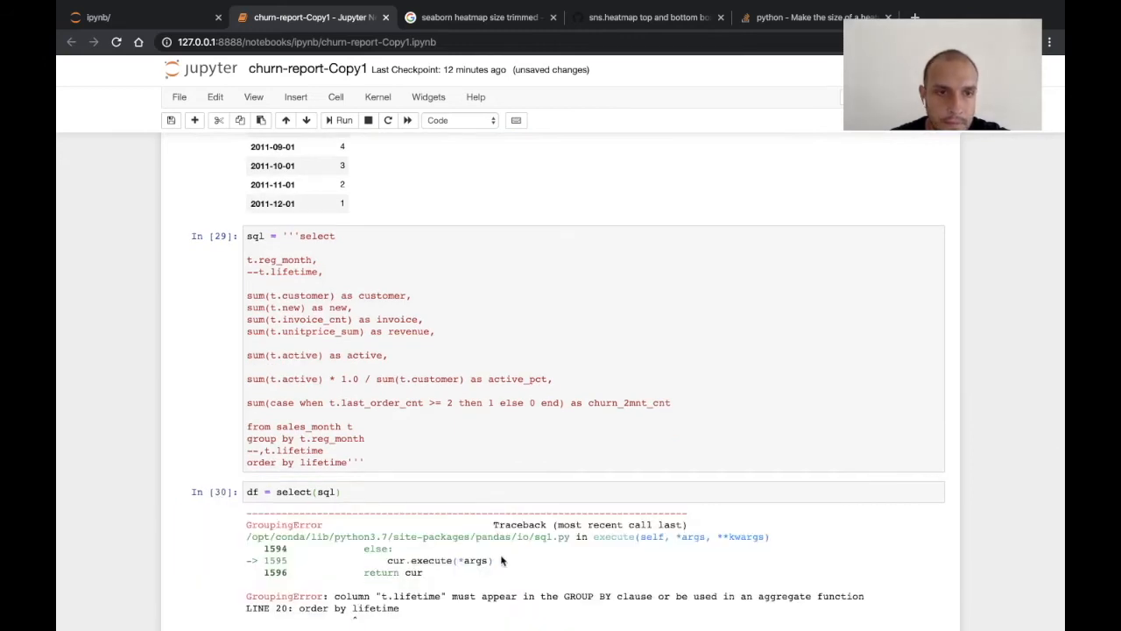
scroll(down, 3)
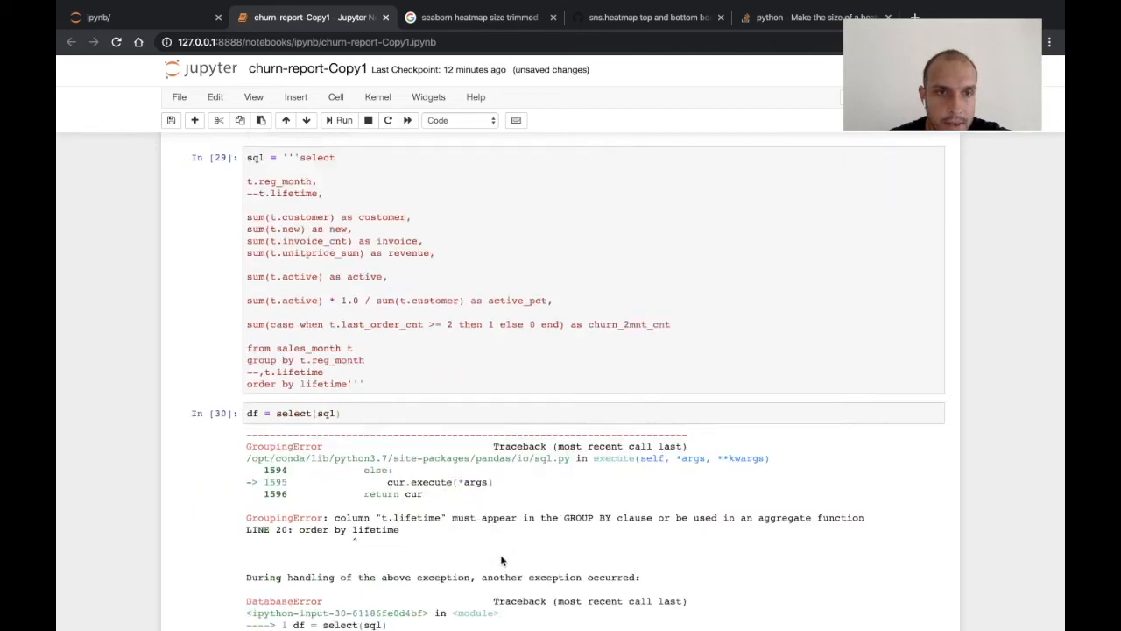
scroll(down, 3)
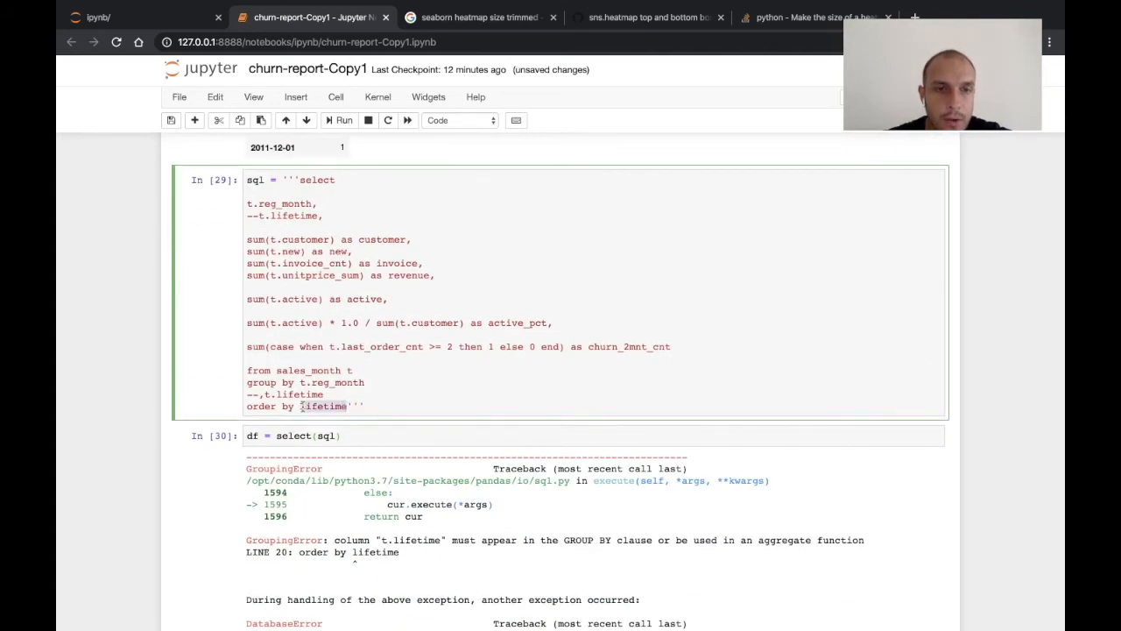
text(t.reg)
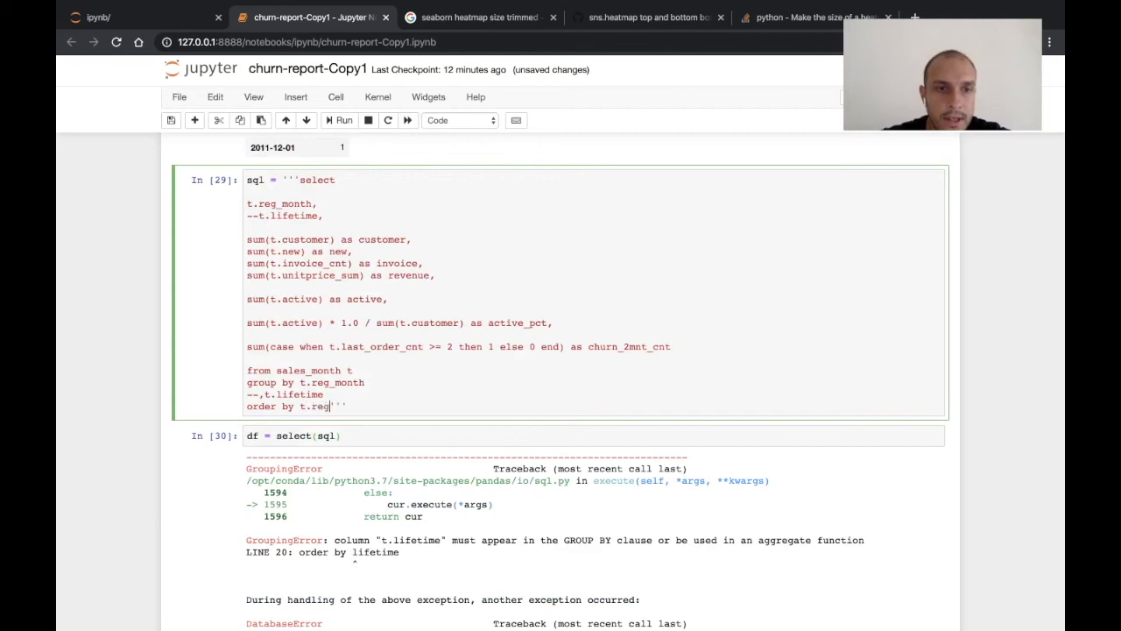
text(_month)
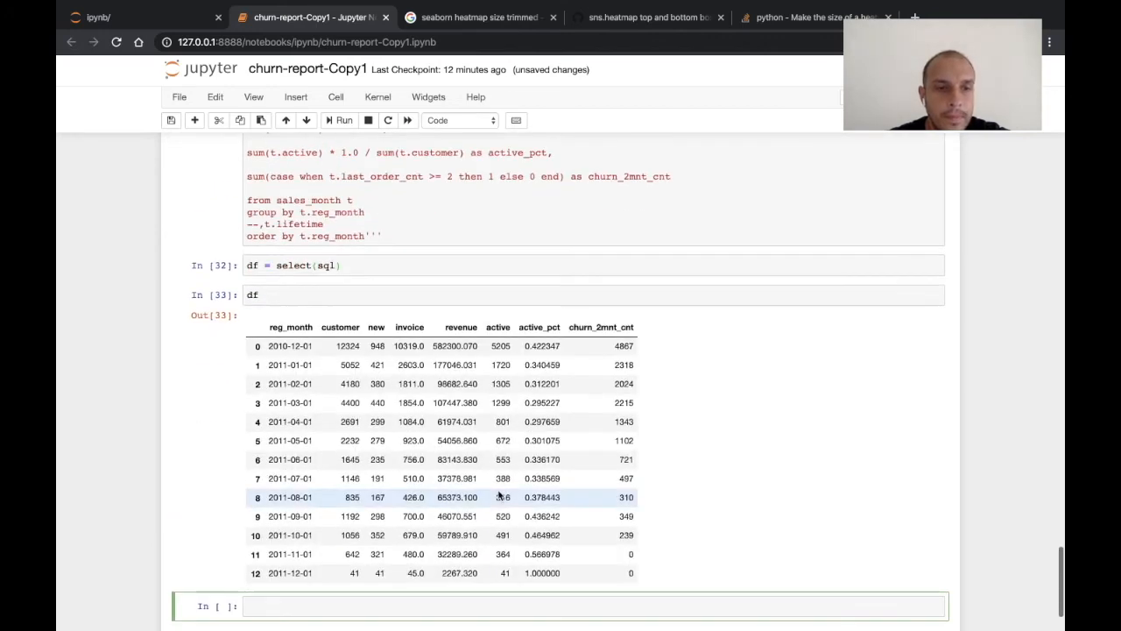
Insert df.pivot_table(index='reg_month', values='active_pct', aggfunc='mean') under the heatmap and run it.
scroll(down, 3)
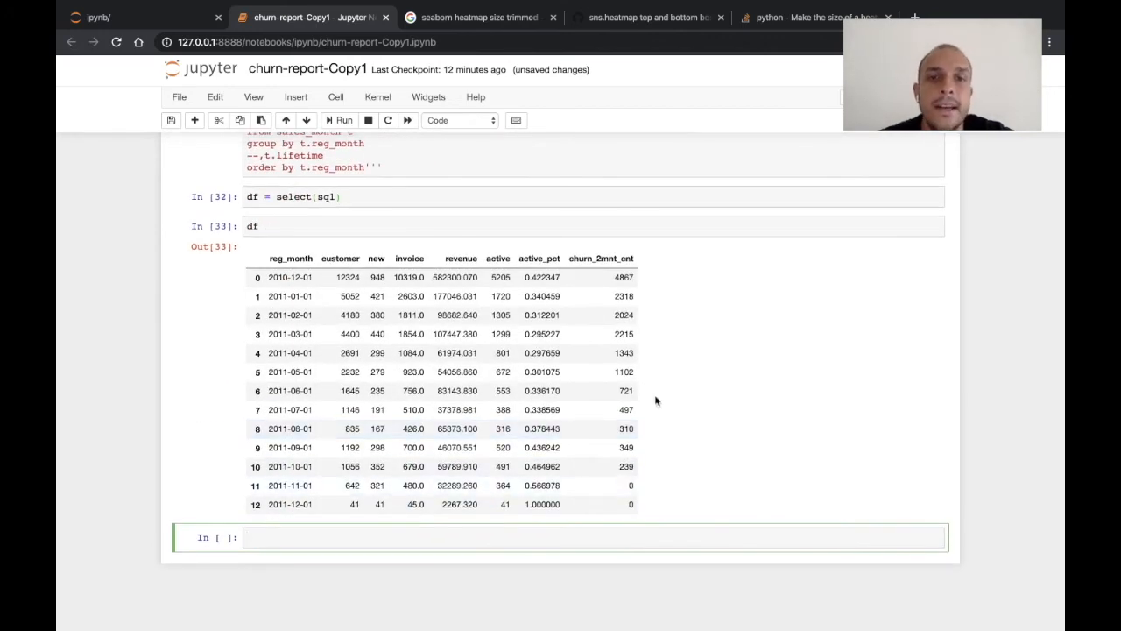
scroll(up, 3)
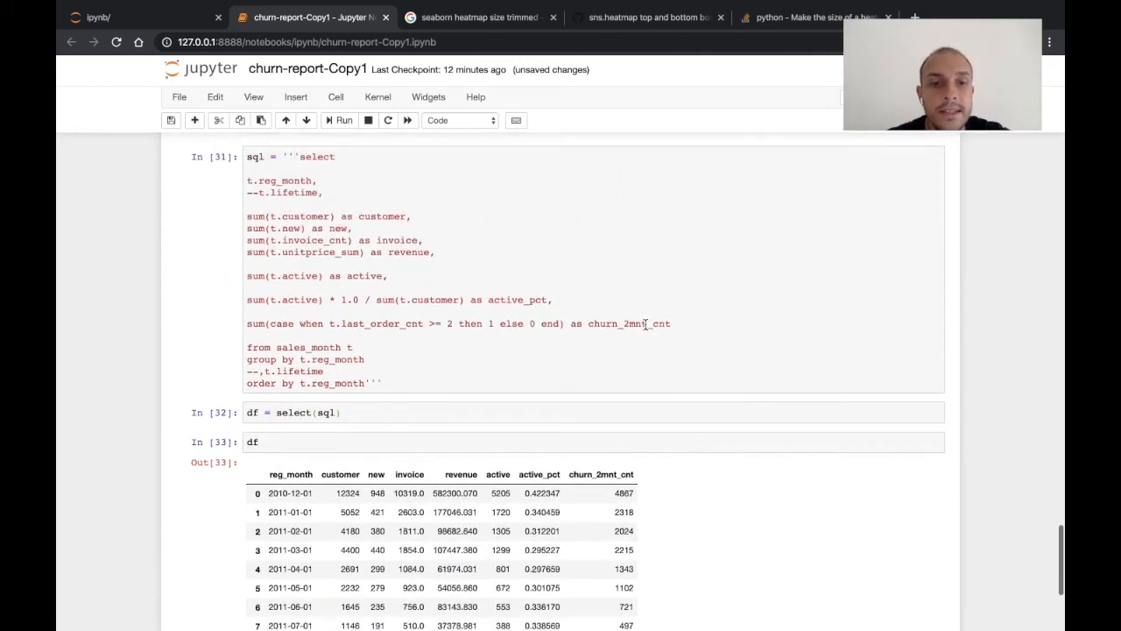
scroll(down, 3)
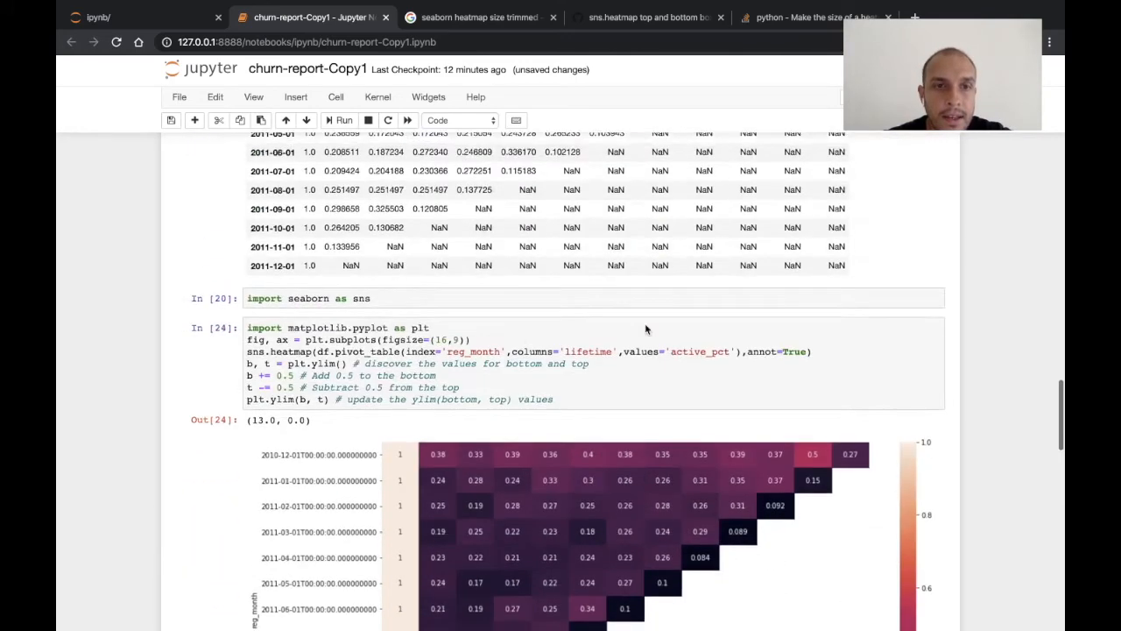
scroll(down, 3)
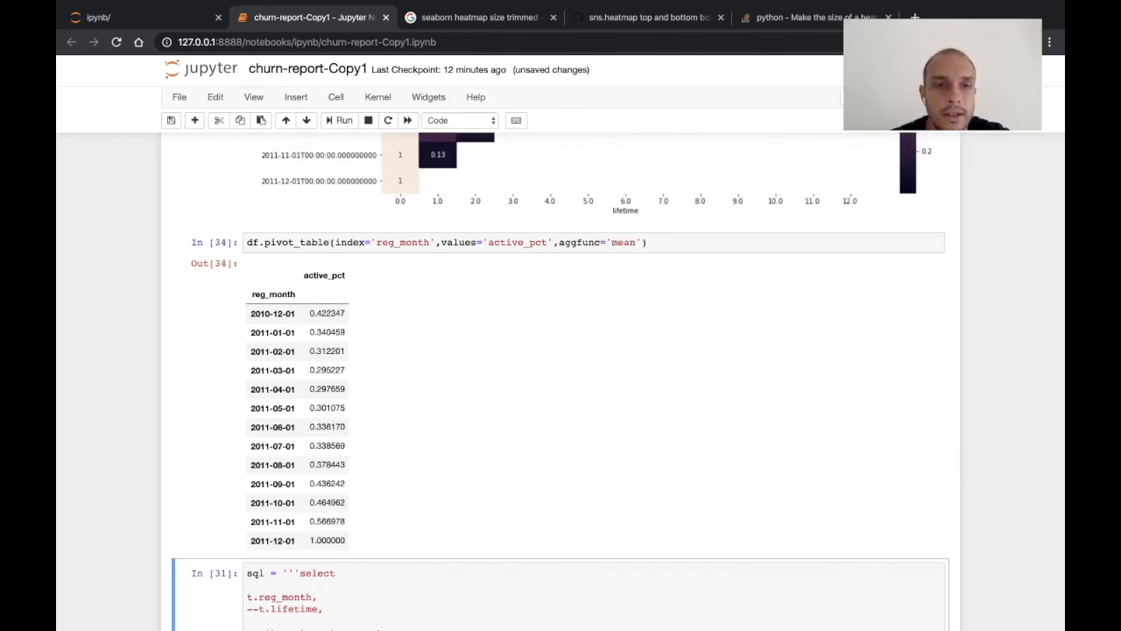
scroll(down, 3)
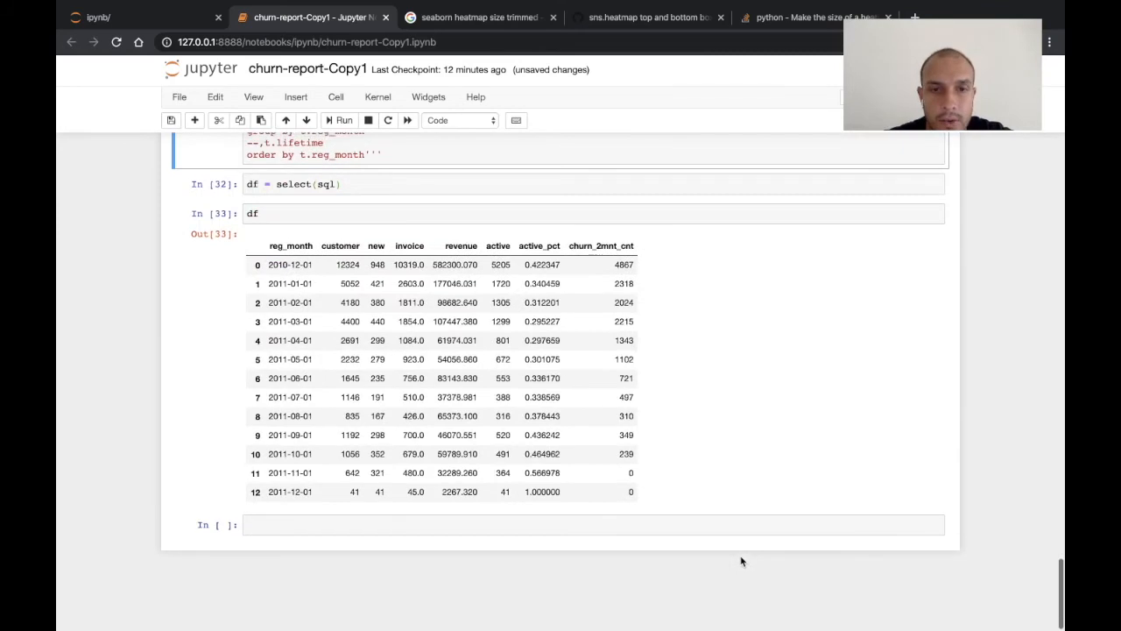
scroll(up, 3)
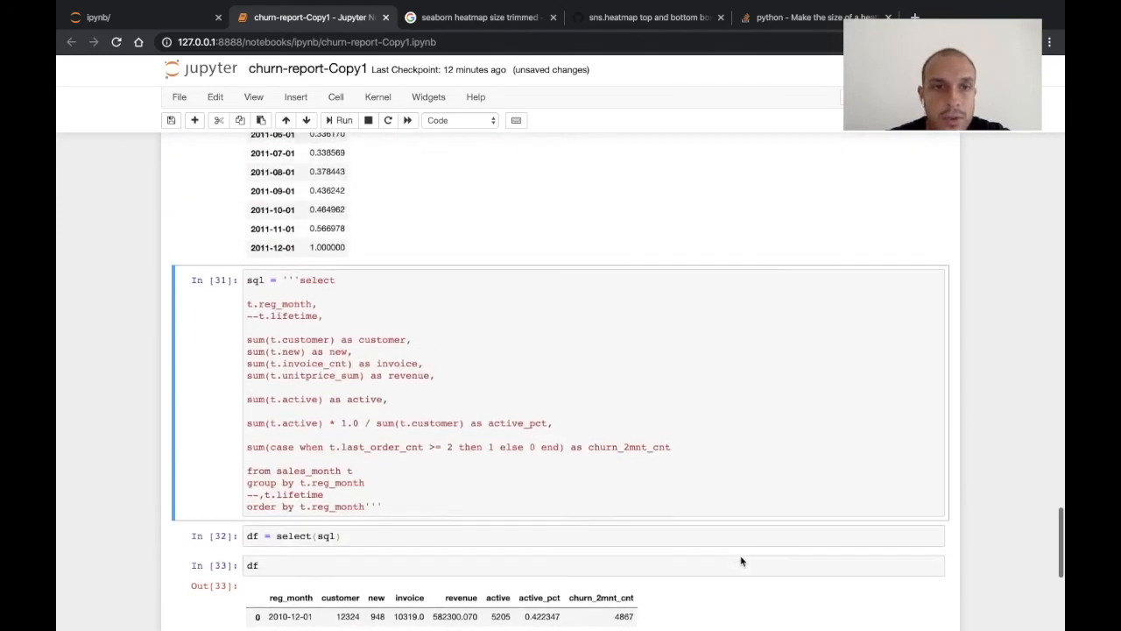
scroll(down, 3)
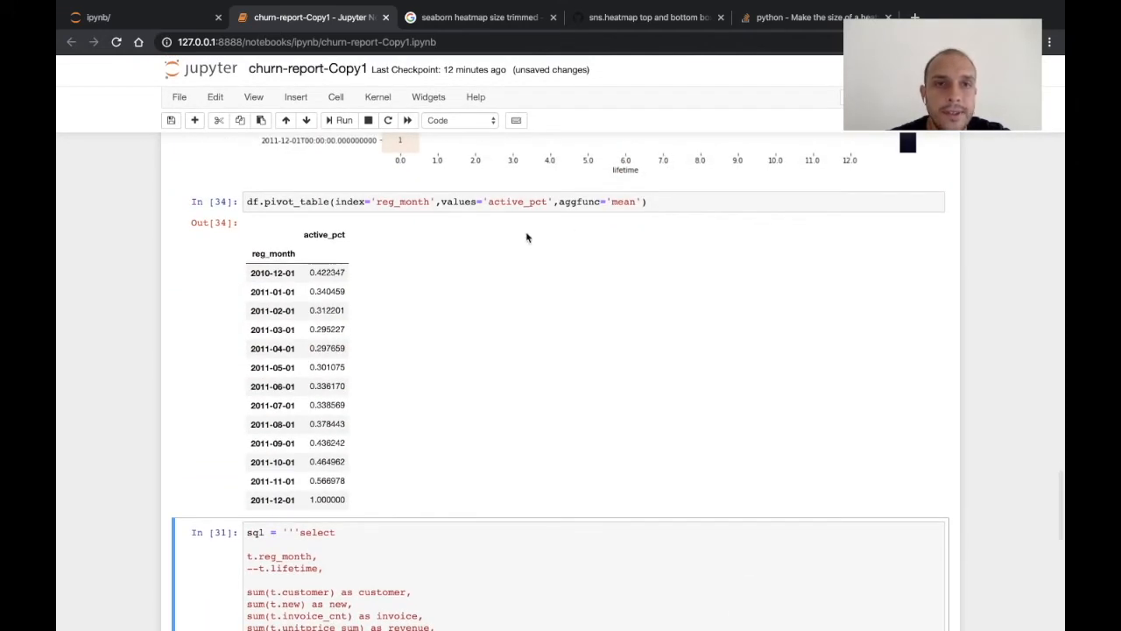
scroll(down, 3)
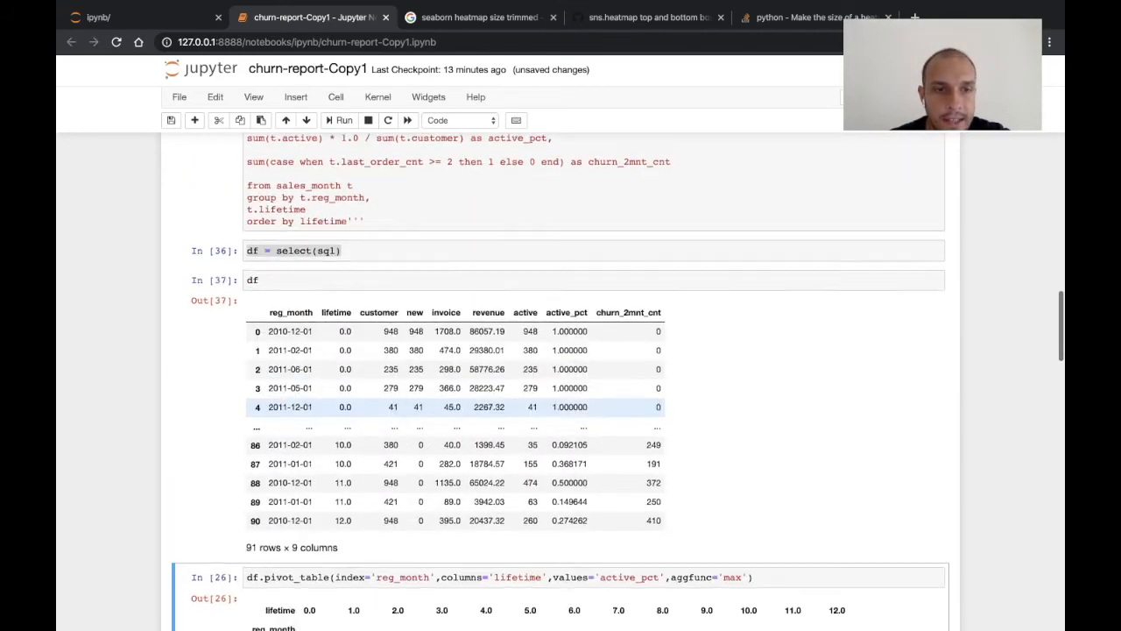
scroll(down, 3)
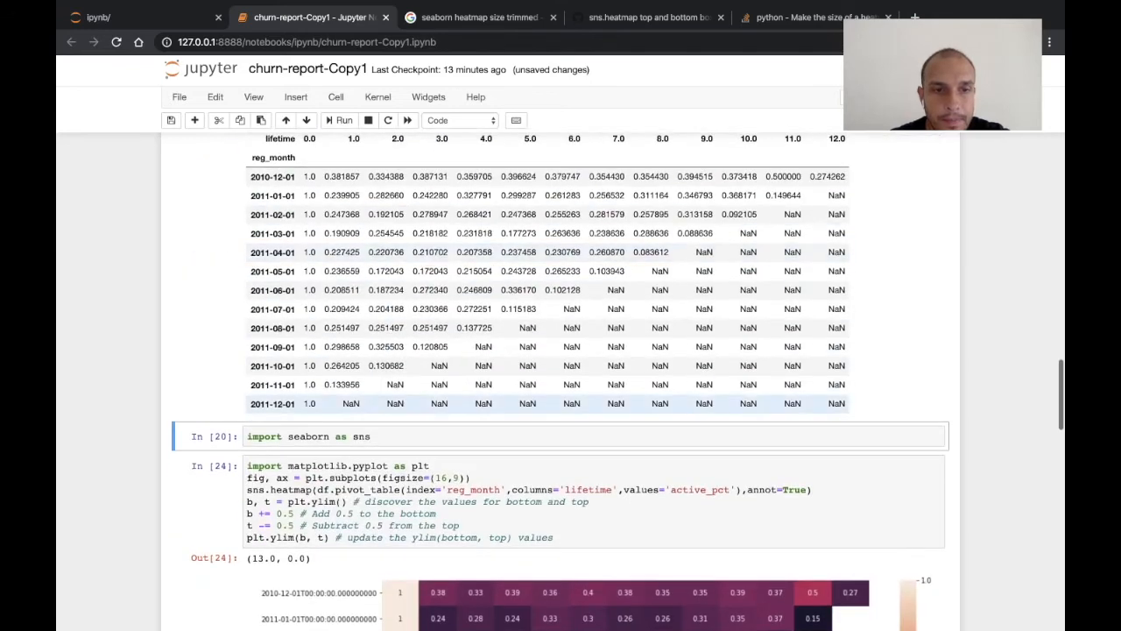
scroll(down, 3)
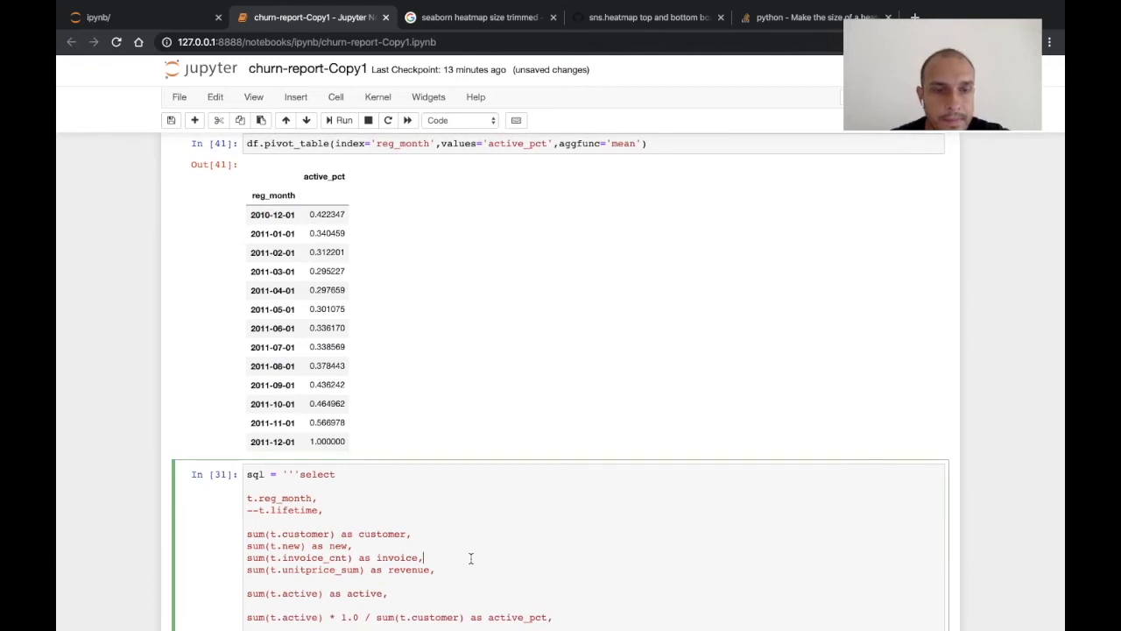
text(a)
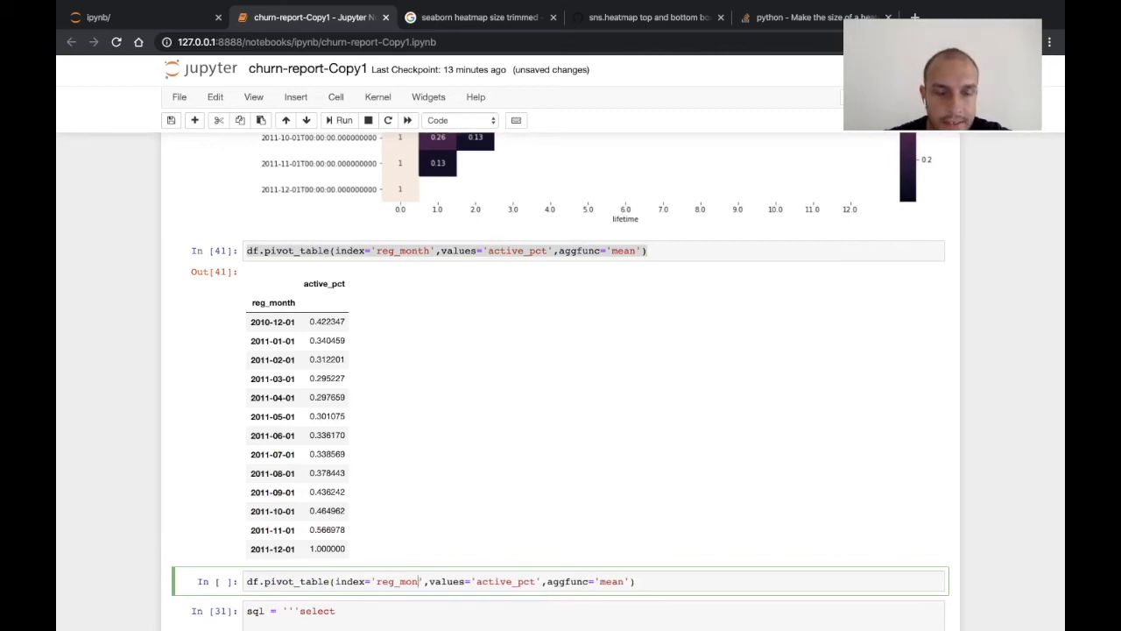
Pivot mean active_pct indexed by lifetime and move on to the aggregate SQL cell.
text(lifetime)
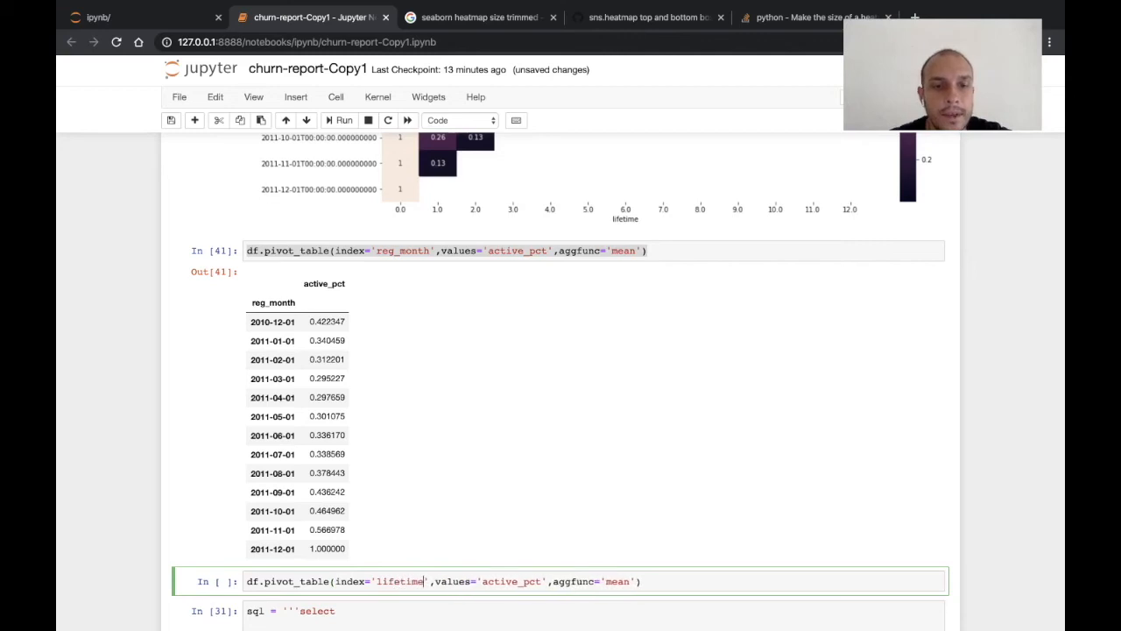
key(Shift+Enter)
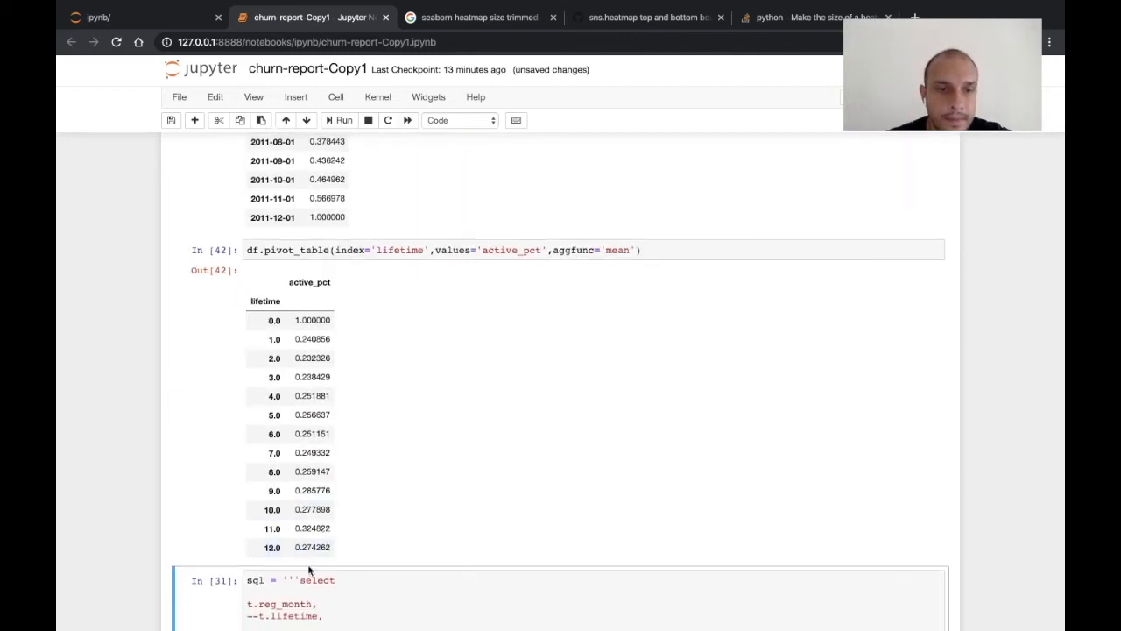
mouse_move(351, 362)
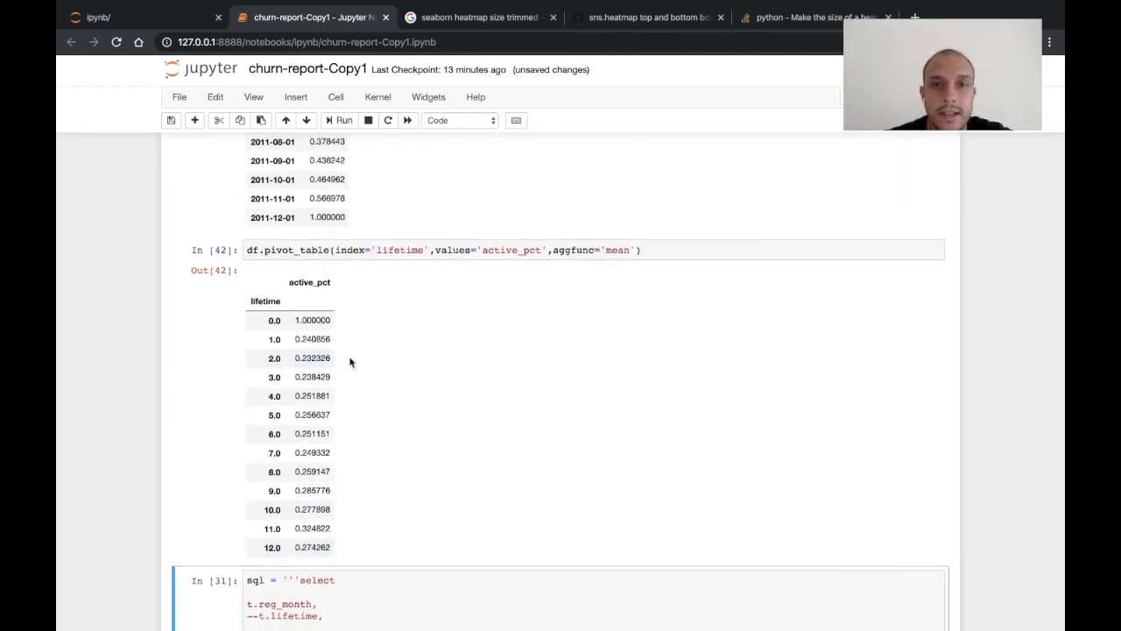
scroll(down, 3)
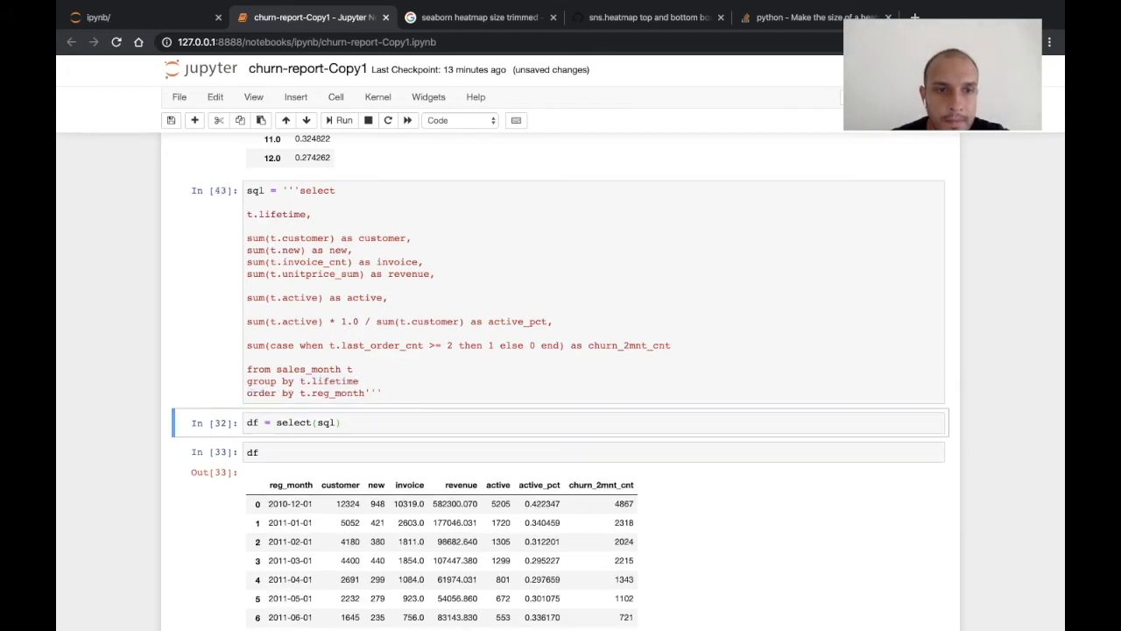
Order the aggregate query by t.lifetime and review the 13-row result, checking lifetime 1.0 active_pct.
click(336, 394)
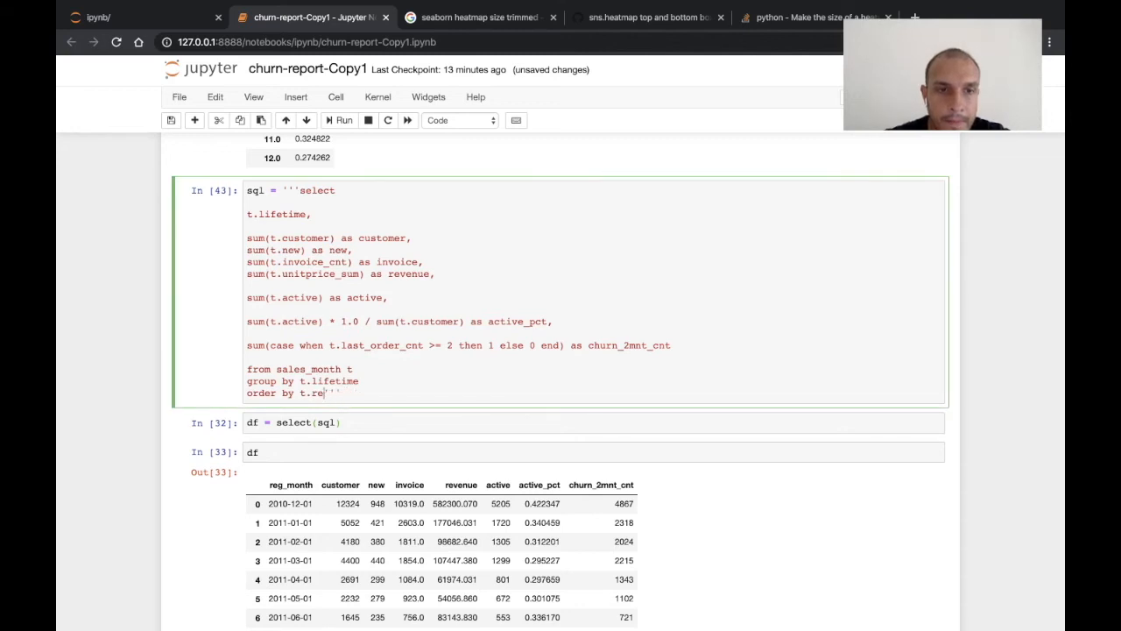
text(life)
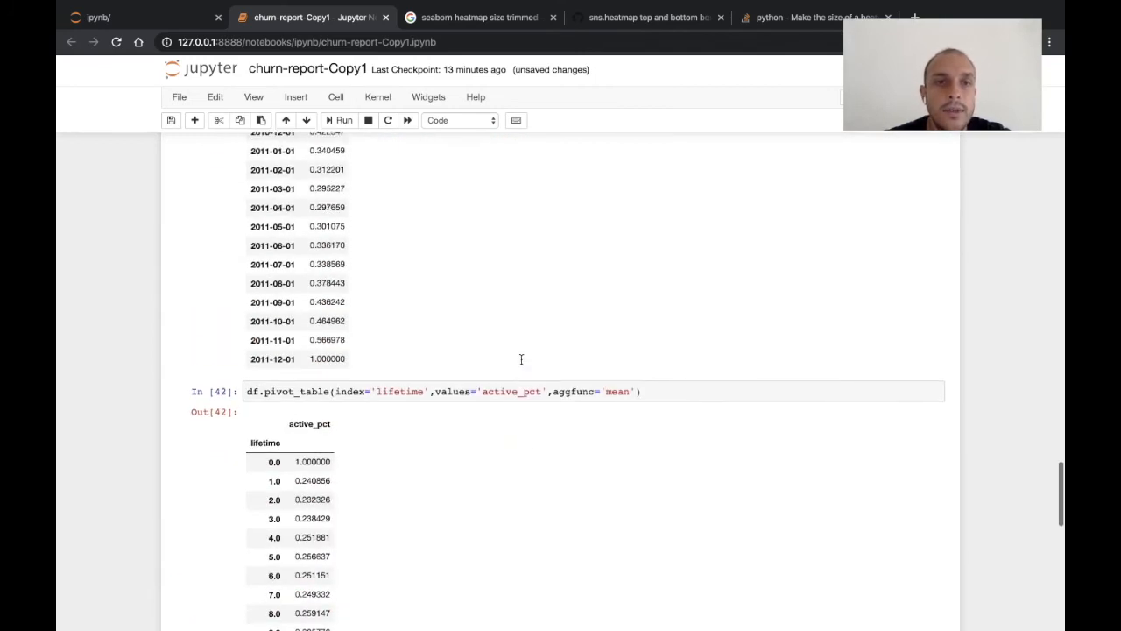
scroll(down, 3)
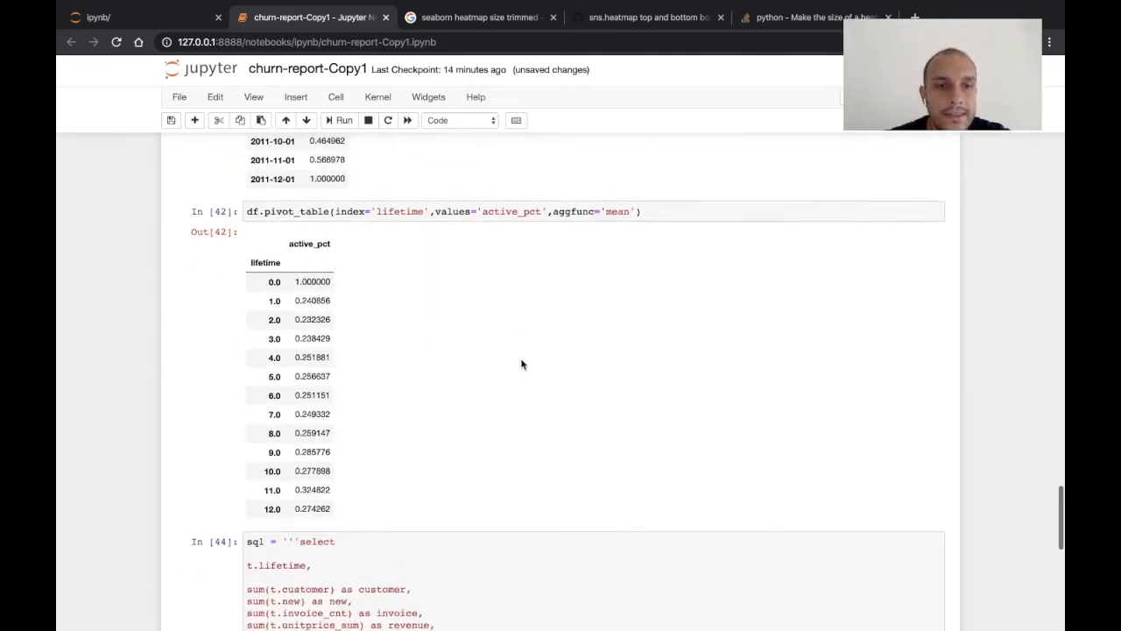
scroll(down, 3)
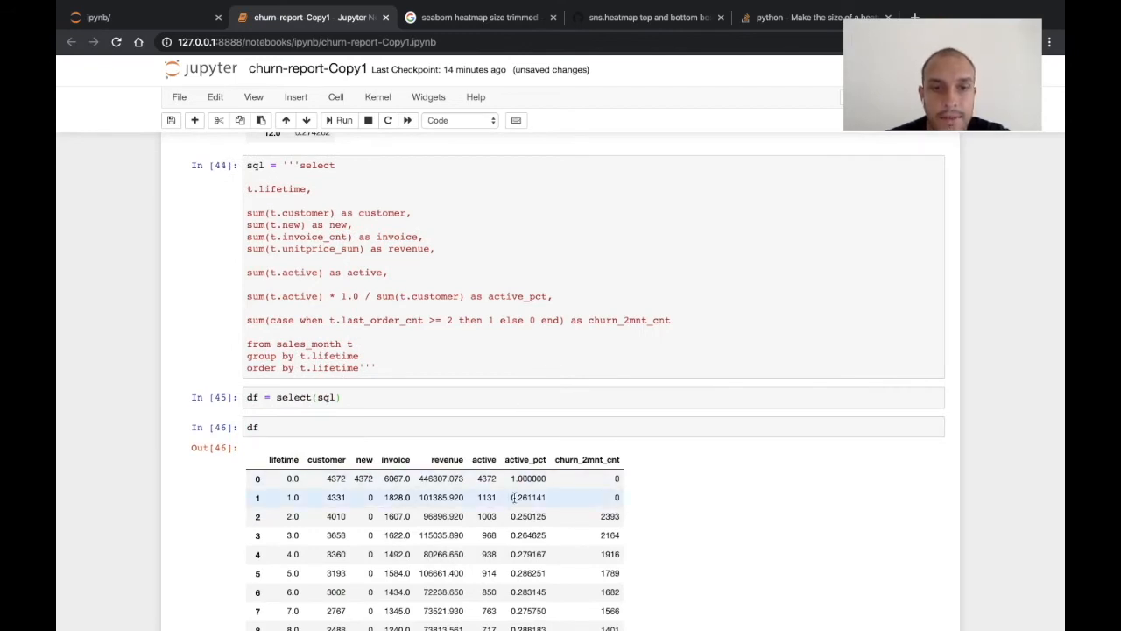
click(253, 427)
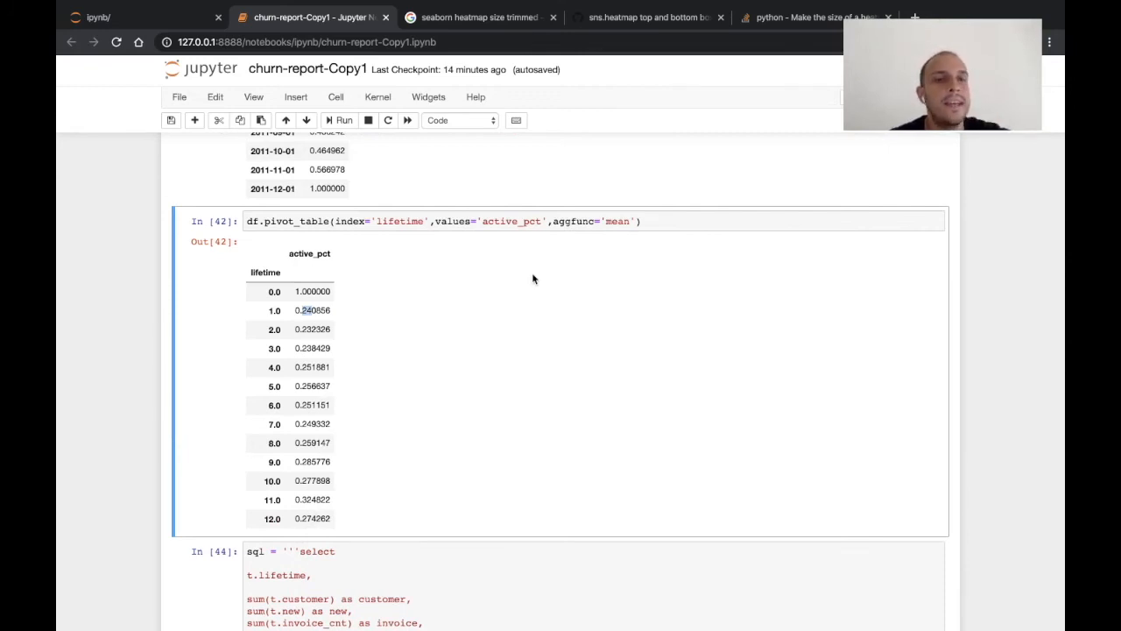
mouse_move(430, 397)
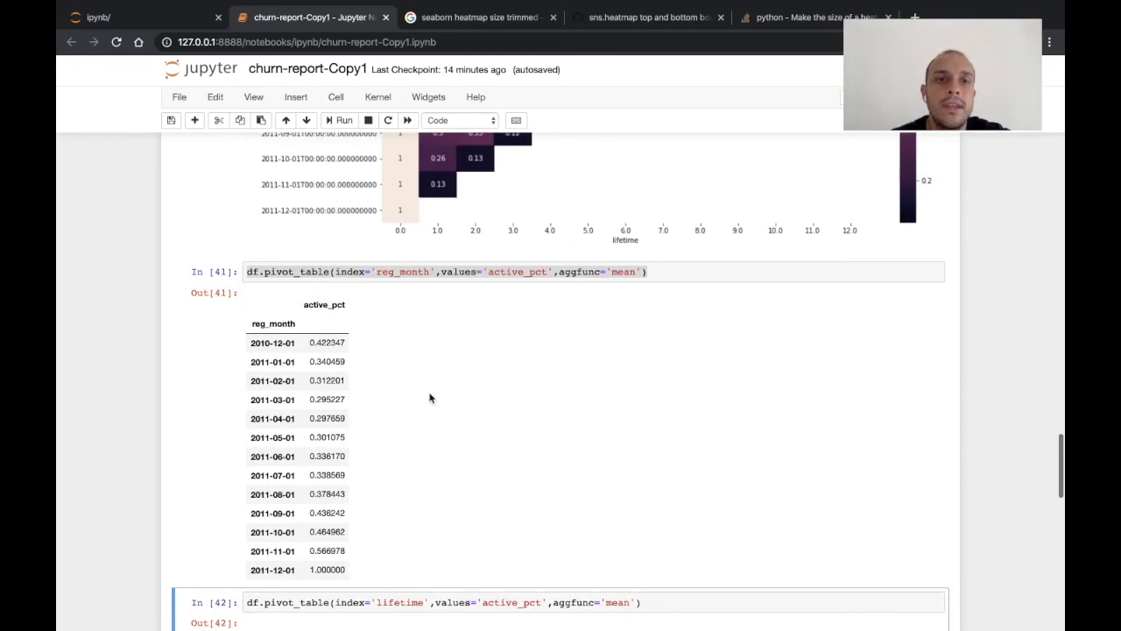
scroll(up, 3)
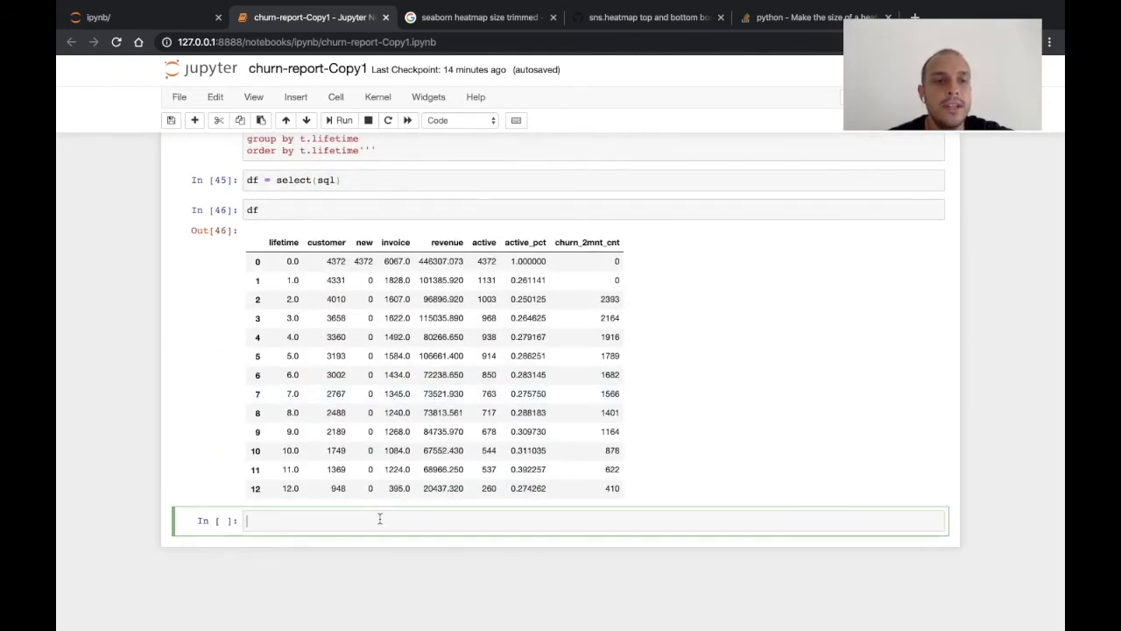
Start a new sql string selecting t.month and sum() from the sales_month data.
text(sql = '''select * '')
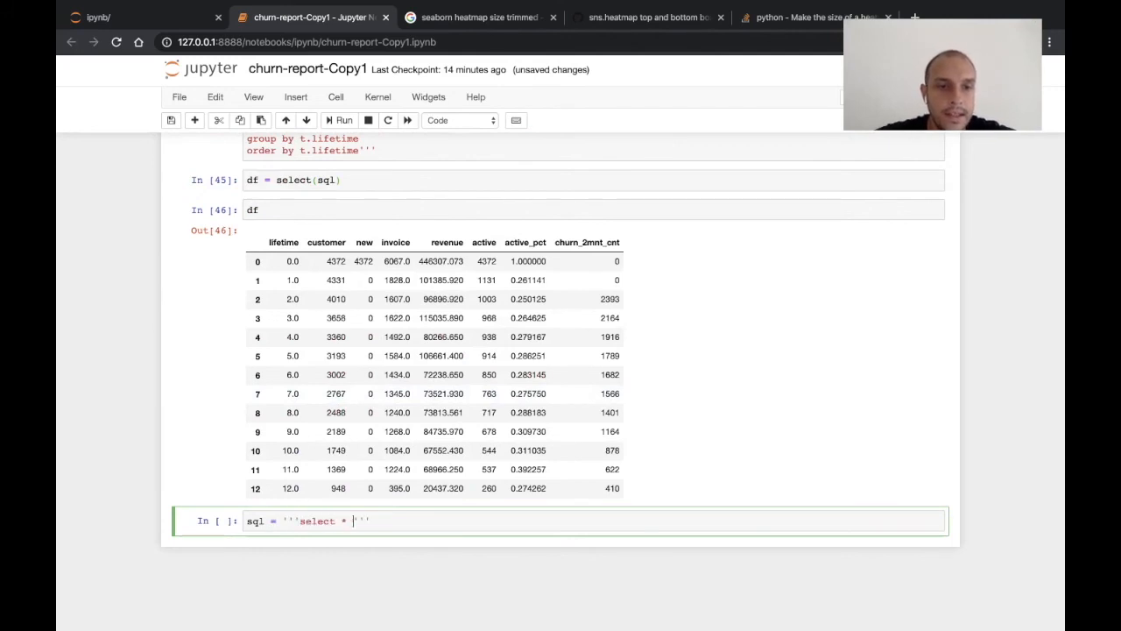
text(sum)
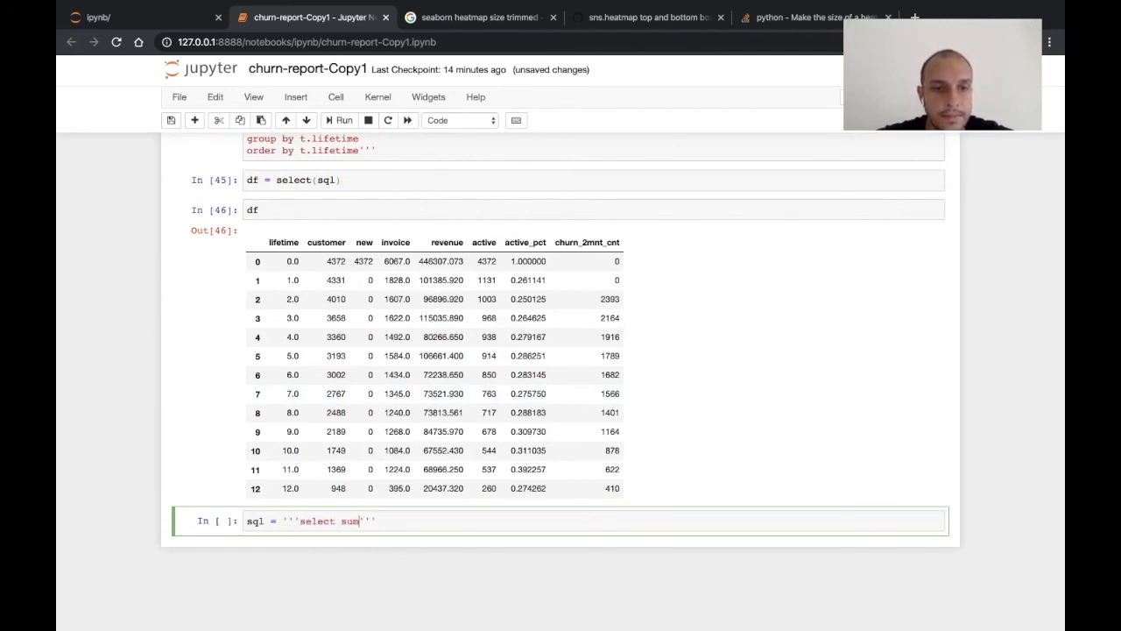
text(t.mon)
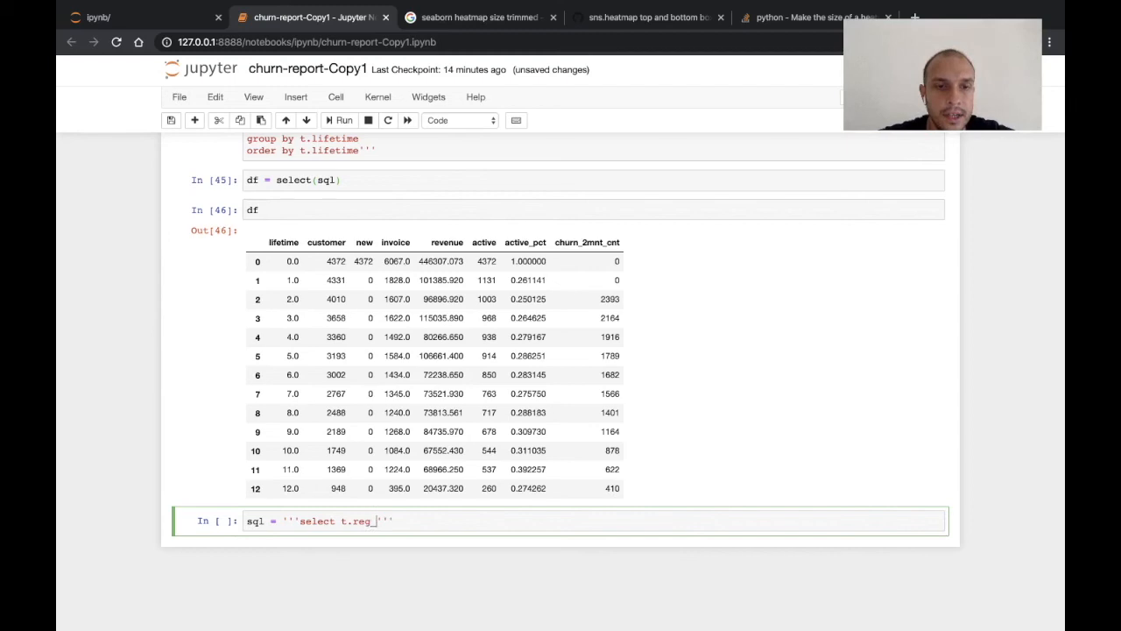
text(month, s)
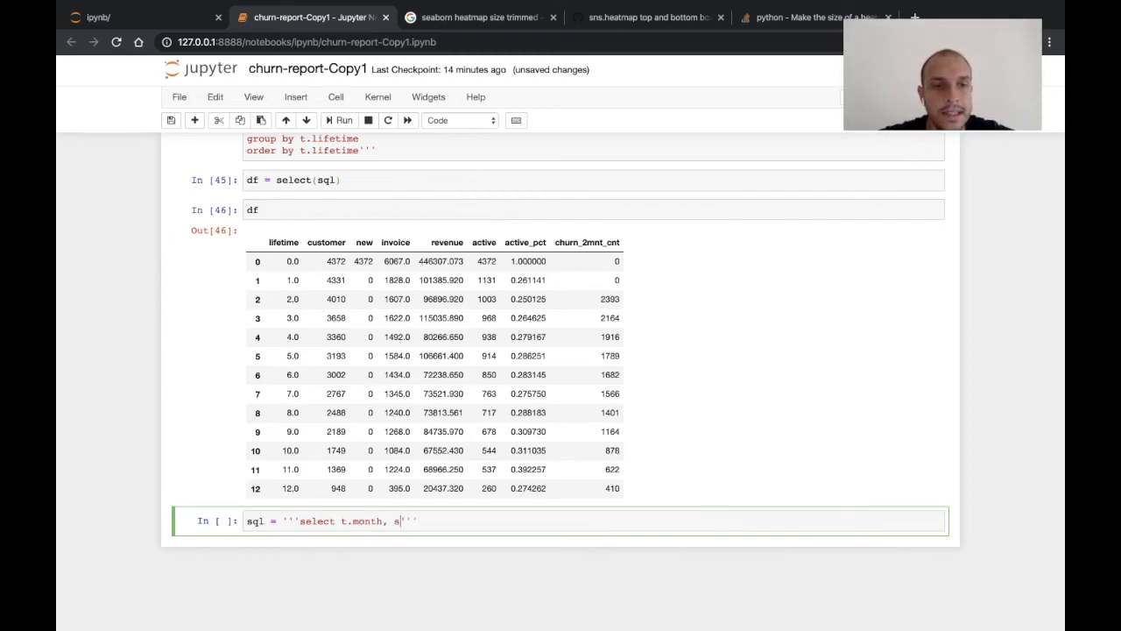
text(um())
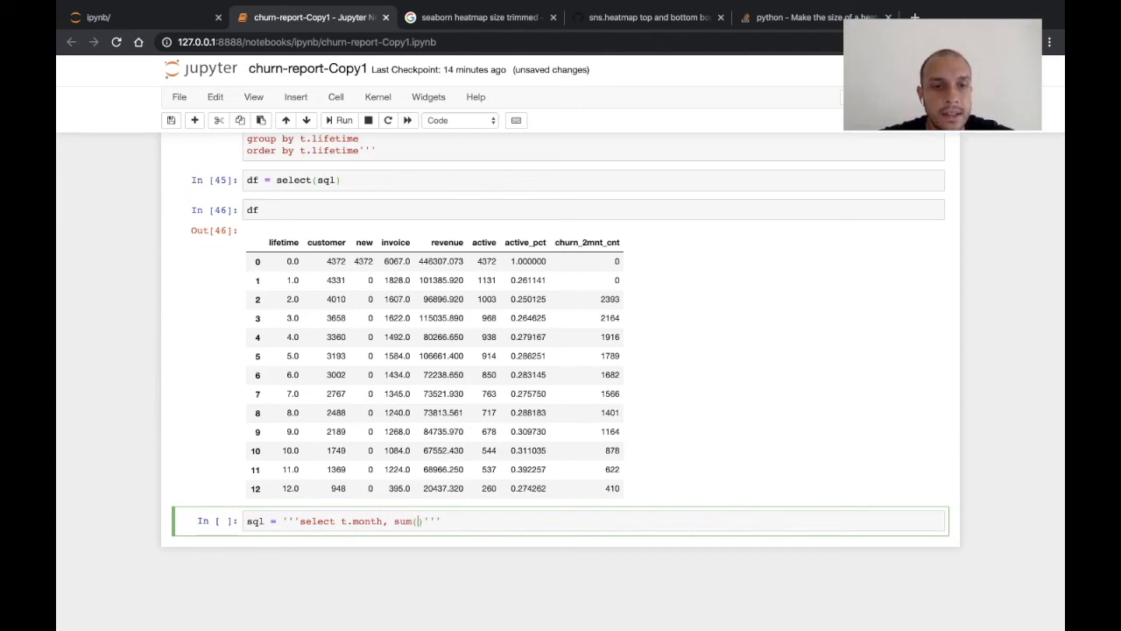
text(t)
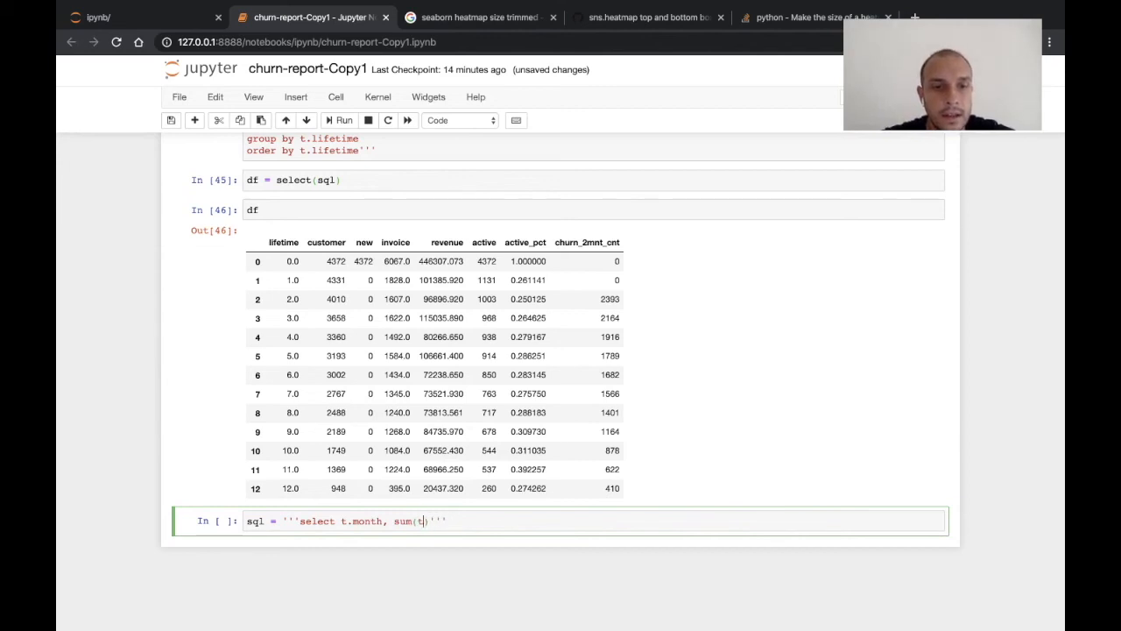
Complete it as sum(t.new) from sales_month grouped and ordered by t.month, then run select(sql).
text(.new) from)
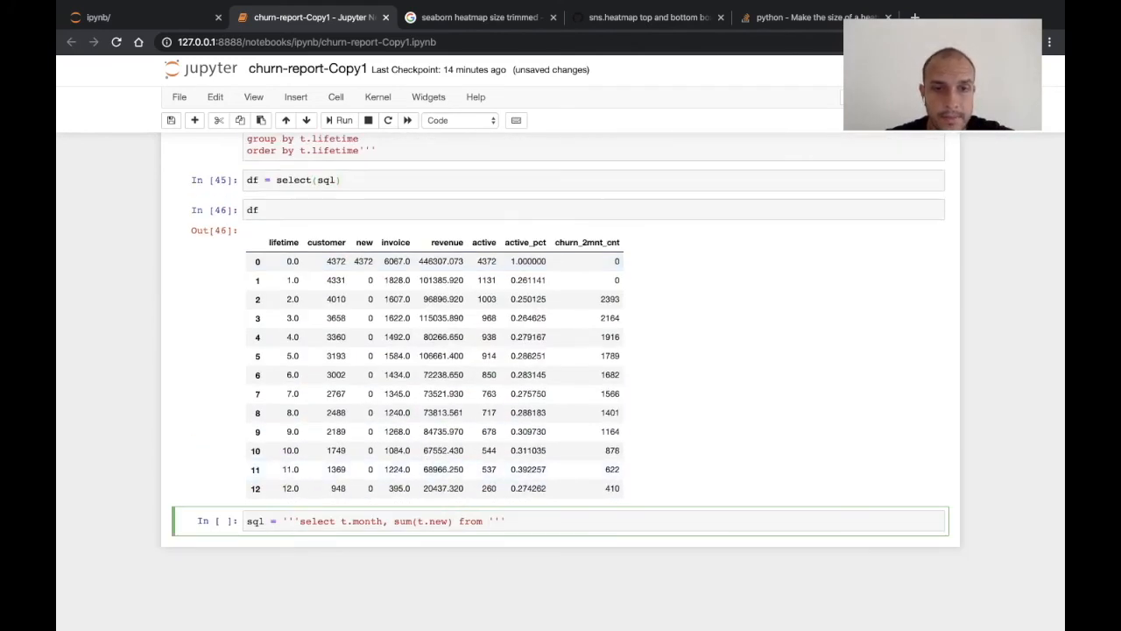
text(sales_month)
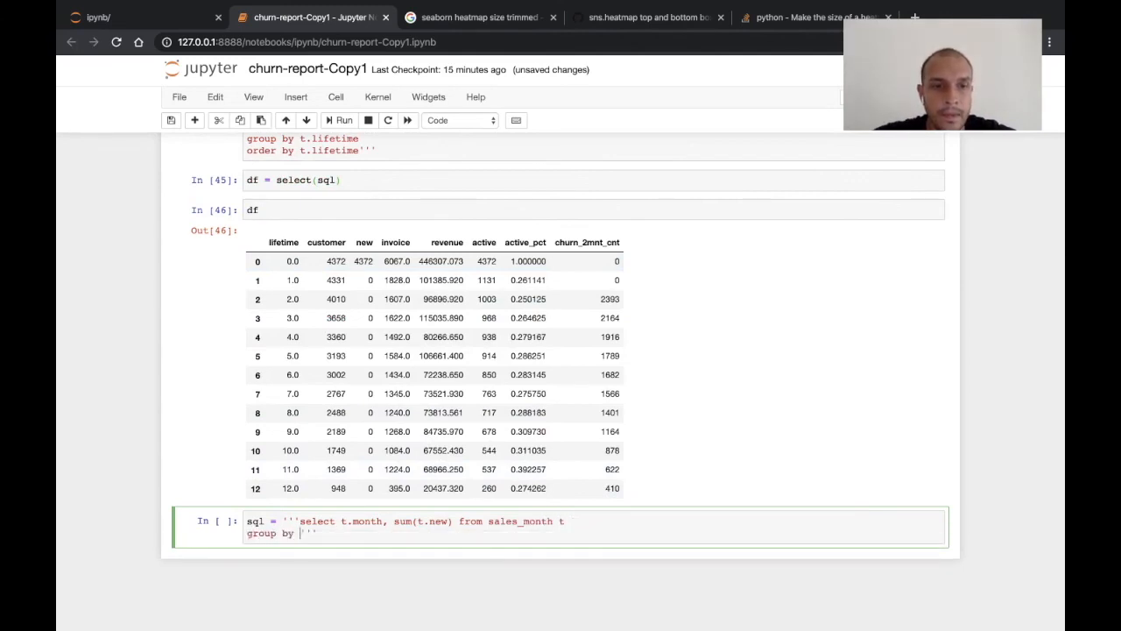
text(t.month)
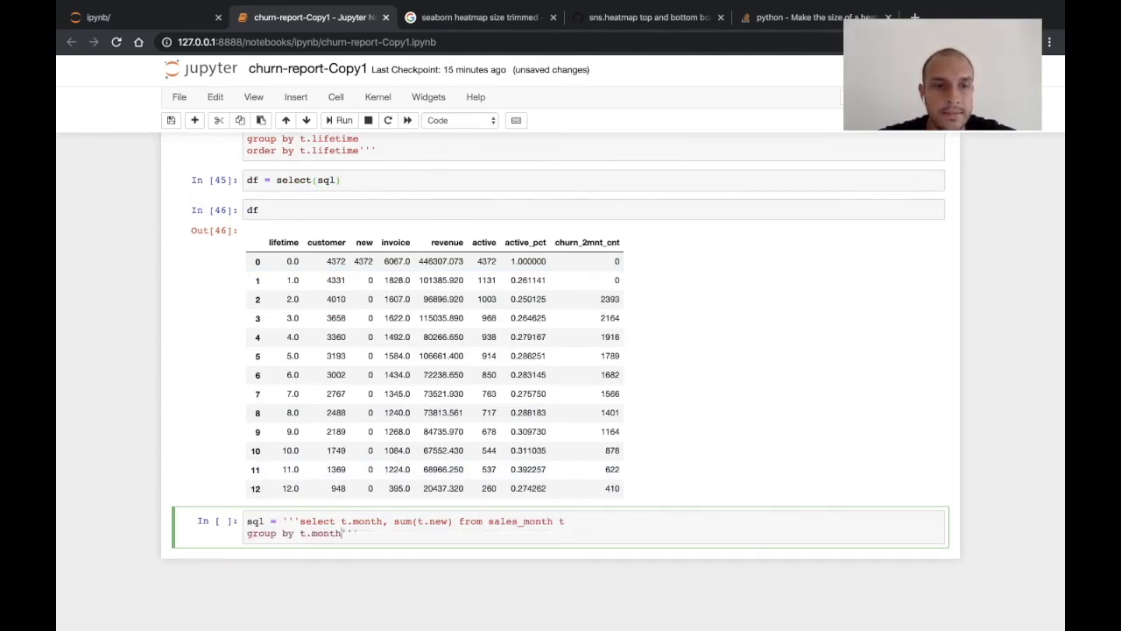
text(seelct)
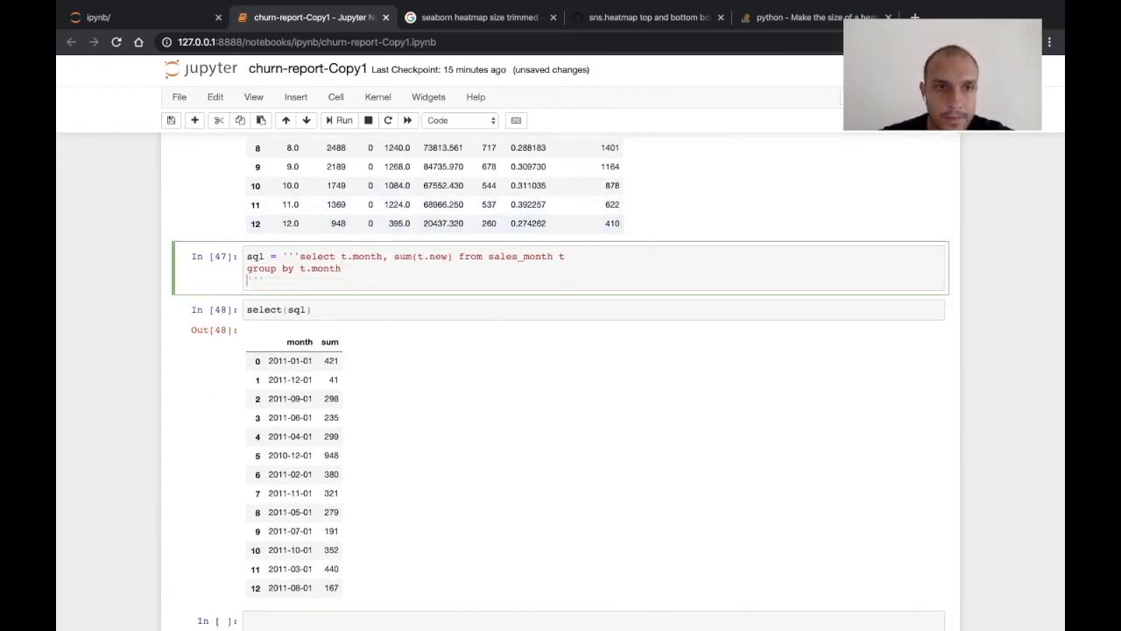
text(order by t.month)
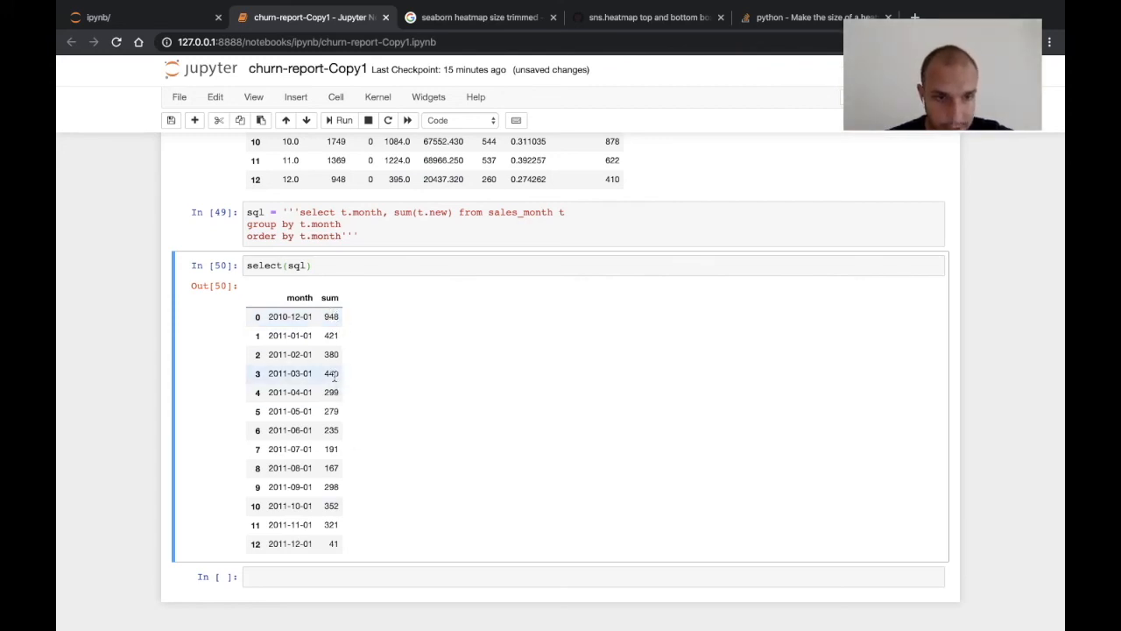
mouse_move(325, 331)
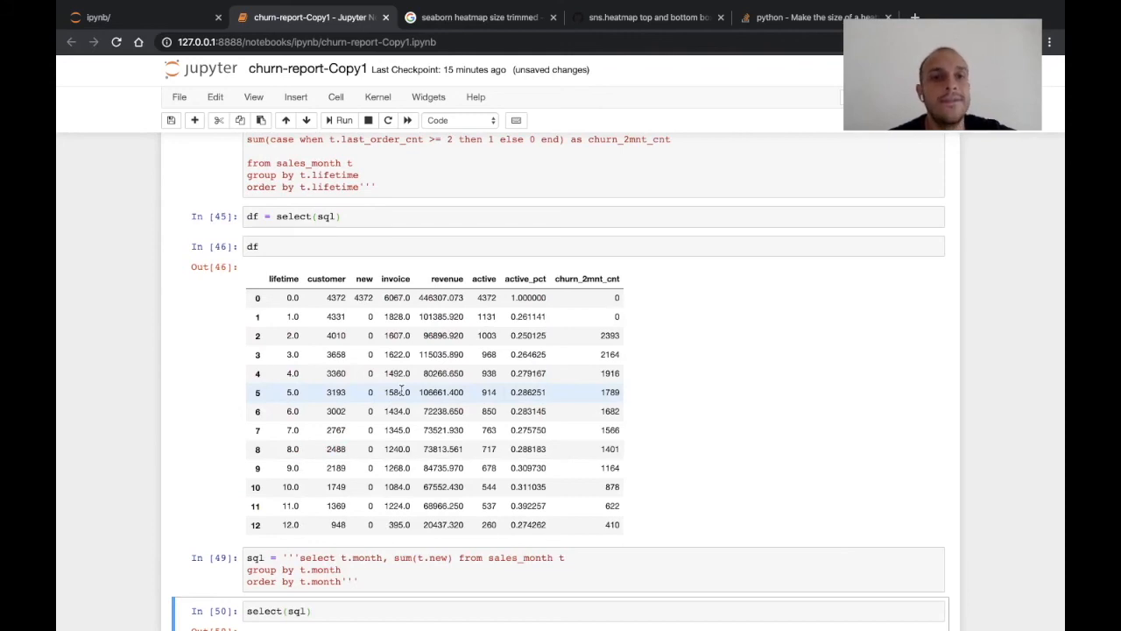
Revisit the lifetime summary table and check the lifetime-0 row's 4372 customers.
scroll(up, 3)
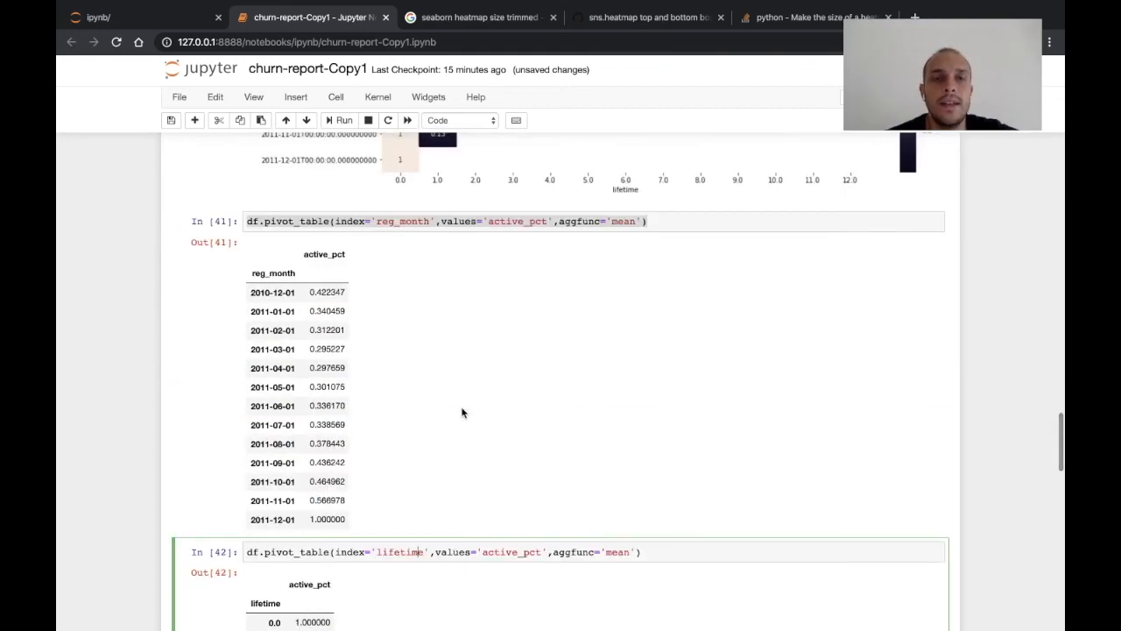
scroll(down, 3)
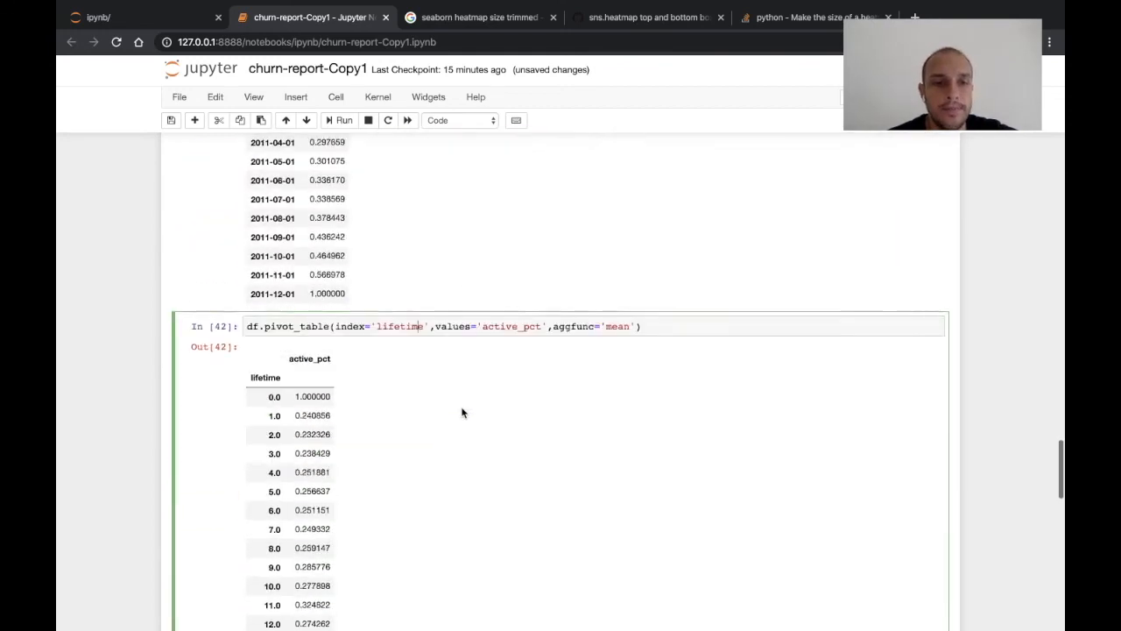
scroll(down, 3)
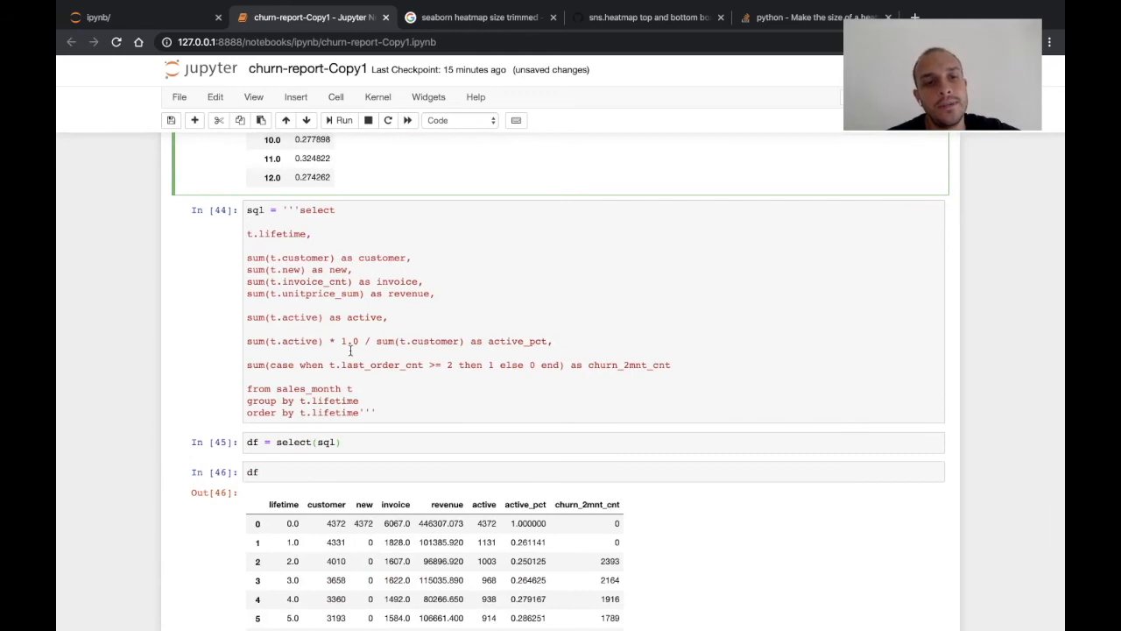
mouse_move(407, 345)
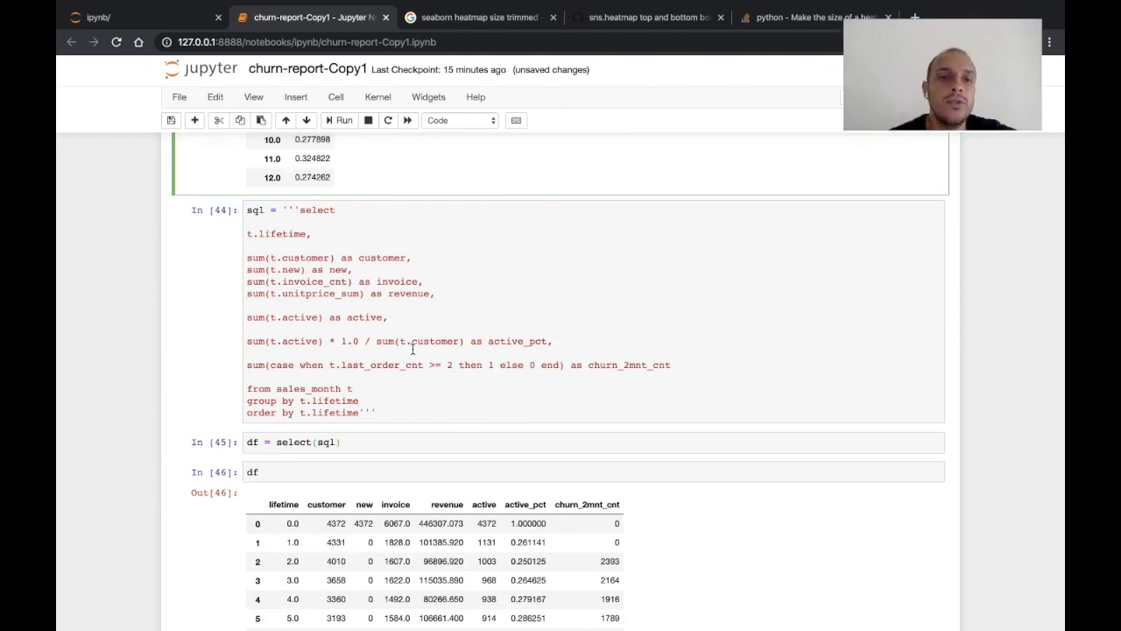
mouse_move(434, 306)
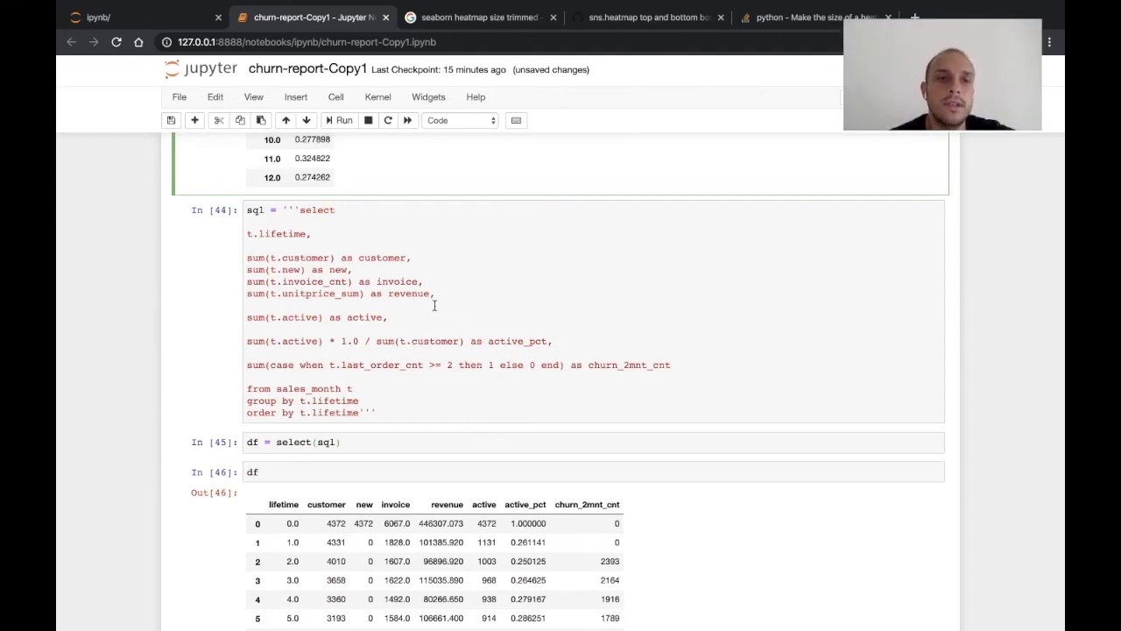
scroll(down, 3)
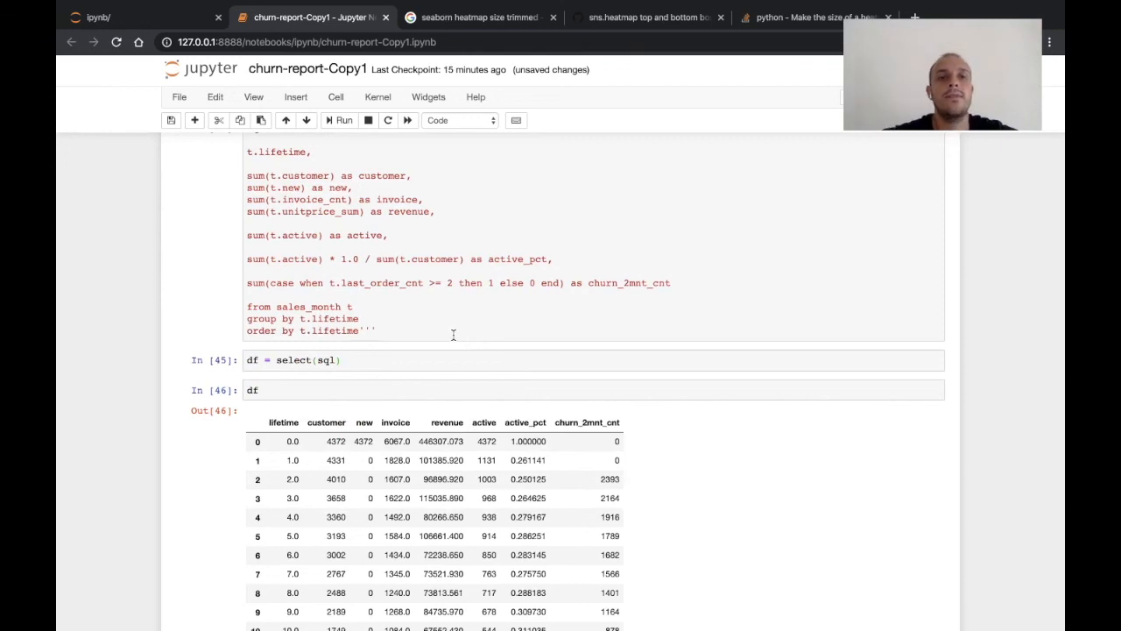
scroll(down, 3)
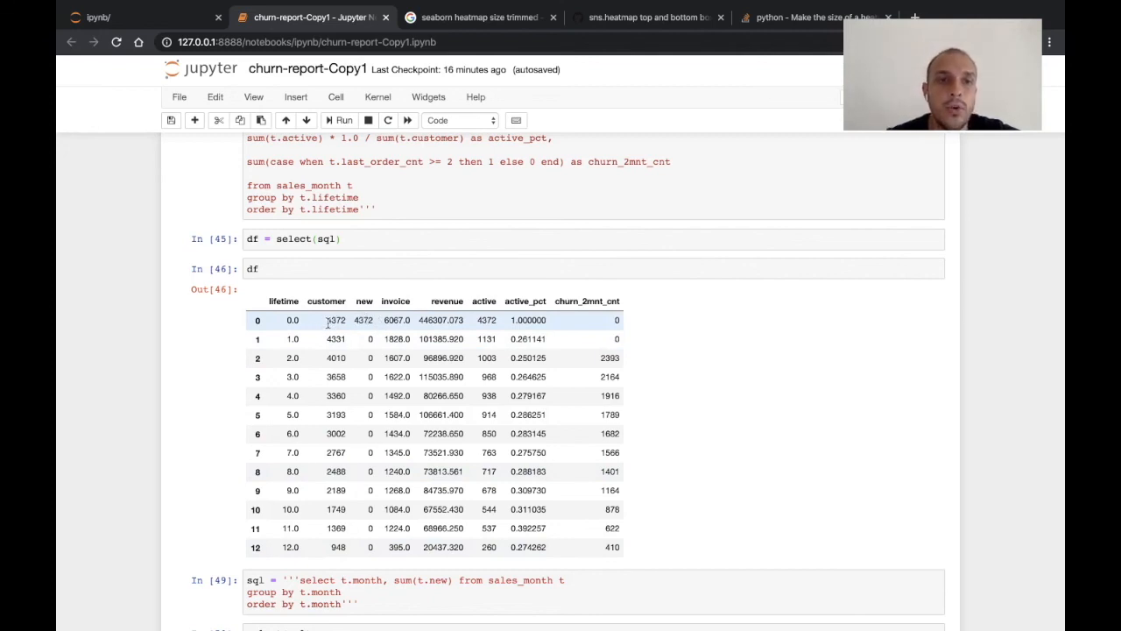
click(351, 325)
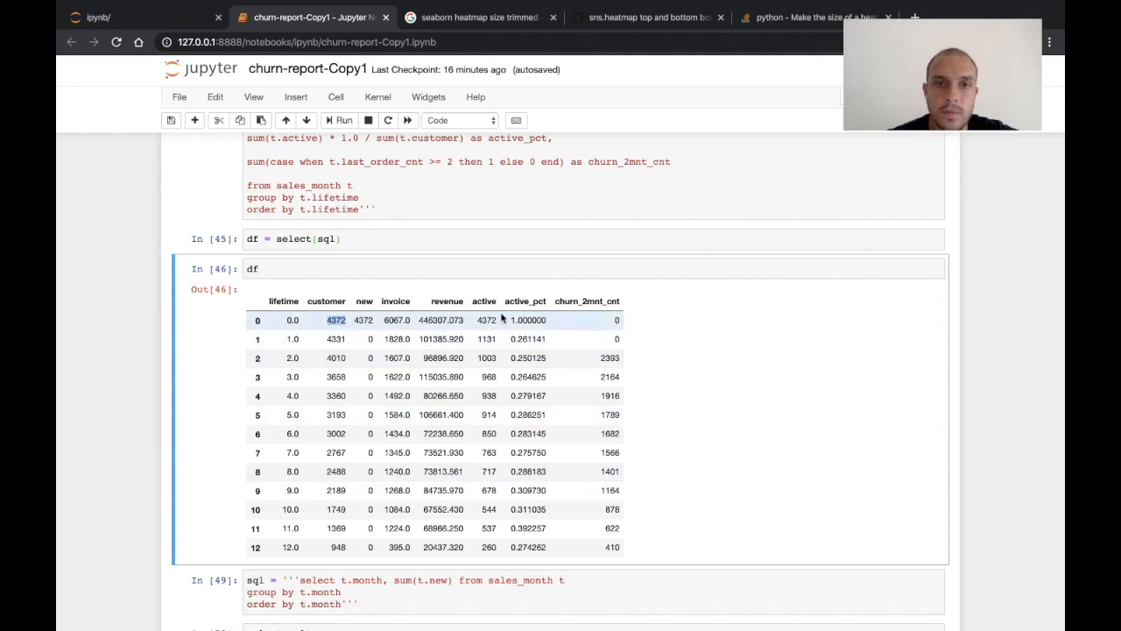
mouse_move(459, 400)
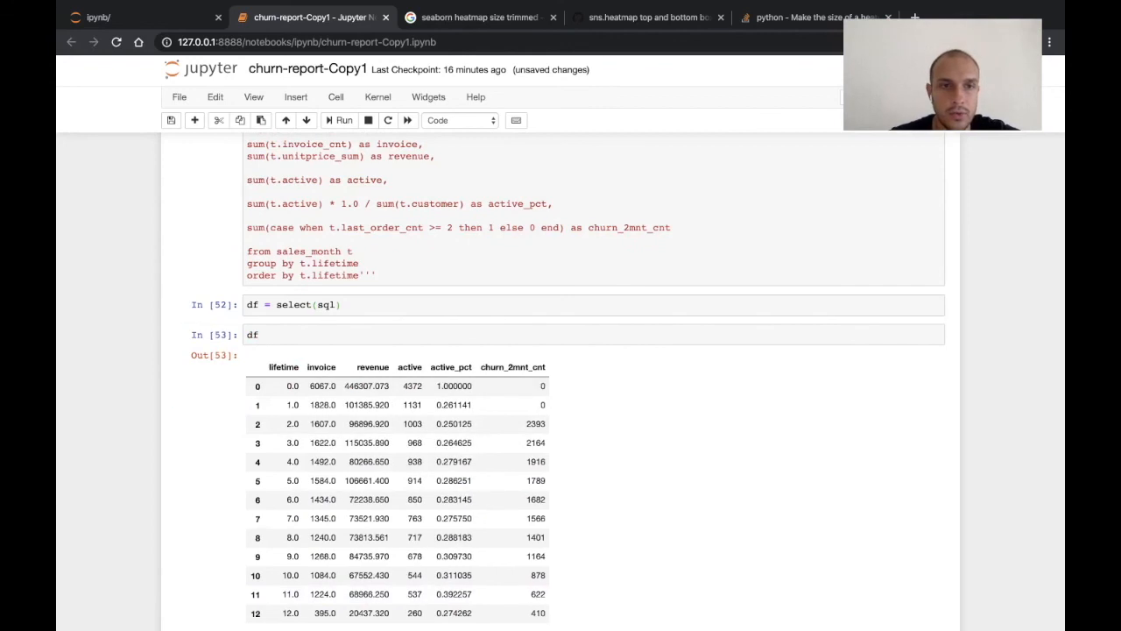
Scroll the notebook to show the annotated cohort heatmap of active_pct again.
scroll(down, 3)
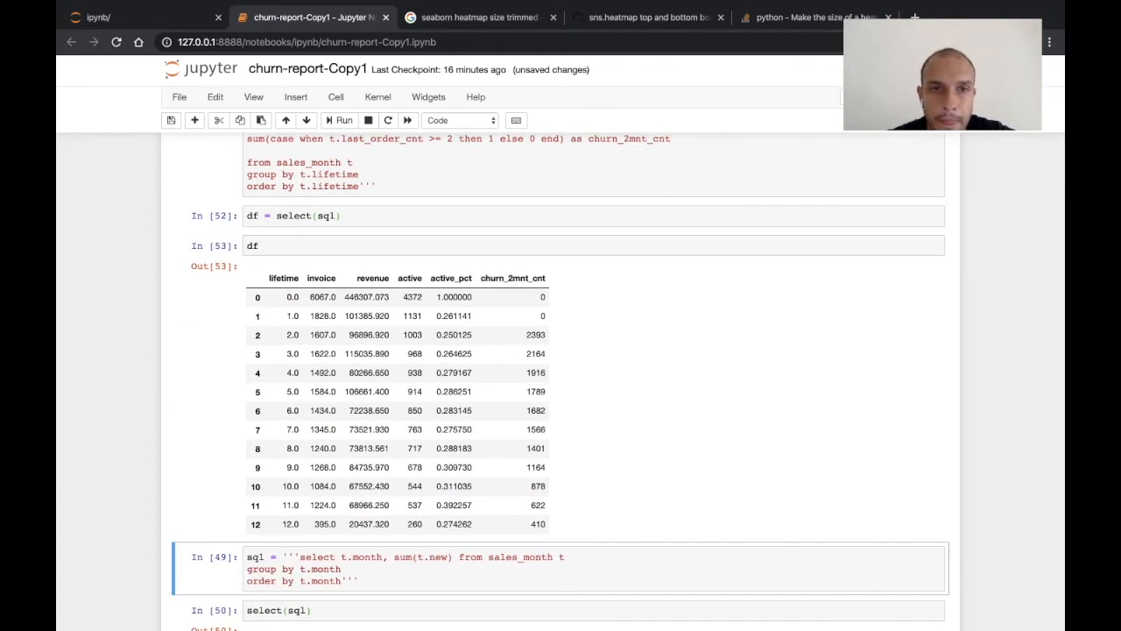
mouse_move(431, 242)
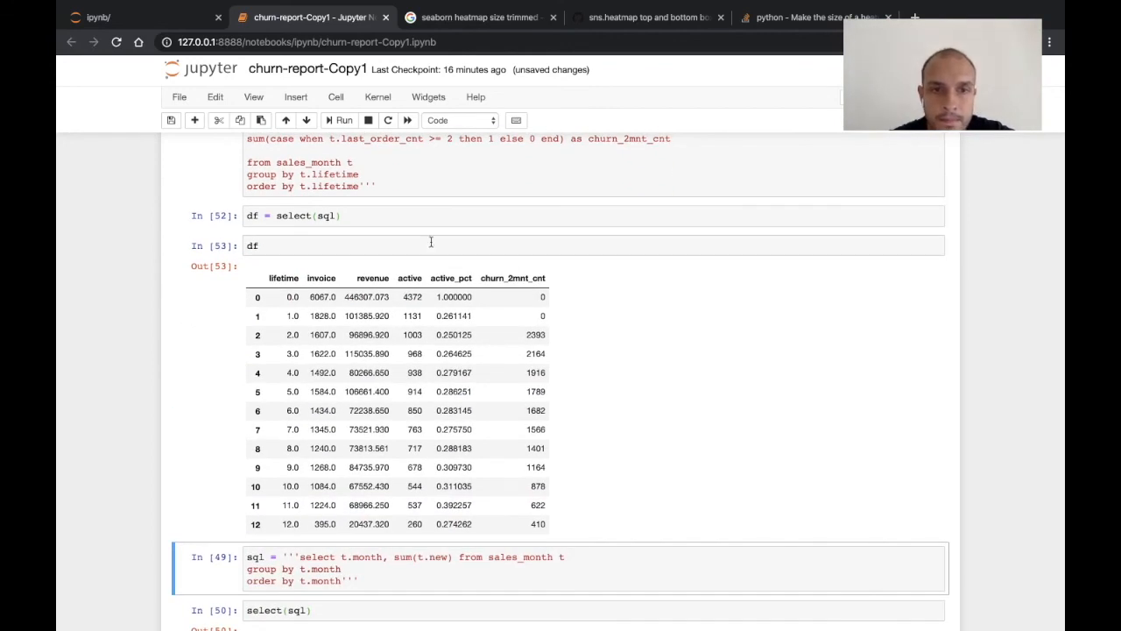
scroll(down, 3)
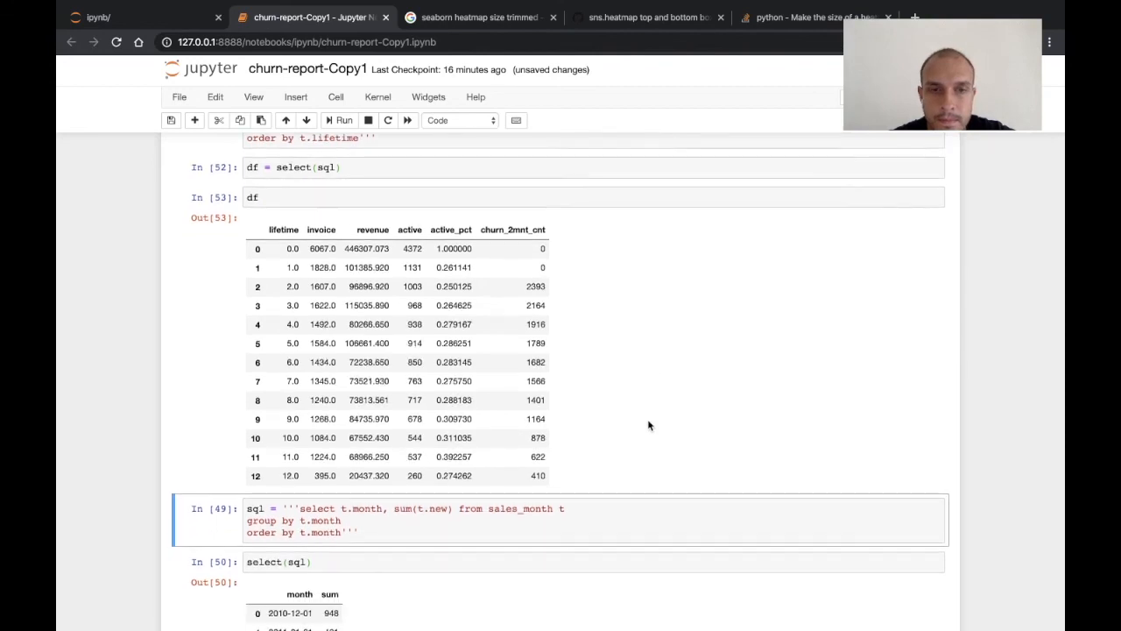
scroll(down, 3)
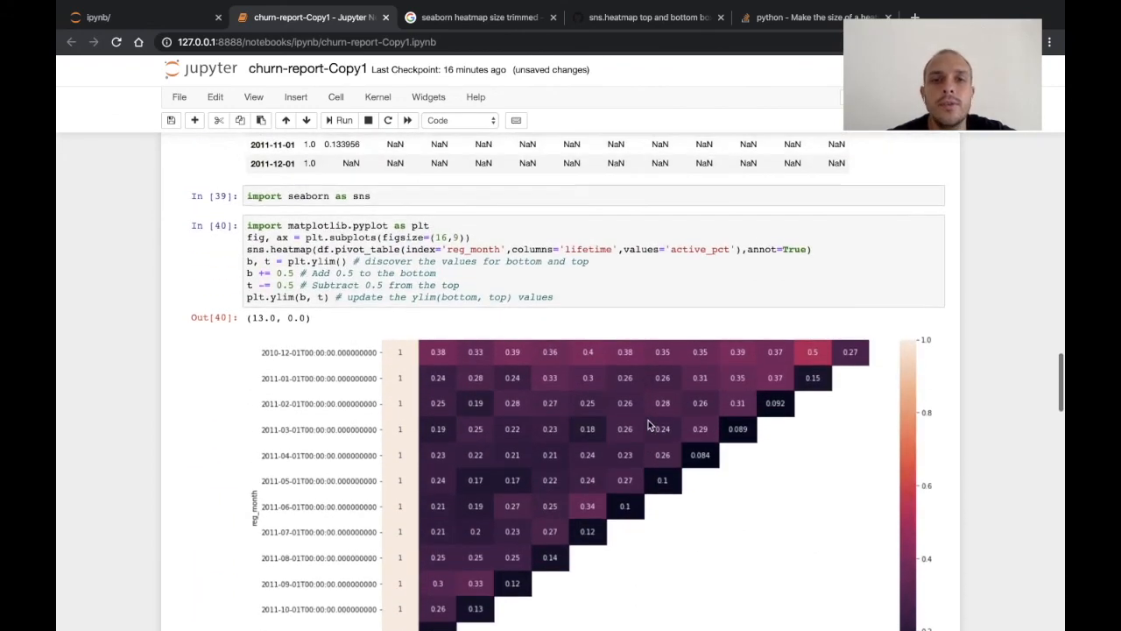
scroll(down, 3)
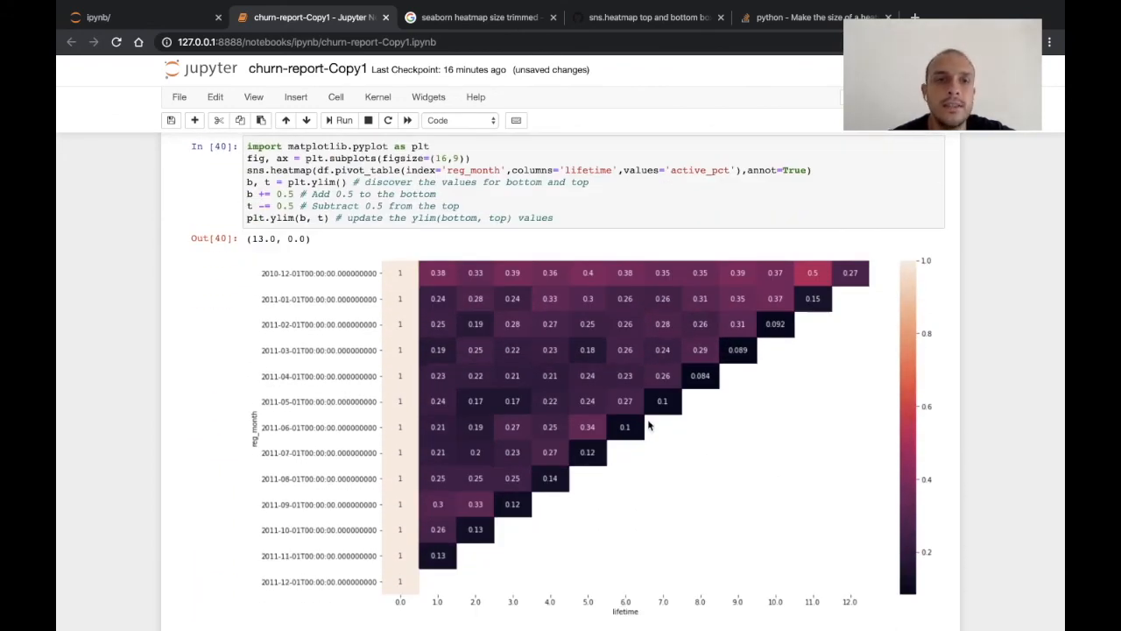
mouse_move(605, 487)
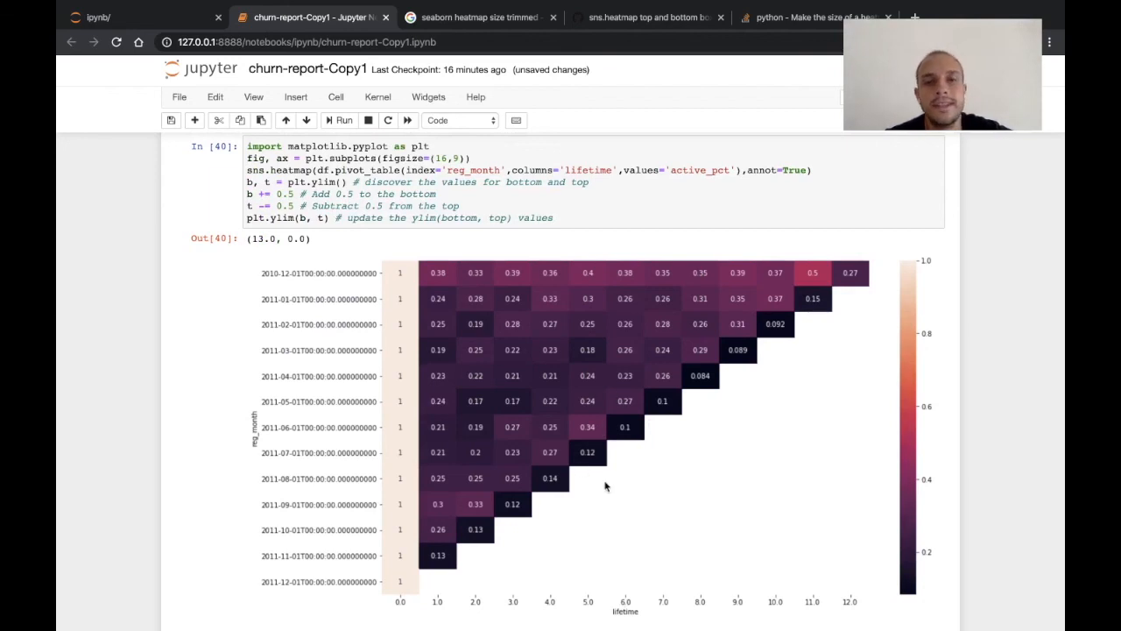
mouse_move(623, 378)
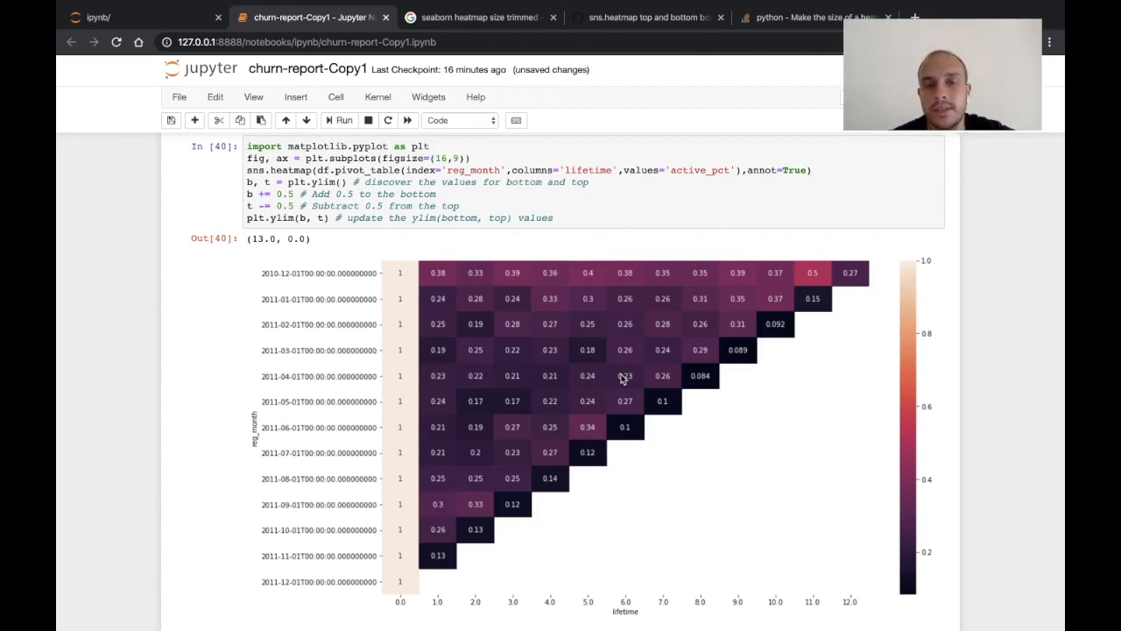
scroll(down, 3)
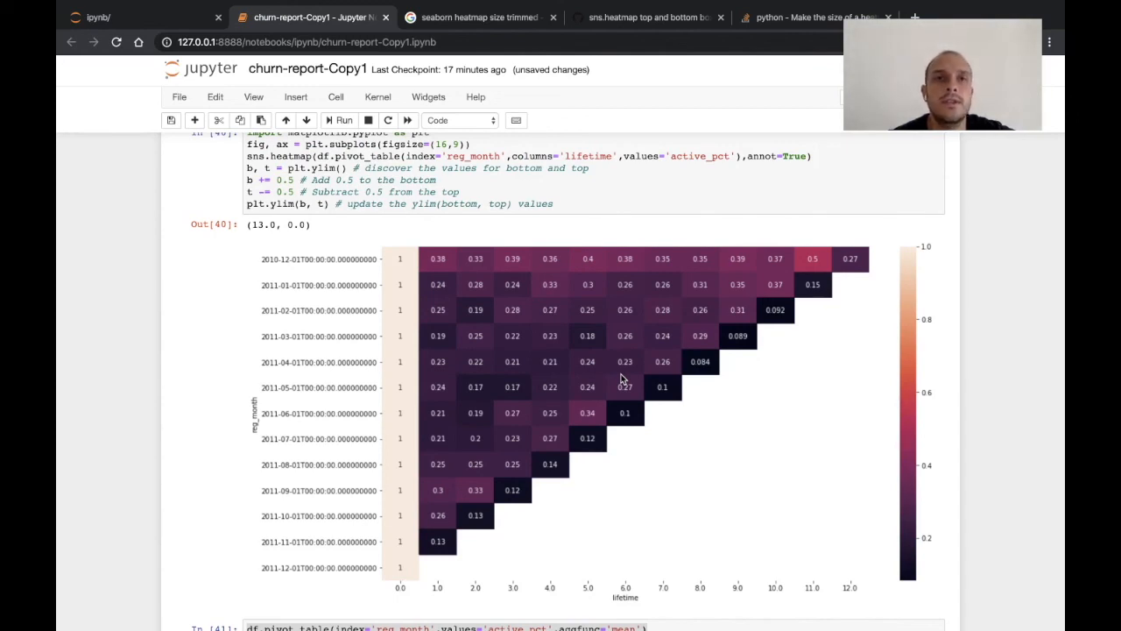
mouse_move(414, 224)
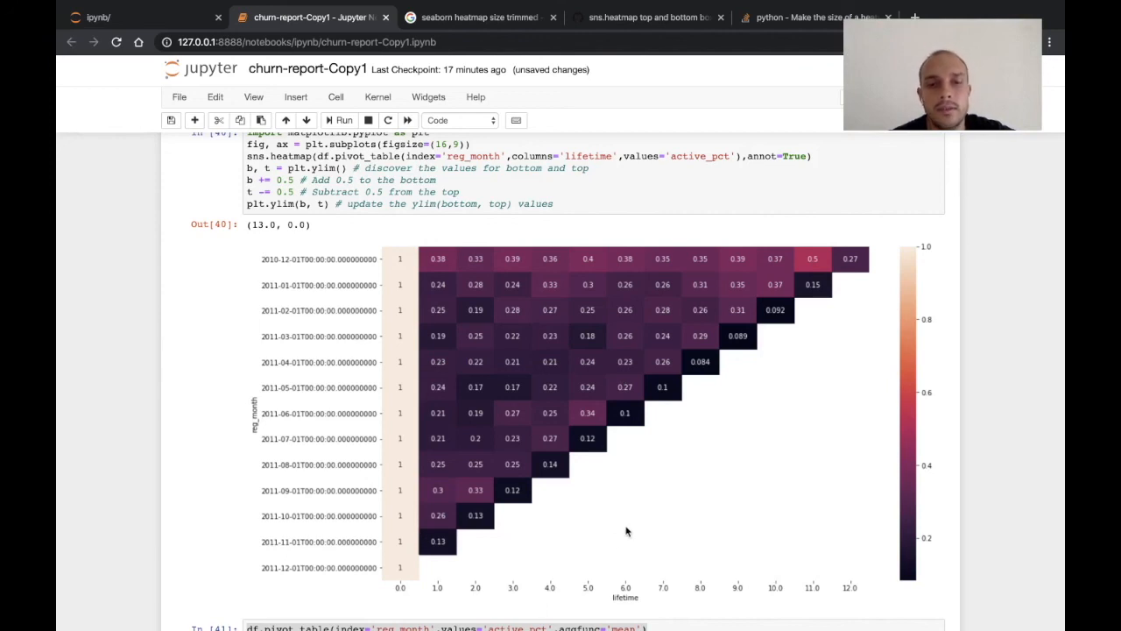
mouse_move(488, 466)
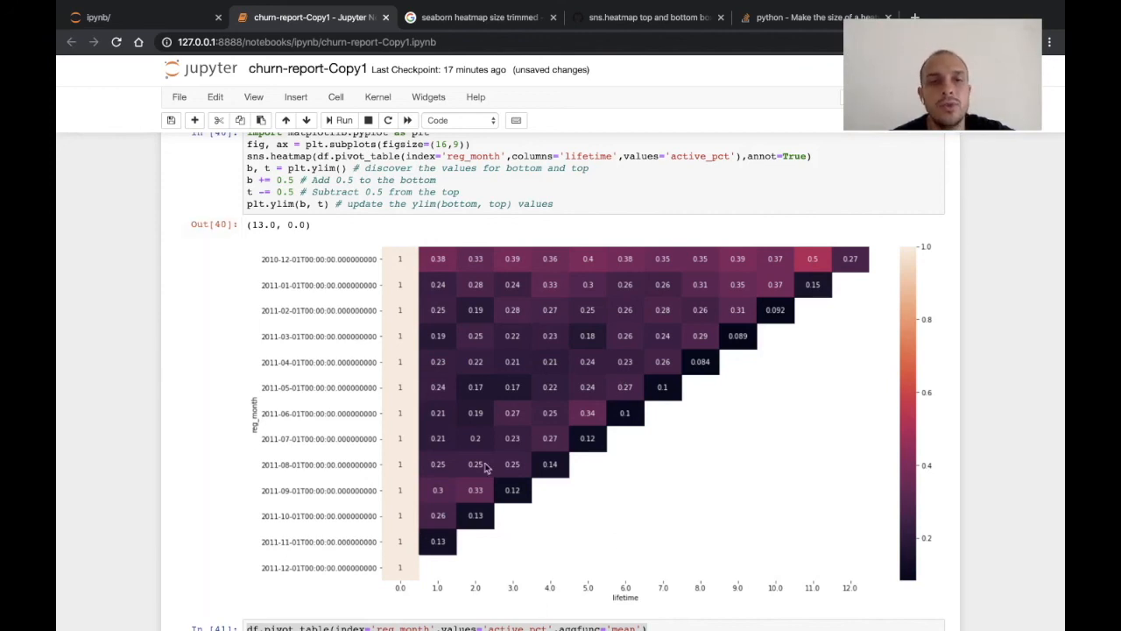
mouse_move(723, 472)
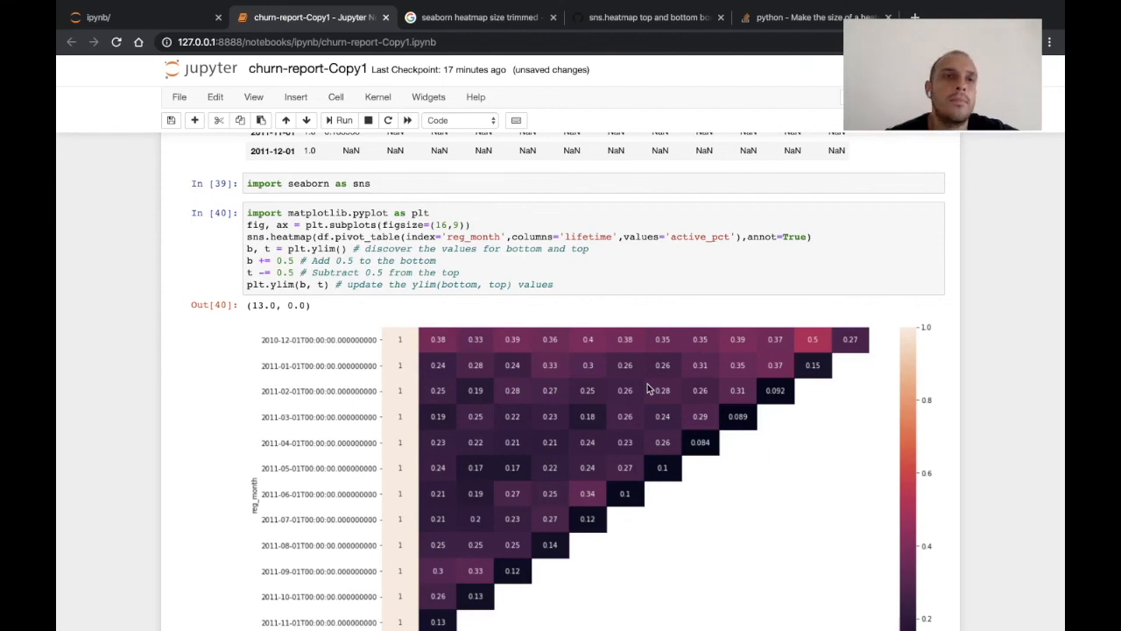
scroll(down, 3)
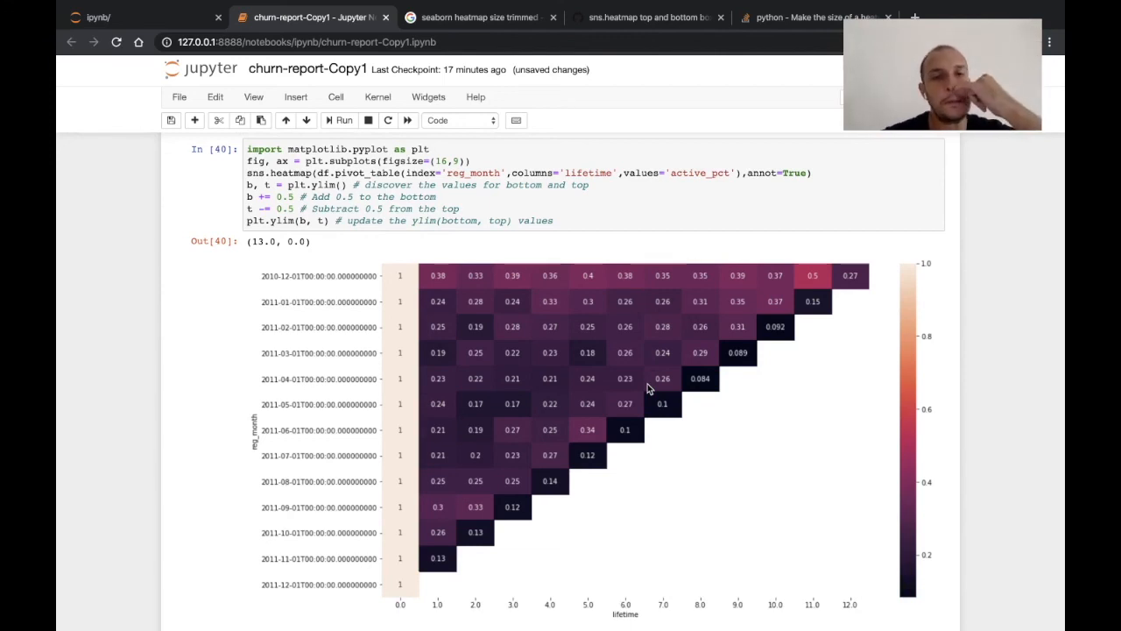
mouse_move(504, 482)
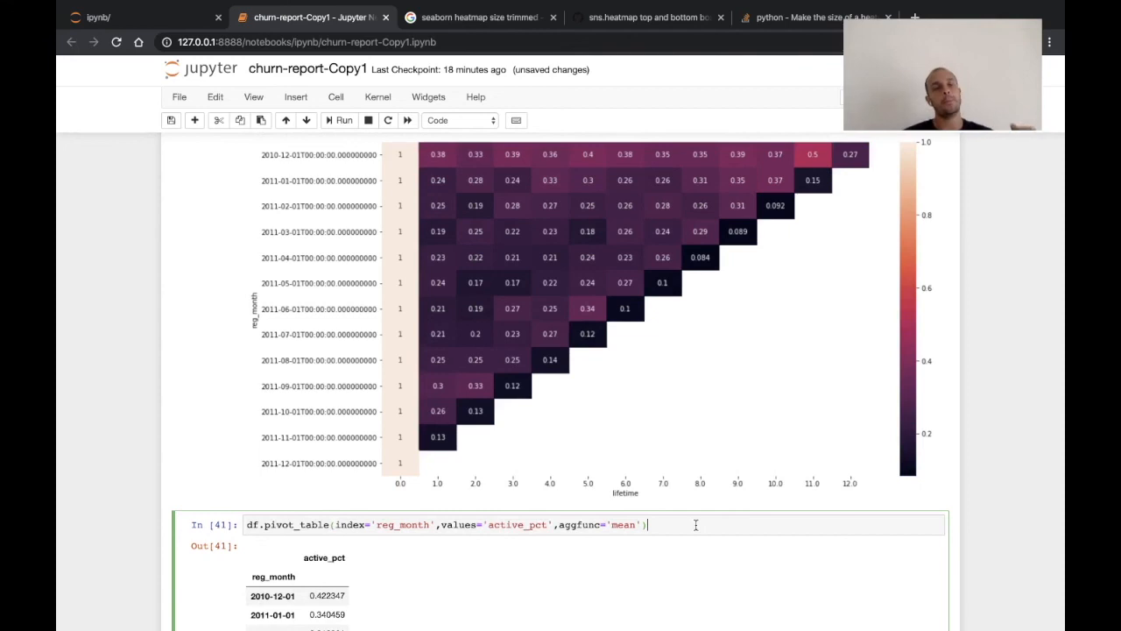
scroll(up, 3)
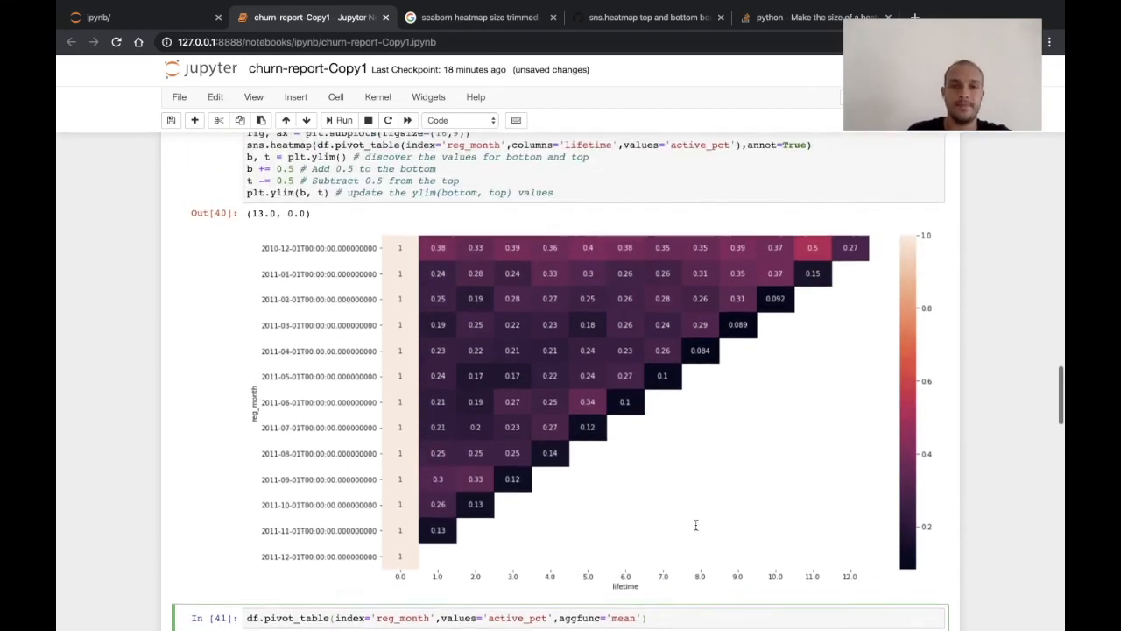